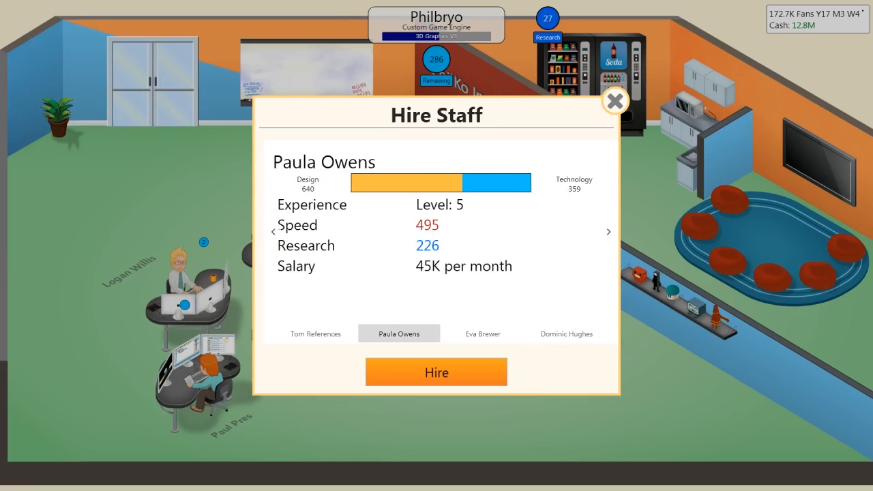
Compare Tom References against Paula Owens and Dominic Hughes, then hire Tom References
left_click(315, 333)
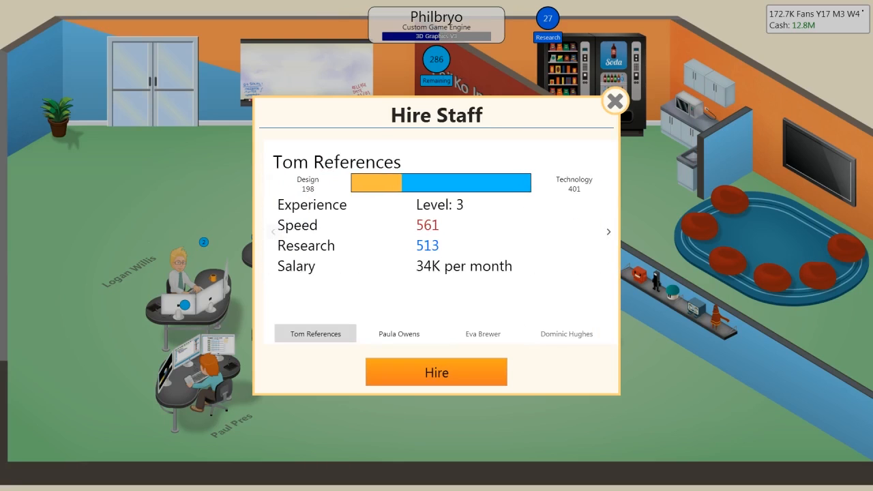
left_click(398, 333)
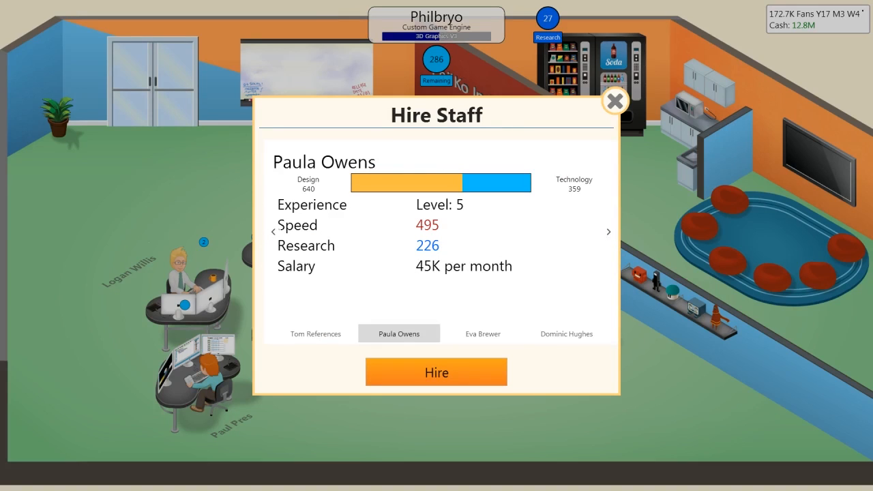
left_click(315, 333)
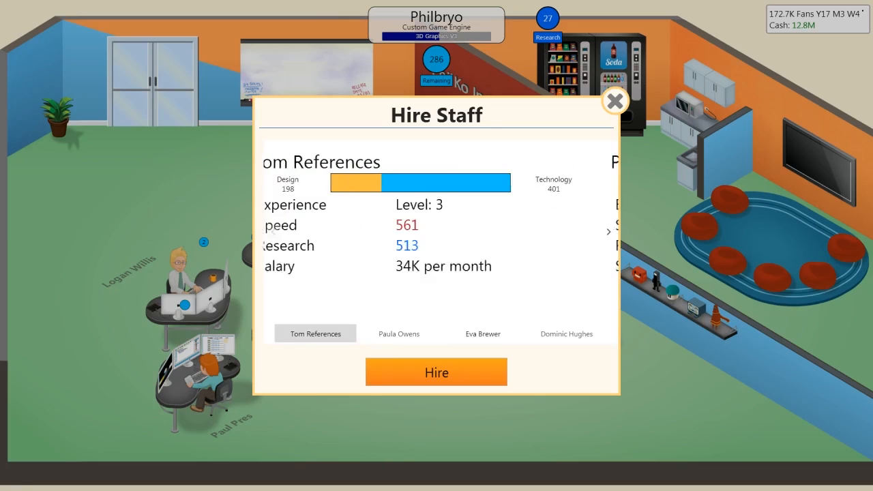
left_click(566, 333)
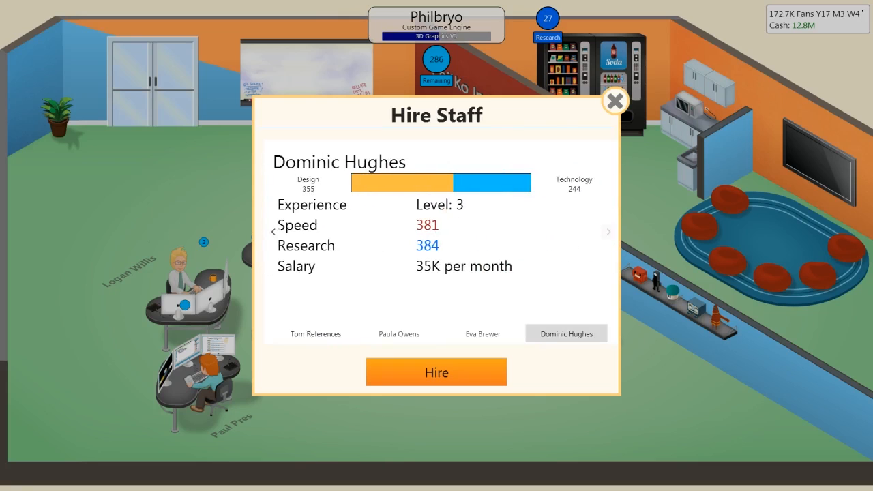
left_click(316, 333)
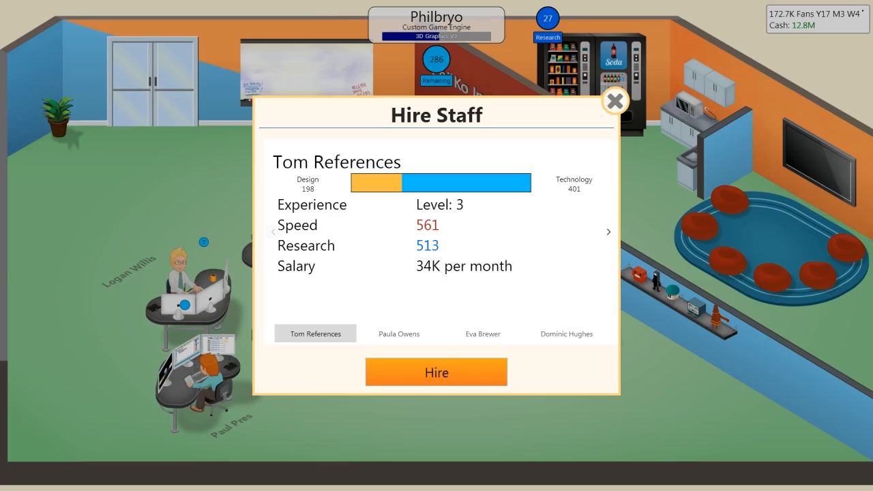
left_click(398, 333)
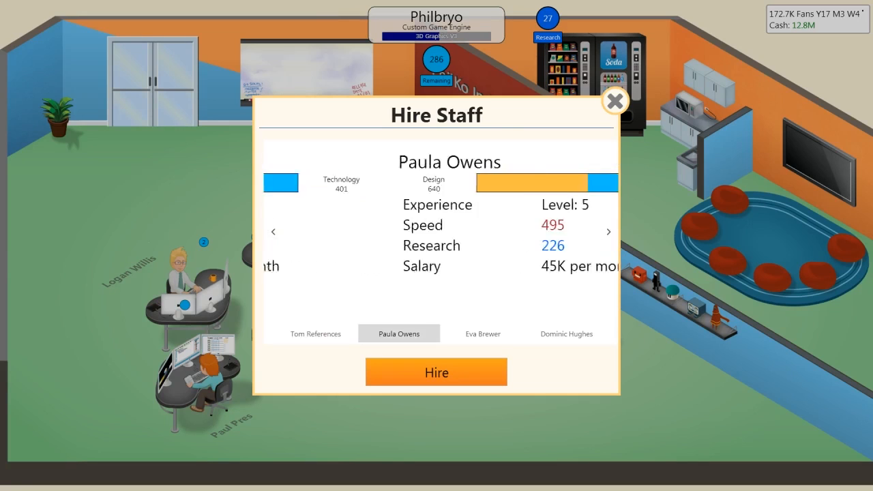
left_click(483, 333)
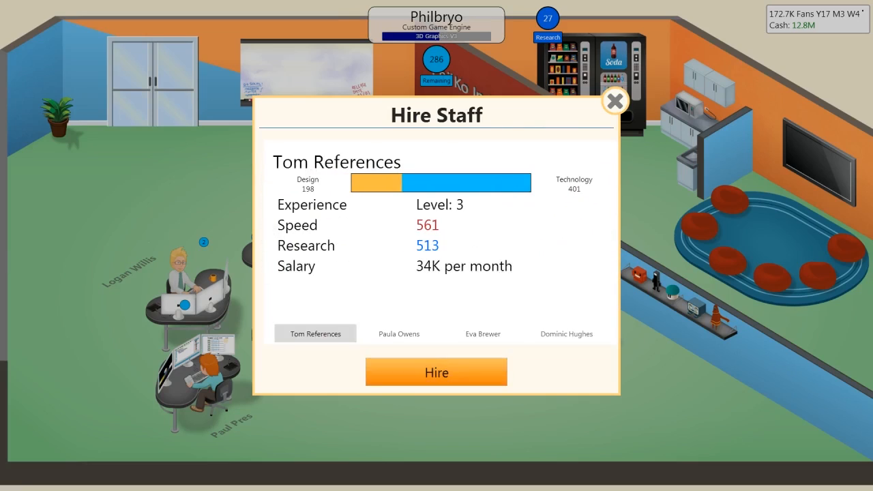
left_click(437, 372)
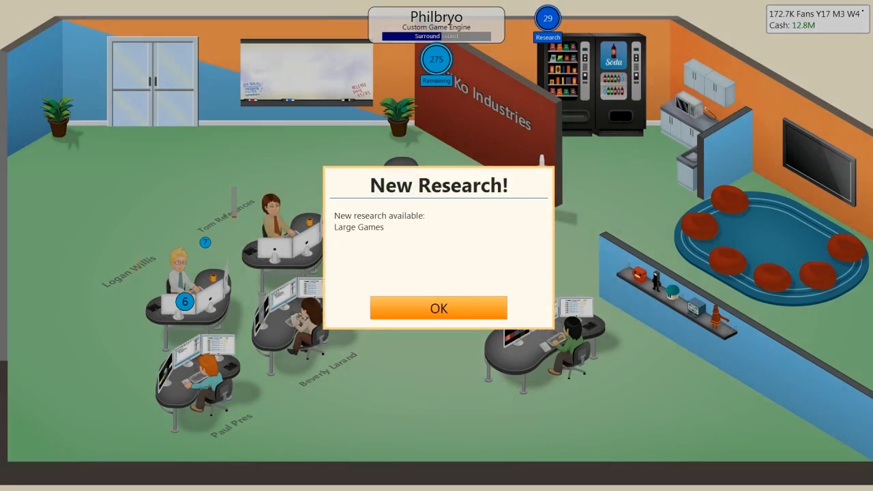
Accept Departure Science's 200K product placement and clear the research, message and market-analysis notices
left_click(438, 308)
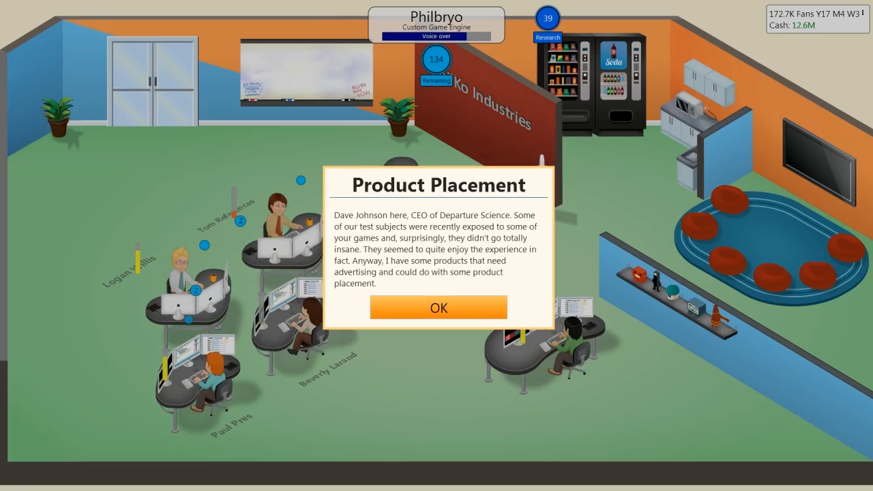
left_click(440, 307)
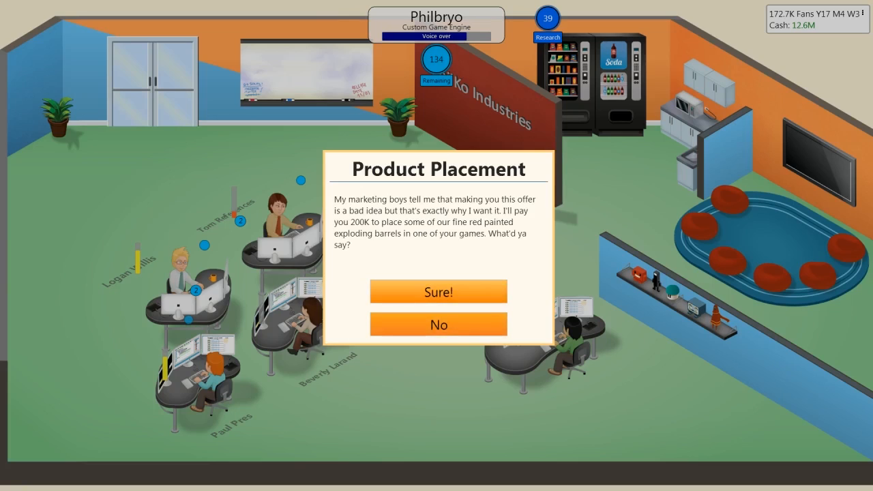
left_click(439, 292)
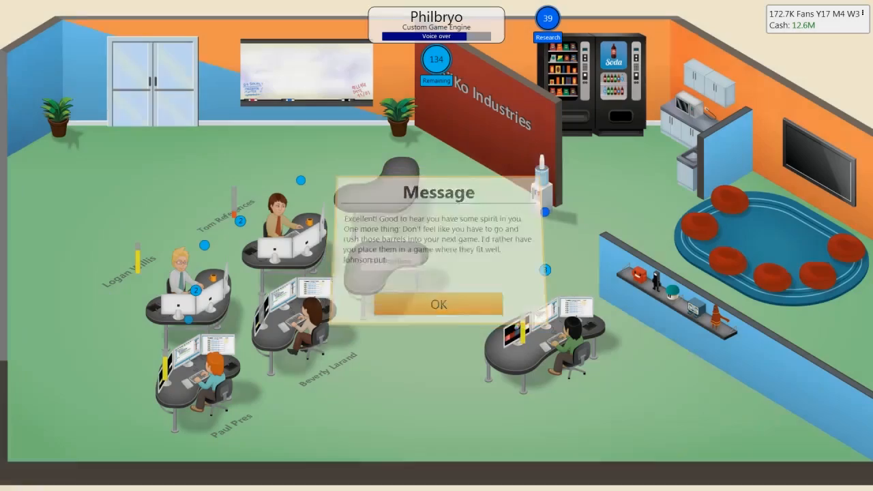
left_click(437, 305)
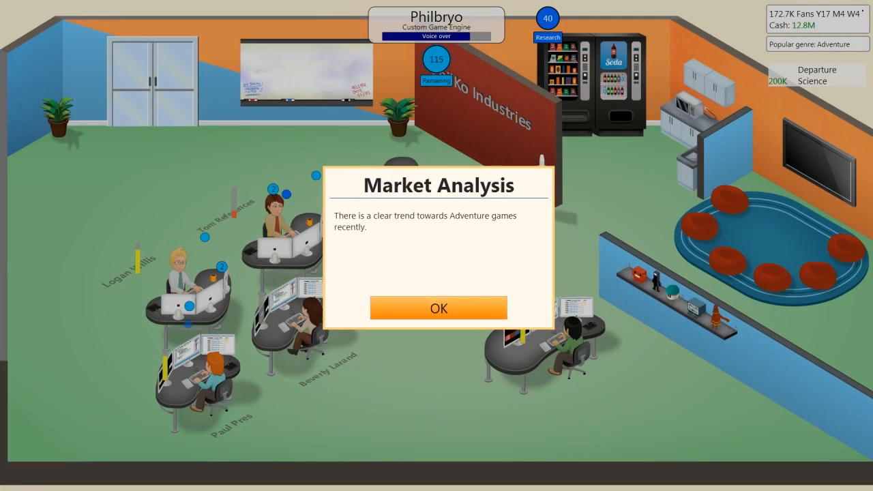
left_click(439, 308)
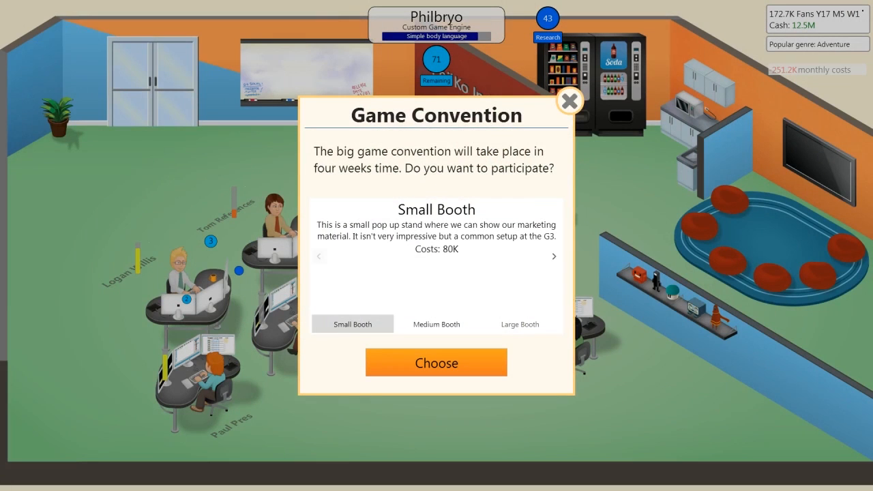
Book the Large Booth for the game convention and dismiss the Philbryo engine-complete notice
left_click(520, 323)
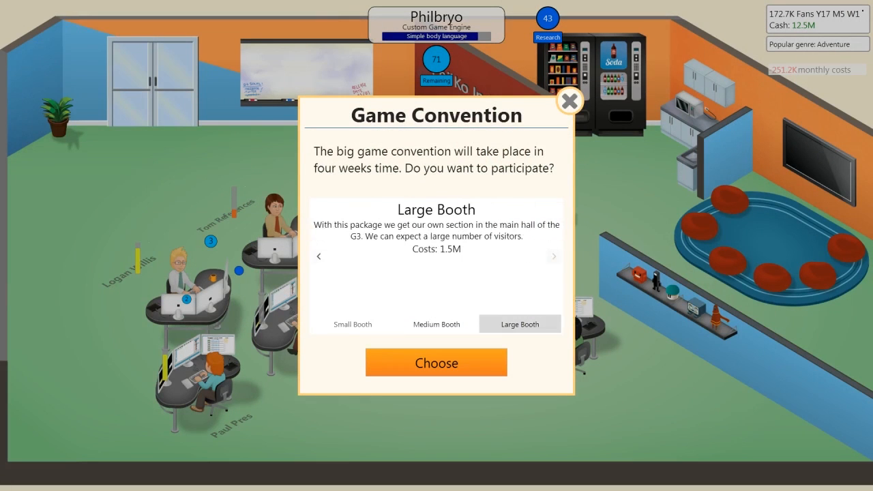
left_click(570, 101)
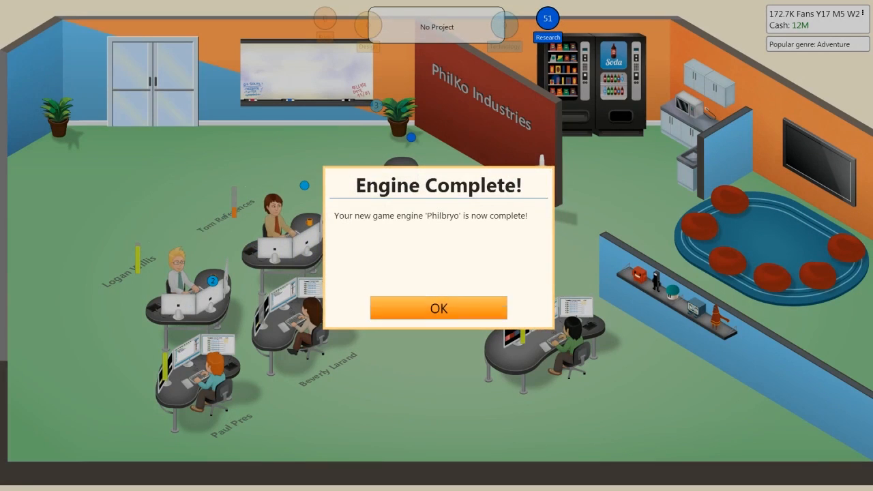
left_click(439, 309)
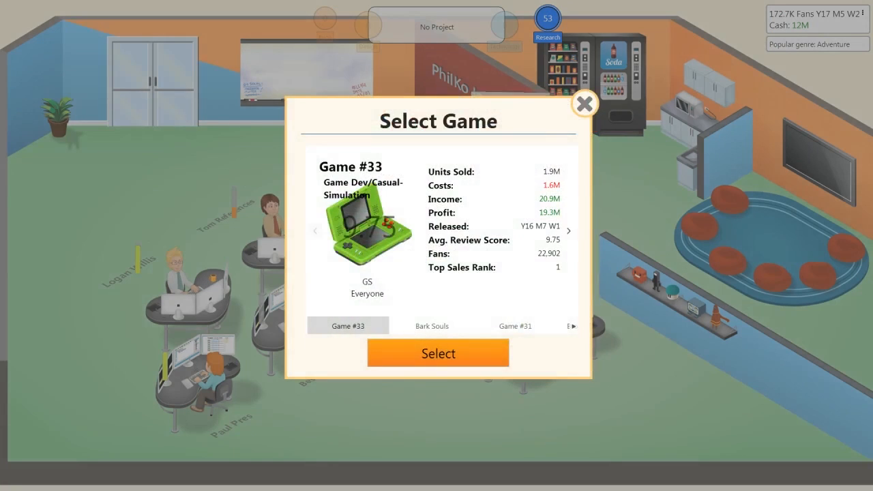
Start a new medium game and choose Wild West as its topic
left_click(584, 104)
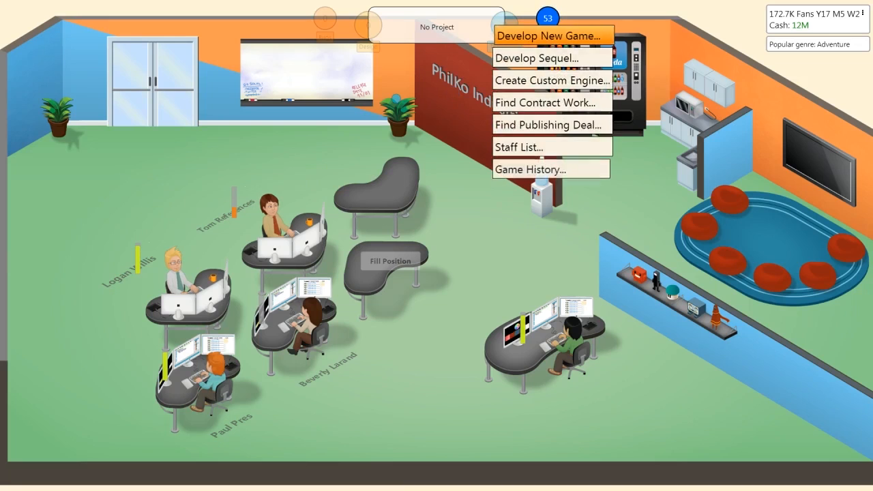
left_click(550, 36)
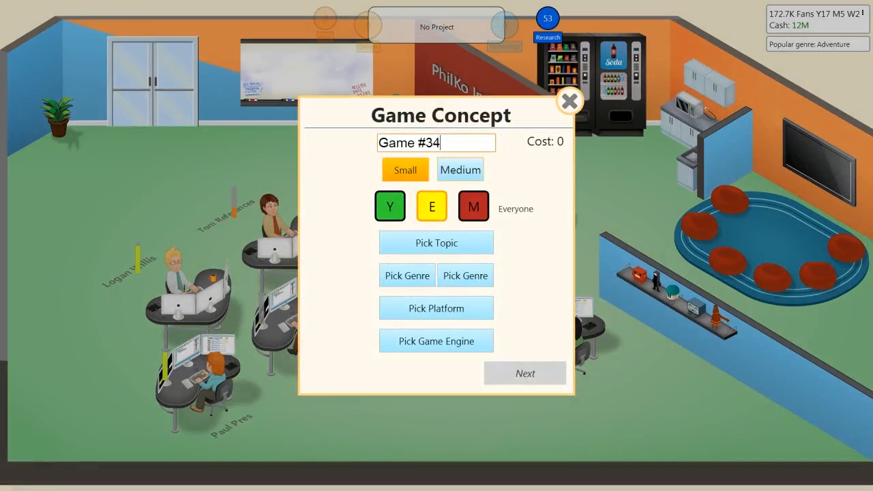
left_click(437, 243)
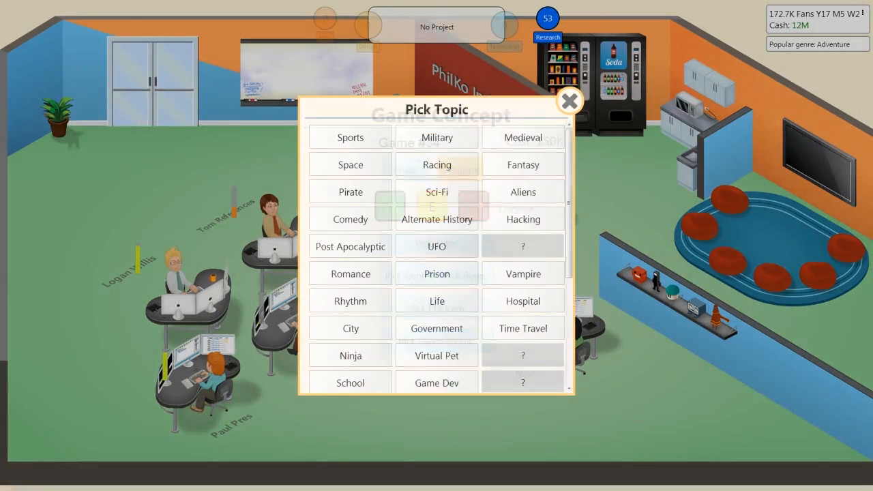
scroll("down", 3)
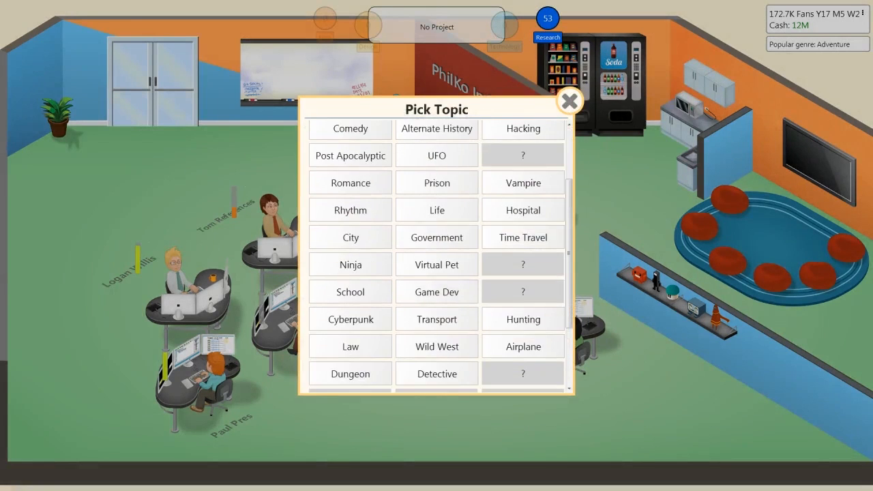
scroll("down", 3)
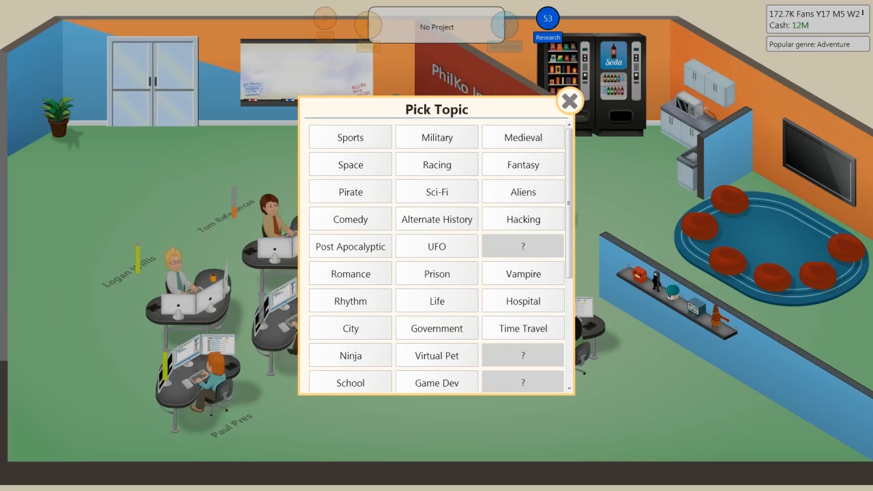
scroll("down", 3)
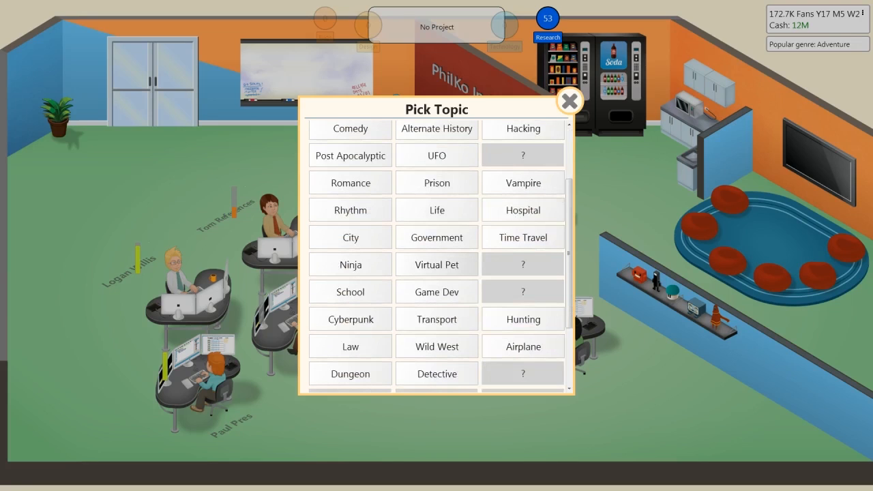
scroll("down", 3)
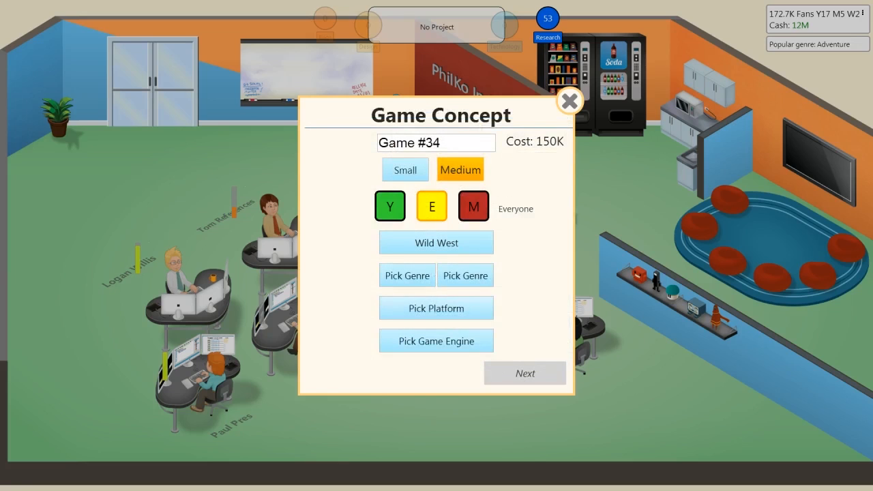
Choose Action as the genre and clear the placeholder game name
left_click(407, 276)
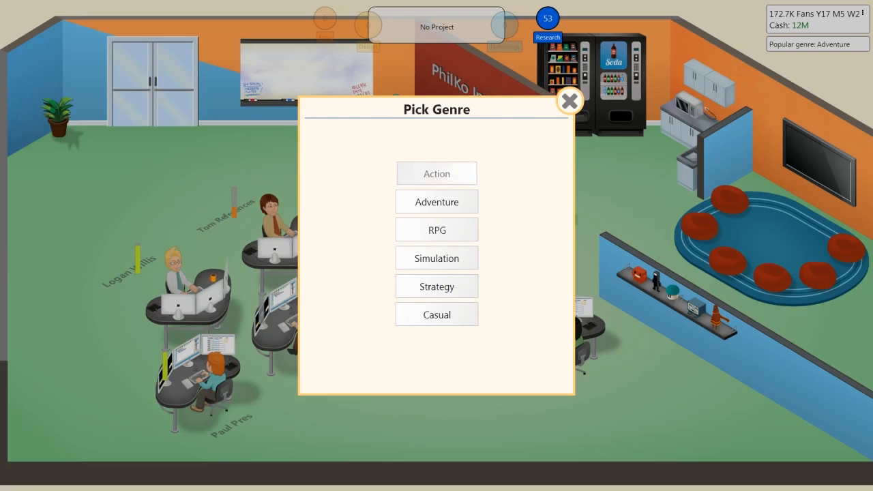
left_click(436, 202)
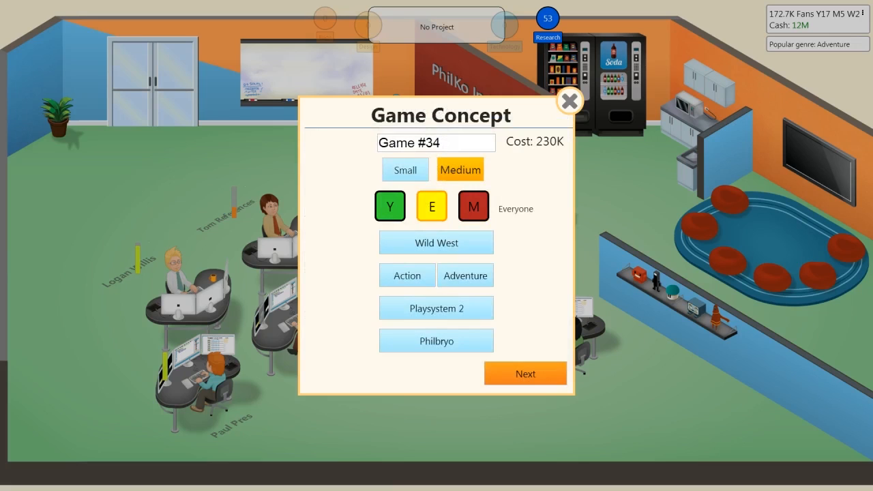
left_click(437, 143)
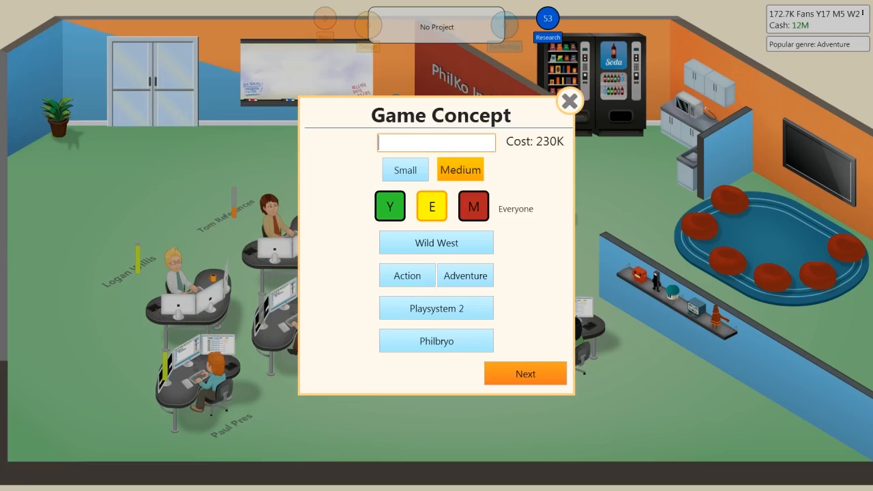
Name the concept 'Purrsona' and make it a Virtual Pet RPG/Simulation for Playsystem 2 on Philbryo
left_click(437, 144)
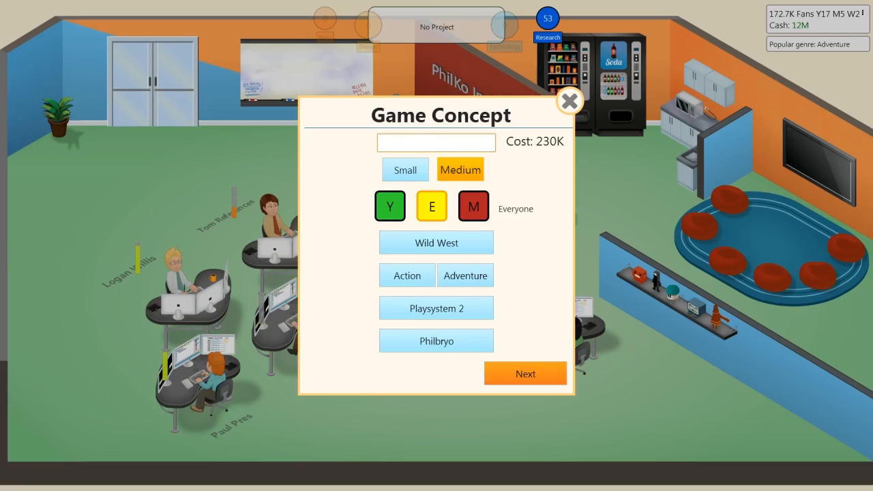
type("Purrsona")
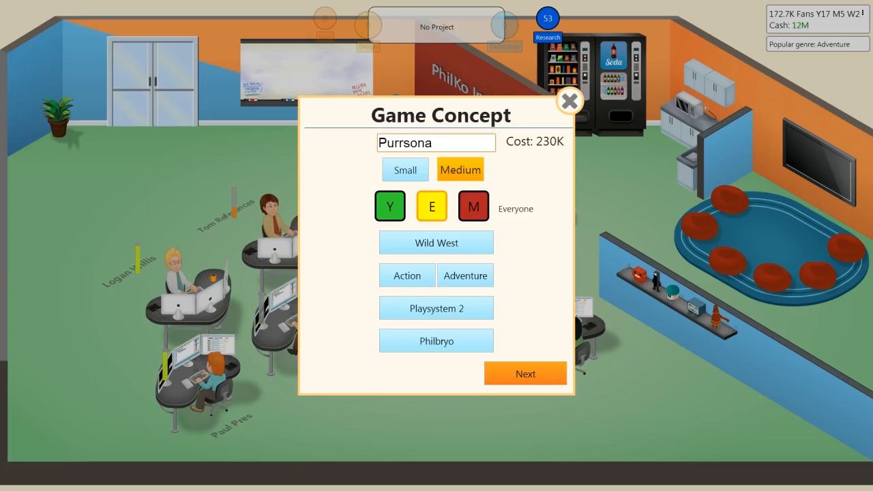
left_click(526, 374)
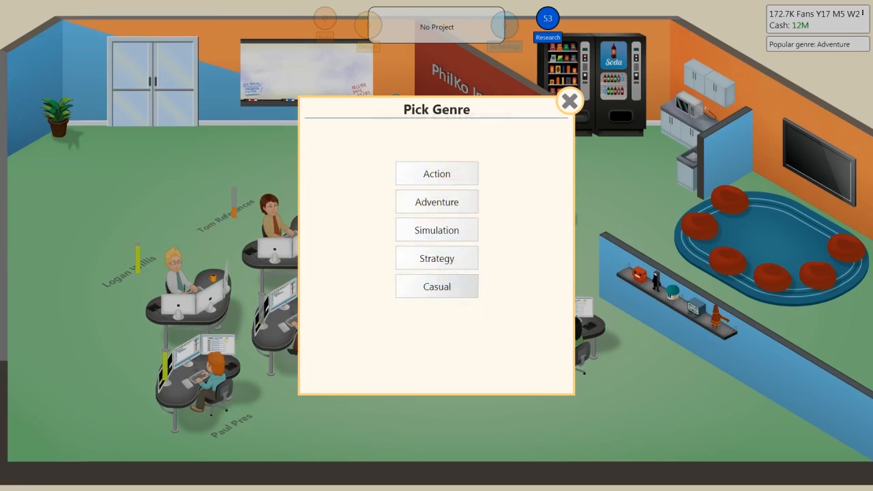
left_click(436, 202)
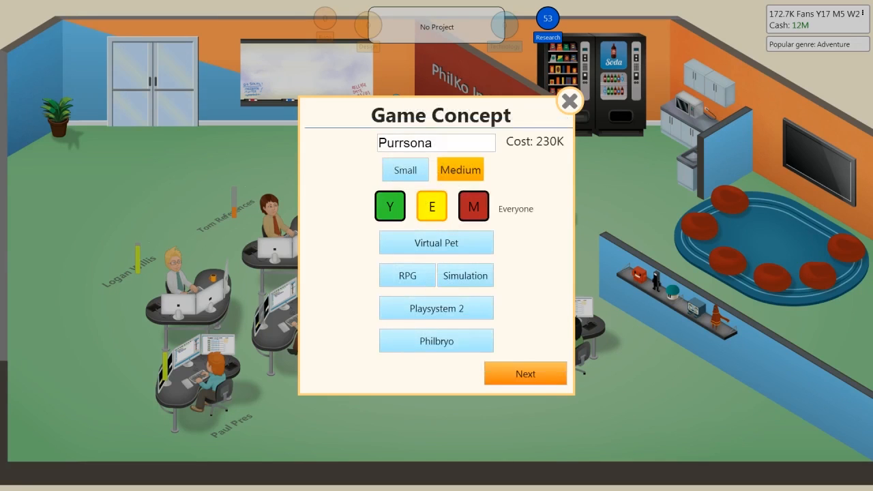
left_click(390, 206)
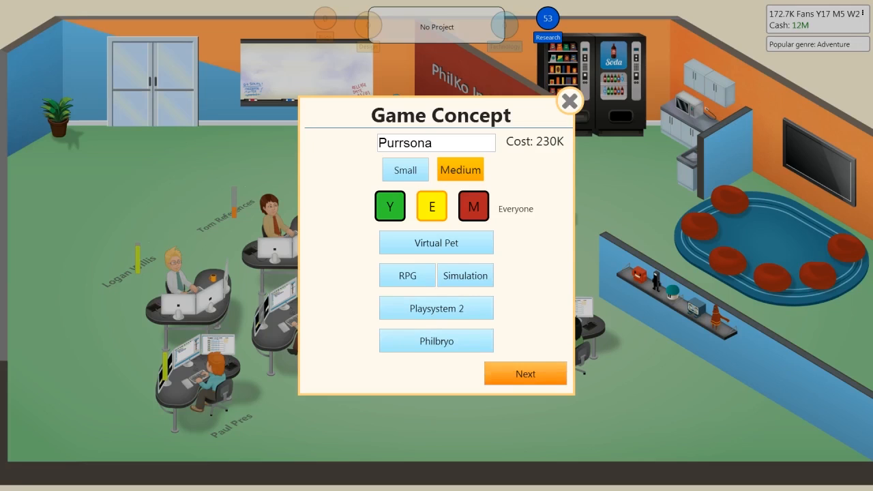
Start Purrsona with Red Exploding Barrels and confirm stage 1 features including basic physics
left_click(525, 374)
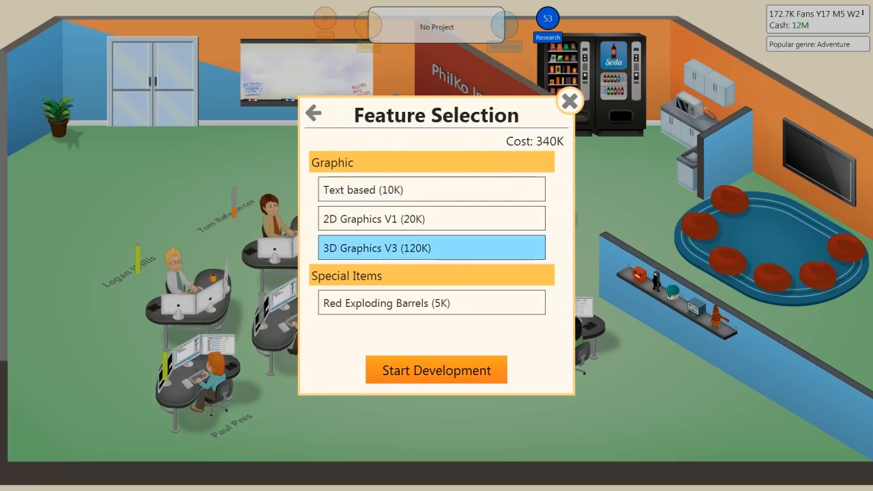
left_click(431, 303)
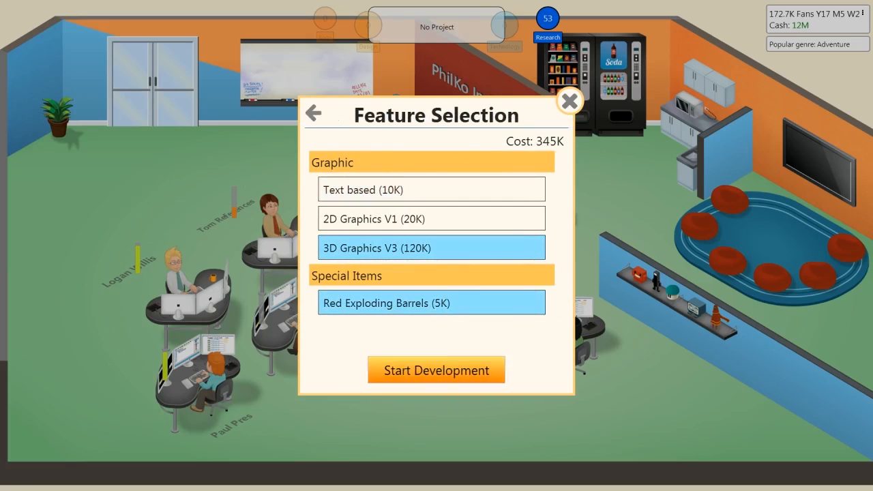
left_click(437, 369)
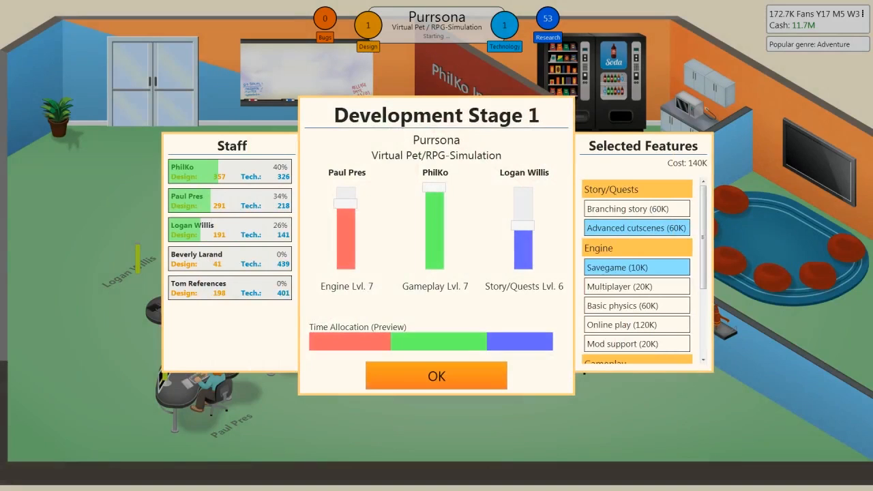
scroll("down", 3)
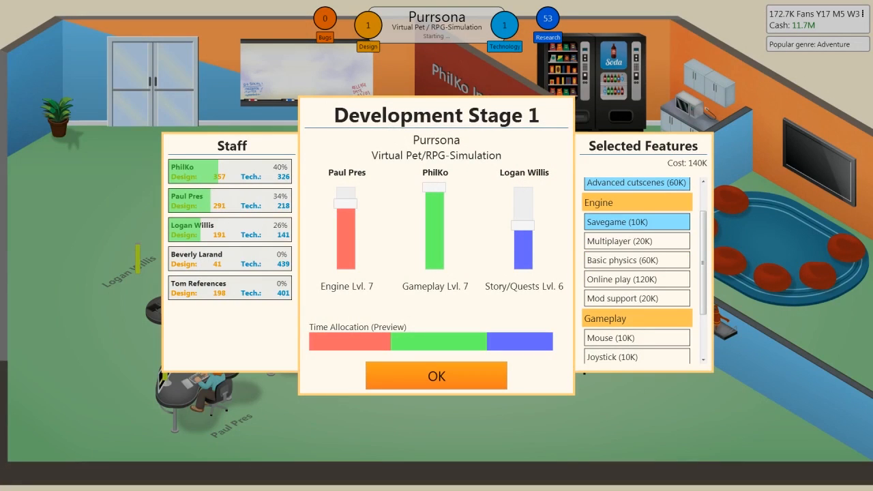
left_click(636, 259)
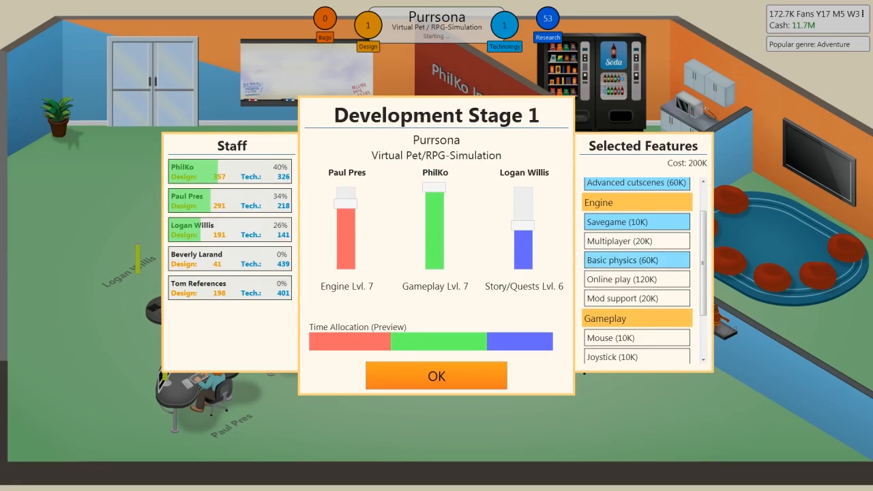
scroll("down", 3)
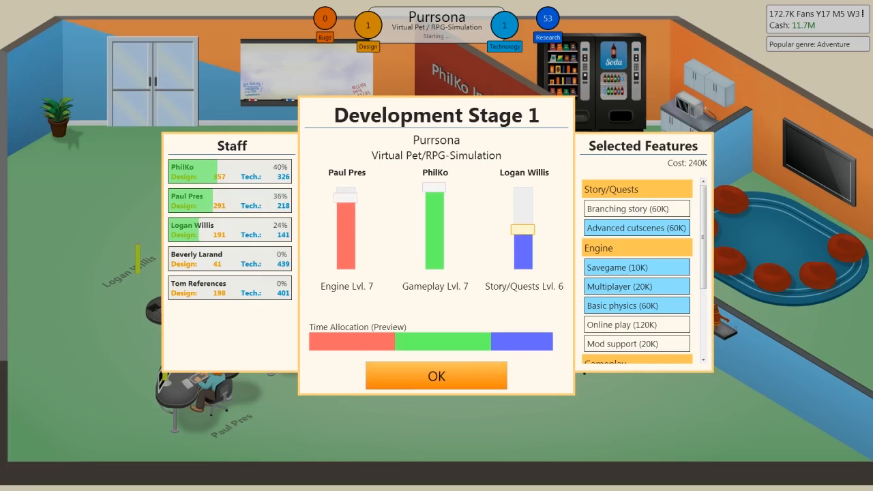
left_click(436, 377)
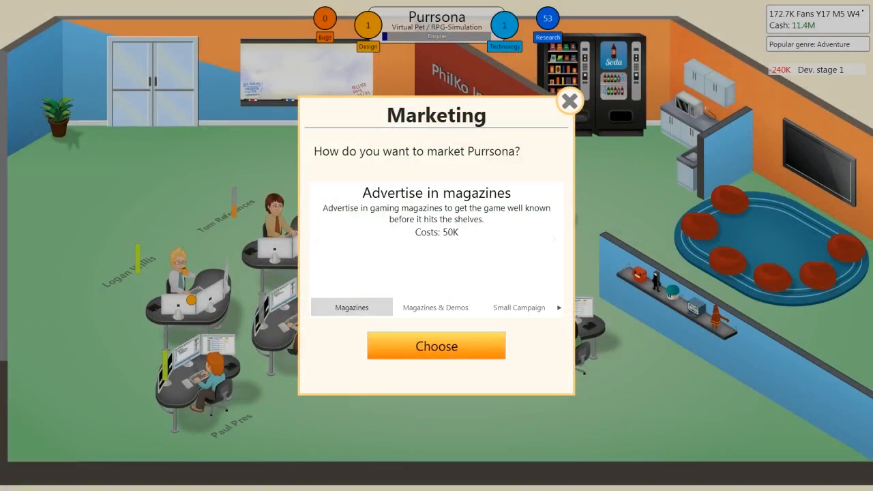
Advertise Purrsona in magazines and dismiss the G3 convention counter and results
left_click(437, 347)
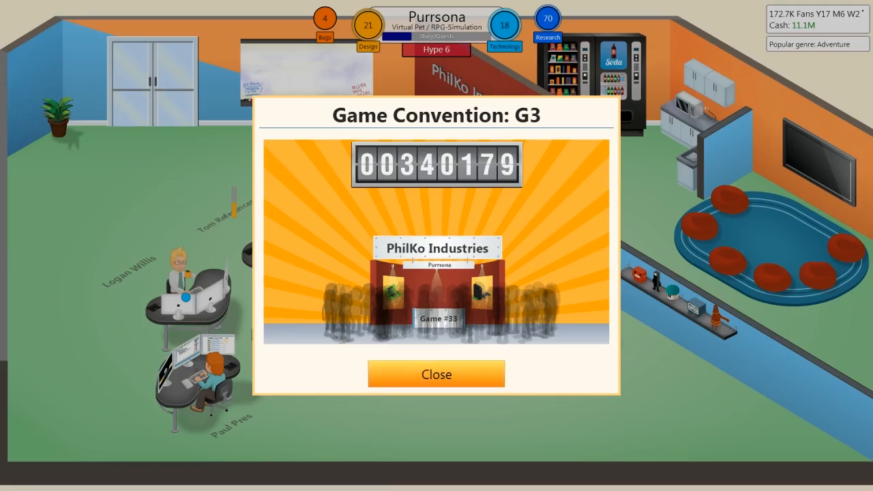
left_click(436, 374)
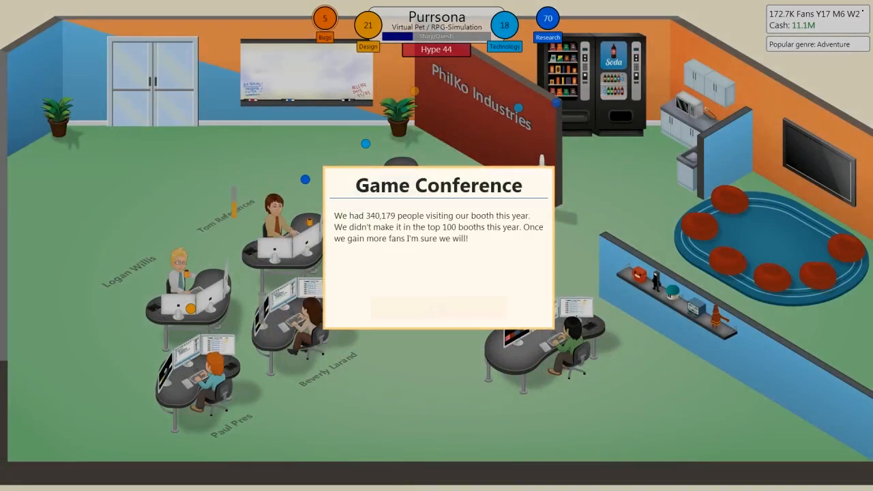
left_click(437, 307)
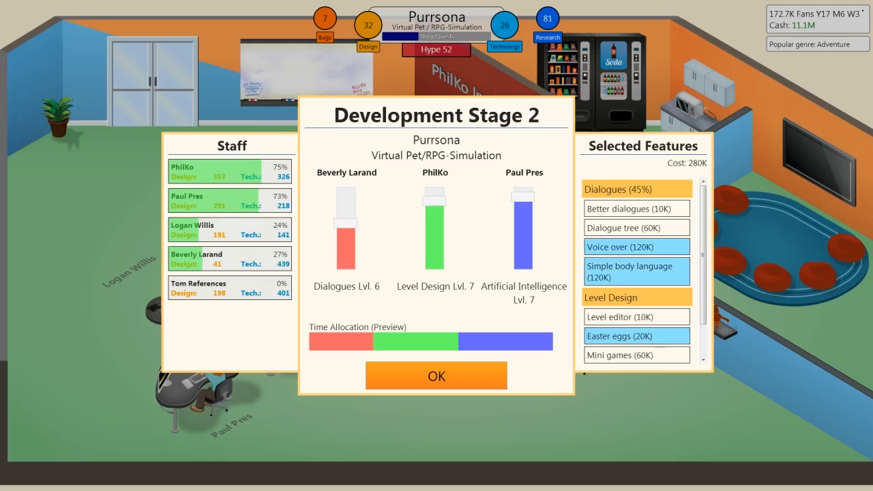
Drop voice over from stage 2, confirm the features and buy a marketing campaign
left_click(636, 246)
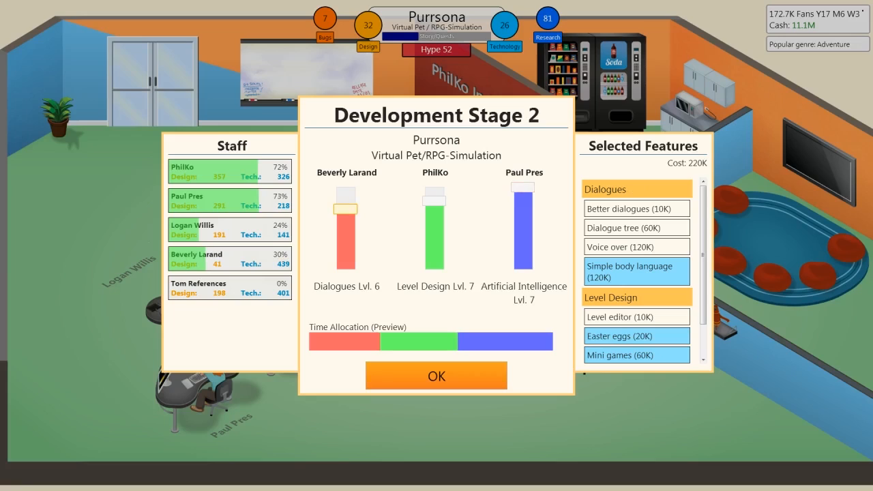
left_click(437, 375)
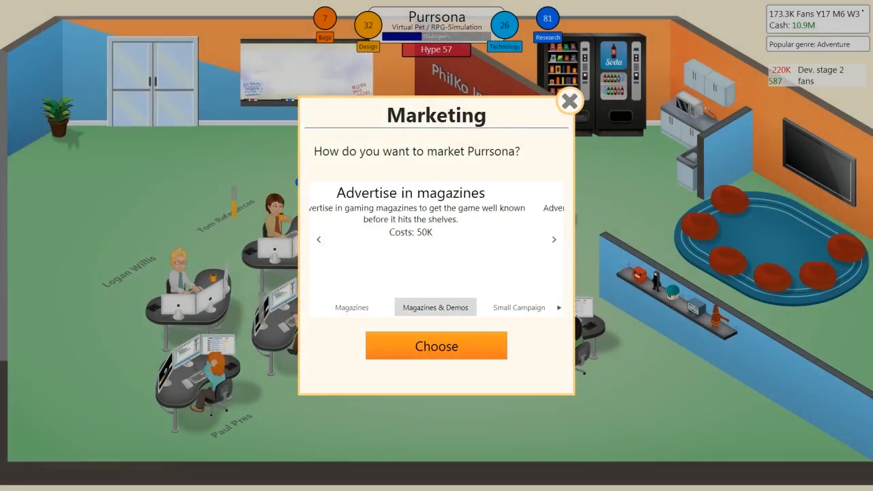
left_click(437, 346)
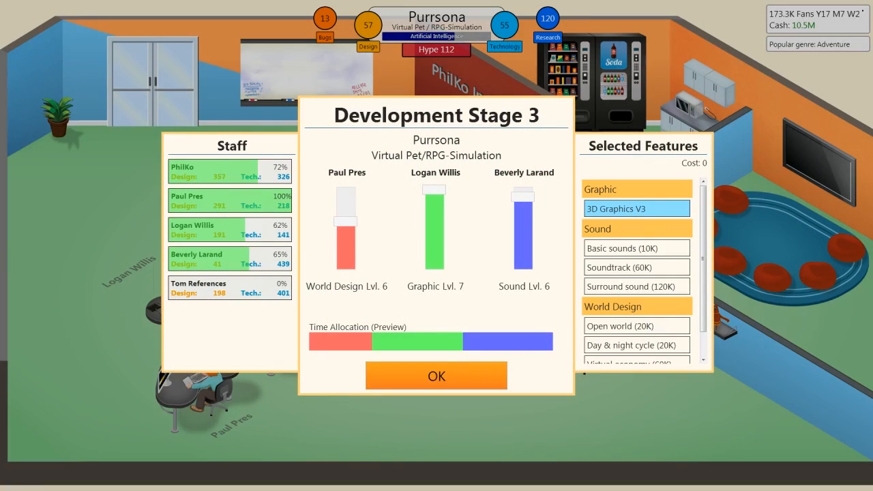
Add surround sound to stage 3, confirm the features and buy another marketing campaign
scroll("down", 3)
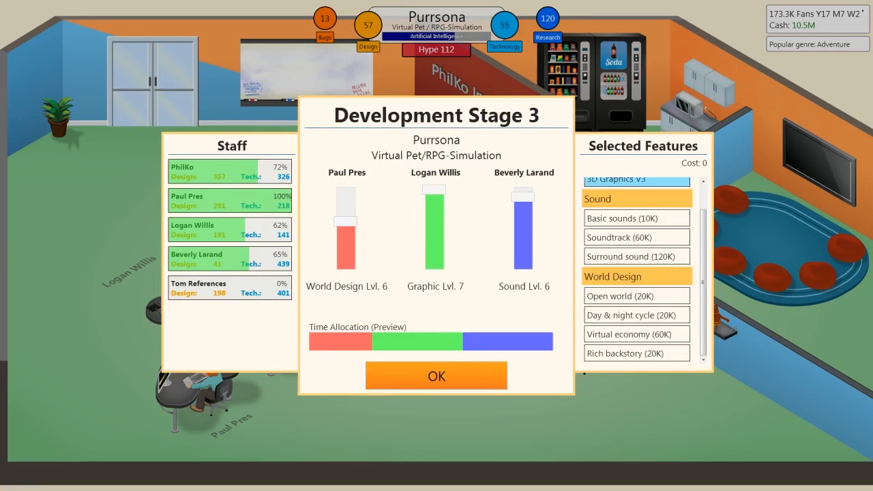
left_click(636, 259)
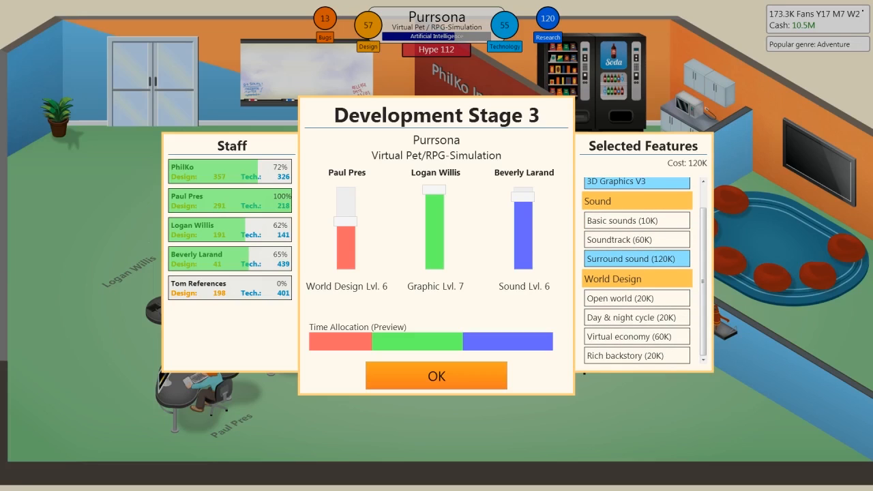
left_click(636, 335)
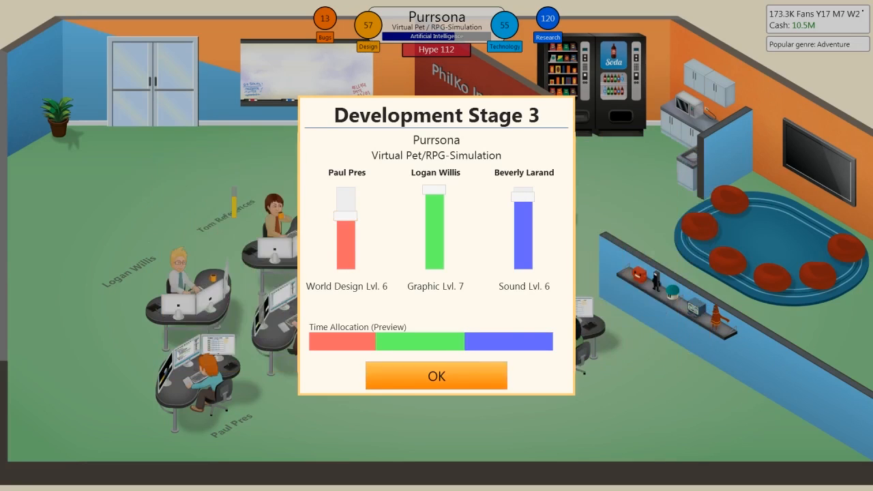
left_click(436, 376)
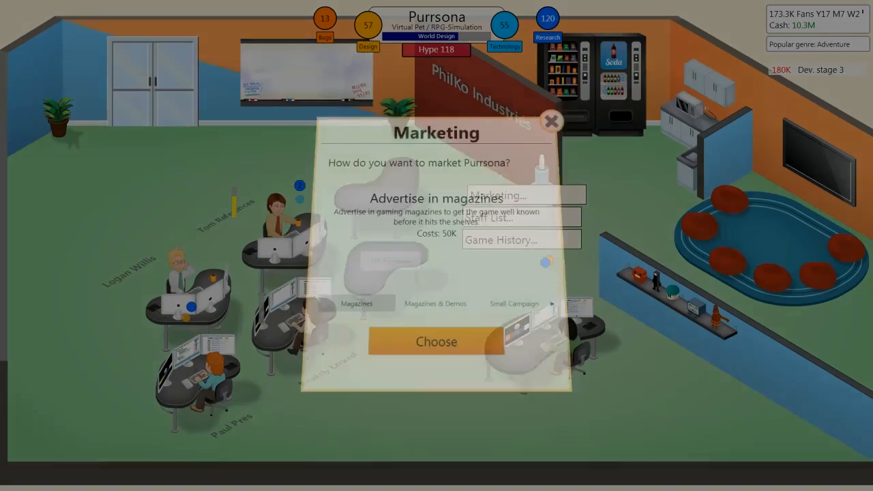
left_click(436, 341)
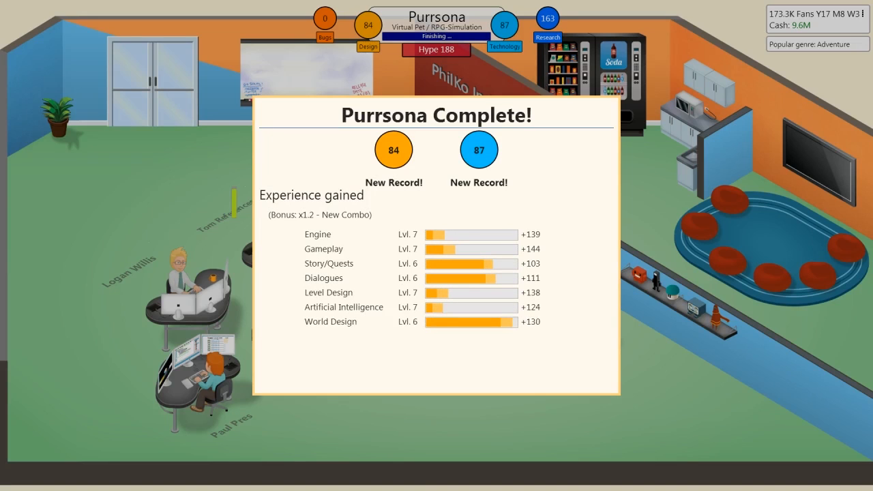
Review Purrsona's experience gains and release the game to the market
scroll("down", 3)
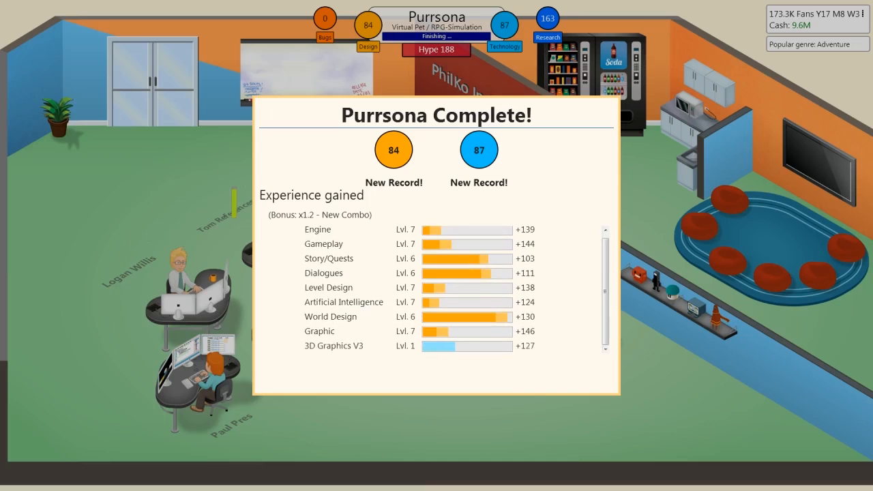
scroll("down", 3)
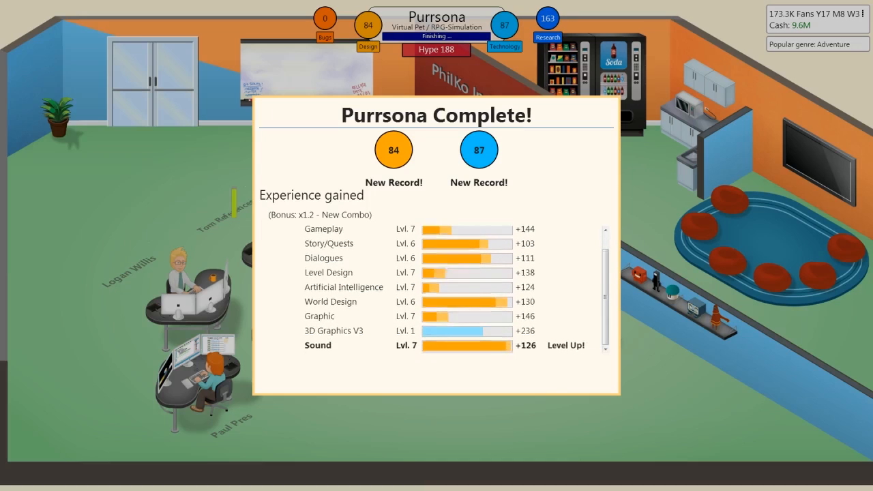
scroll("down", 3)
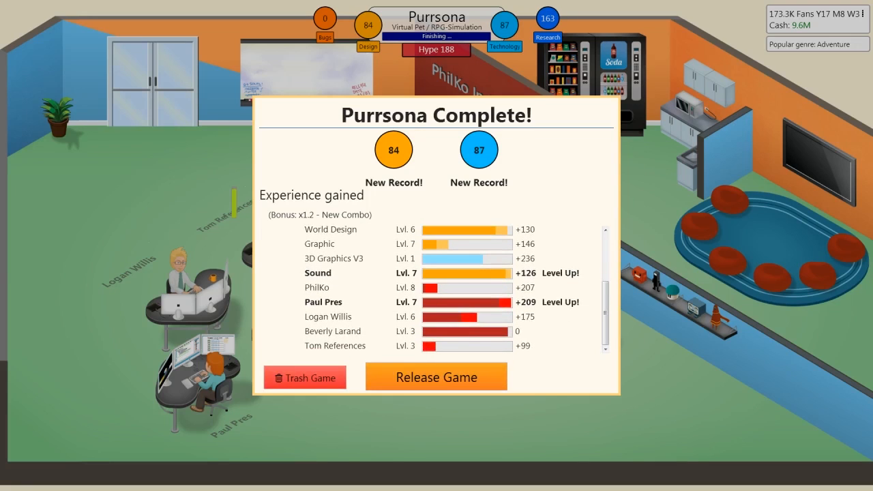
left_click(436, 377)
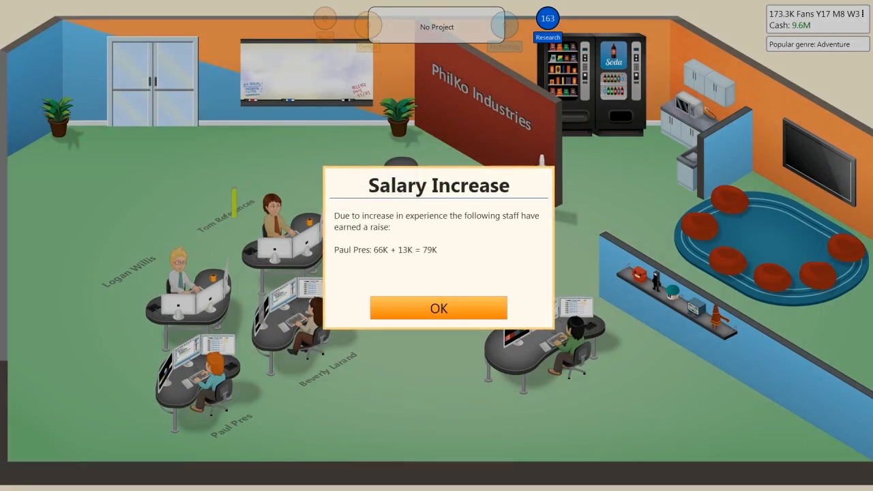
Dismiss the salary and new-research notices, start Orchestral soundtrack research and view Purrsona's first reviews
left_click(439, 308)
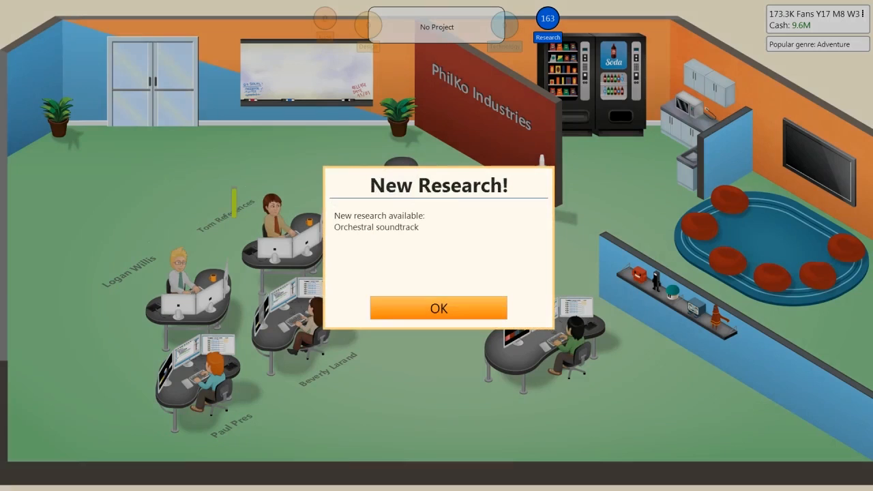
left_click(440, 308)
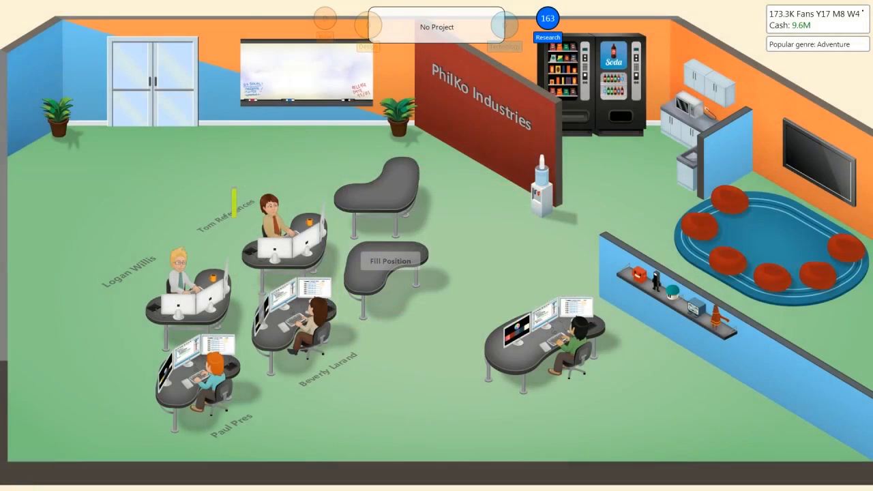
left_click(548, 21)
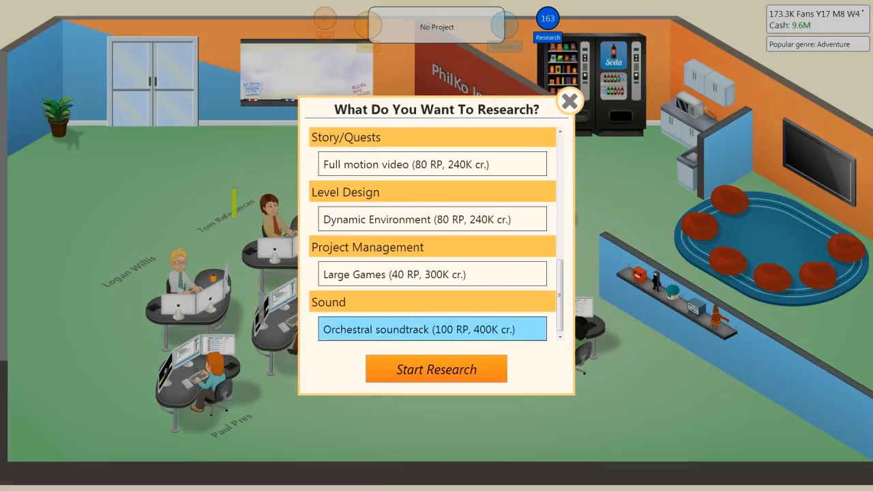
left_click(436, 368)
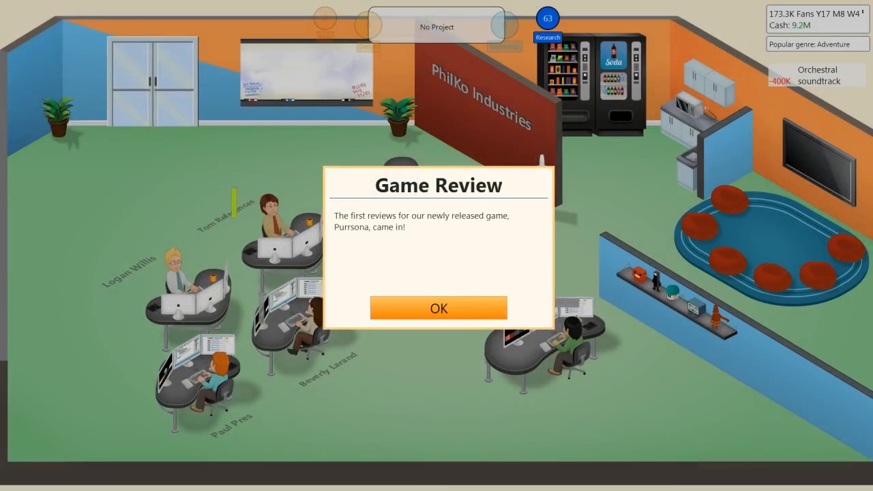
left_click(439, 308)
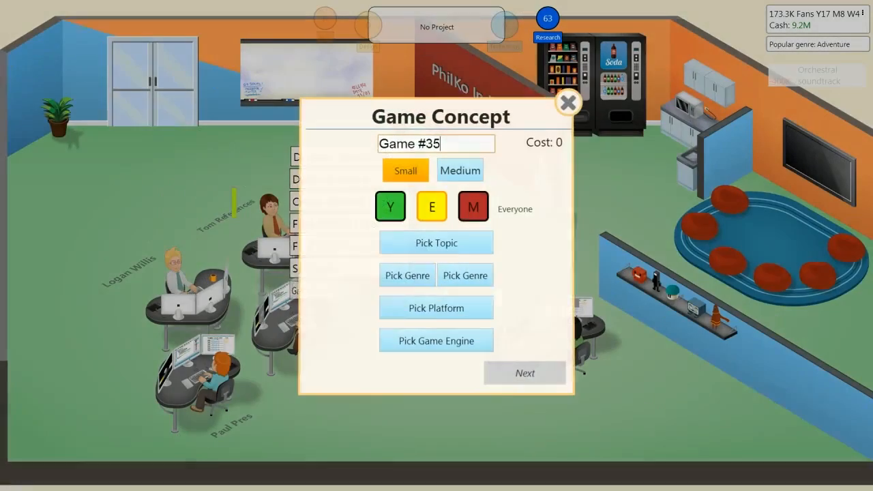
Abandon the new game concept and start researching Large Games
left_click(568, 103)
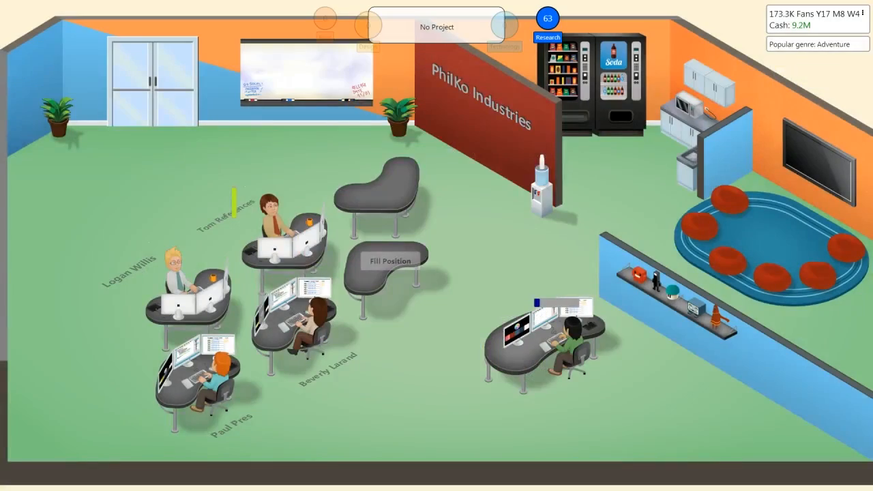
left_click(548, 19)
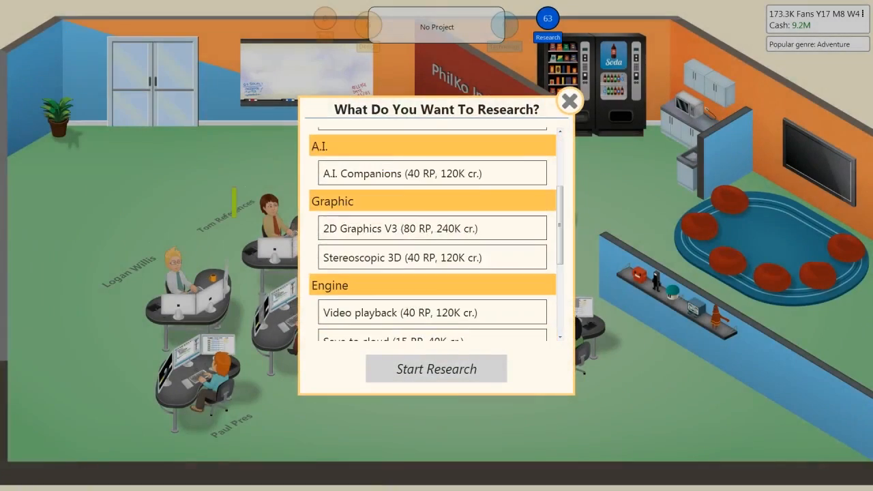
scroll("down", 3)
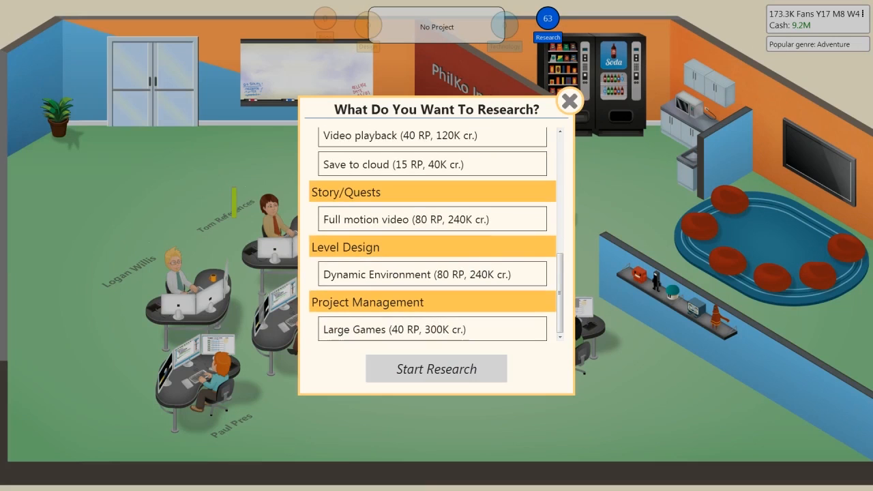
left_click(436, 369)
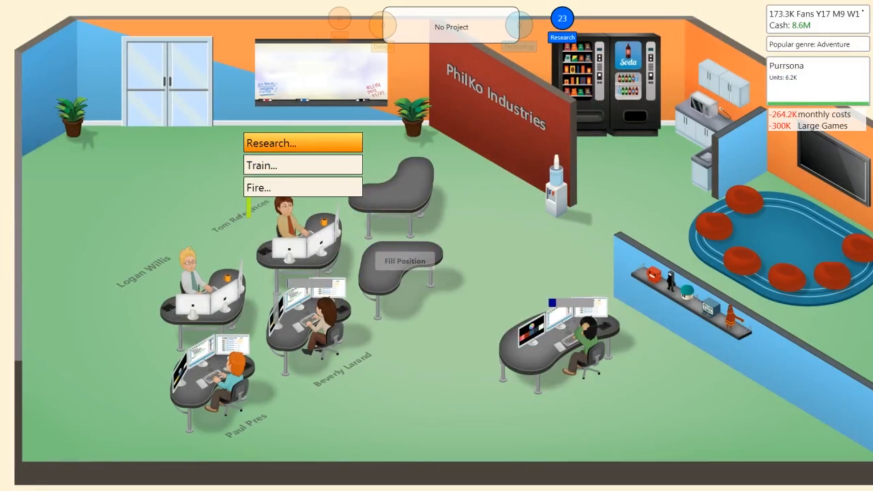
Research a new game topic and check that Superheroes now appears among available topics
left_click(303, 143)
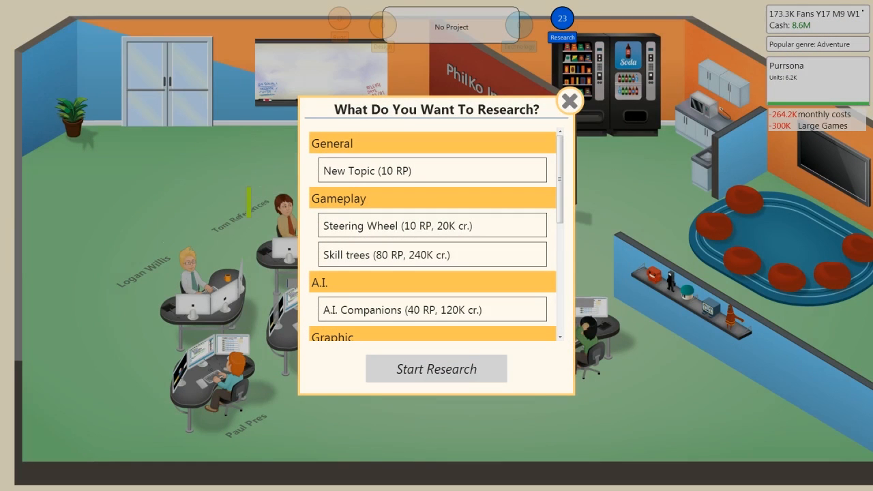
left_click(431, 170)
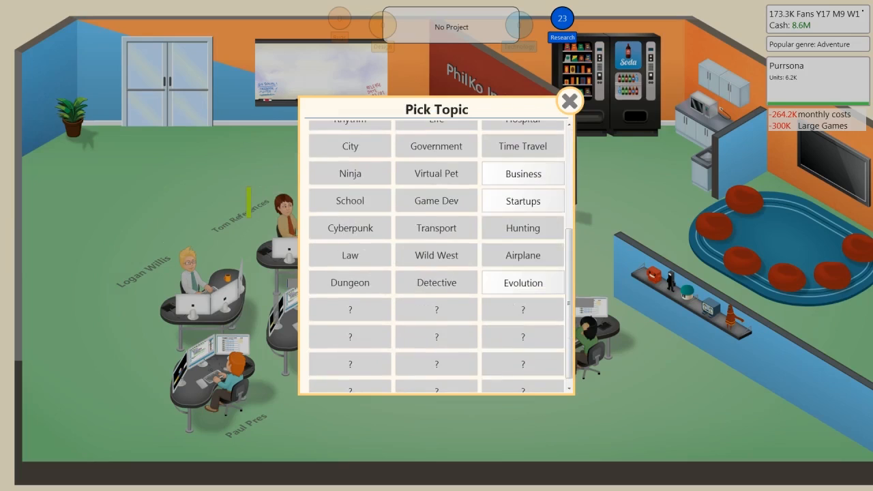
left_click(570, 101)
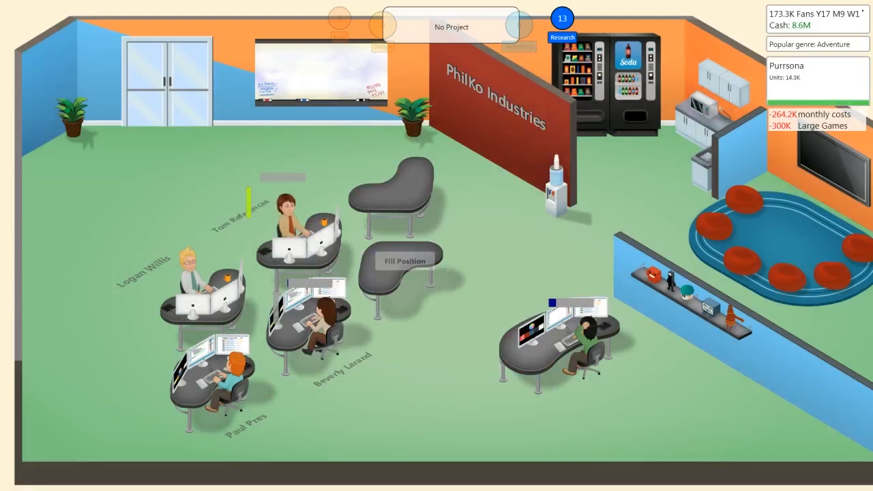
left_click(286, 204)
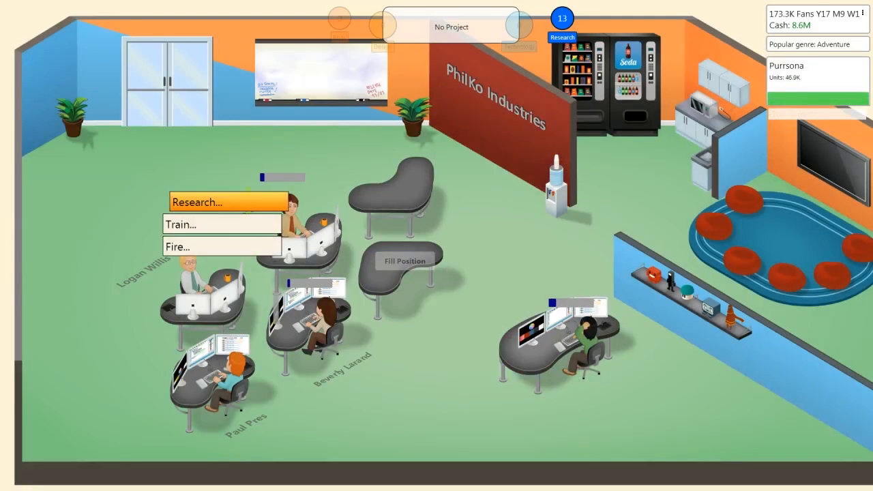
left_click(198, 202)
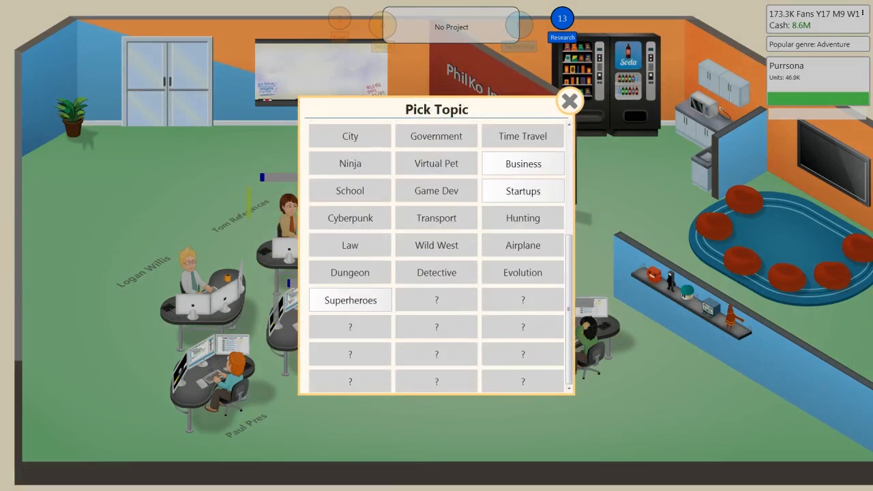
left_click(570, 101)
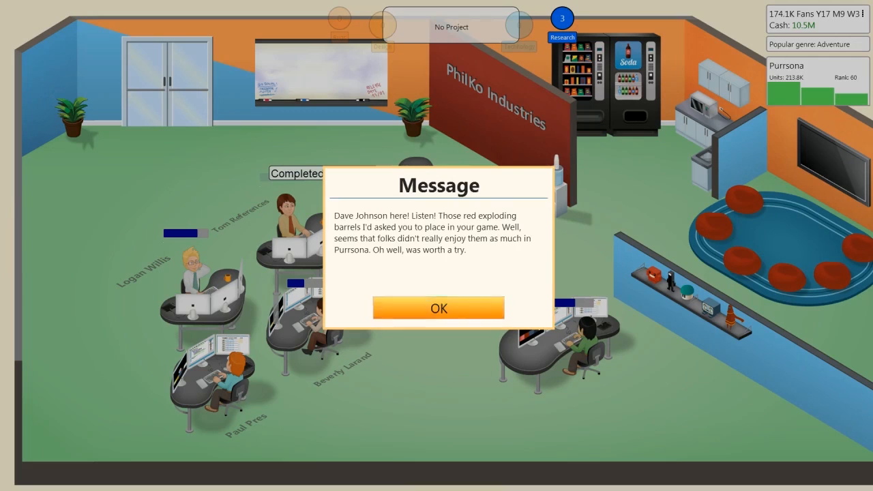
Dismiss the exploding-barrels feedback message and the Game Sphere market news
left_click(439, 308)
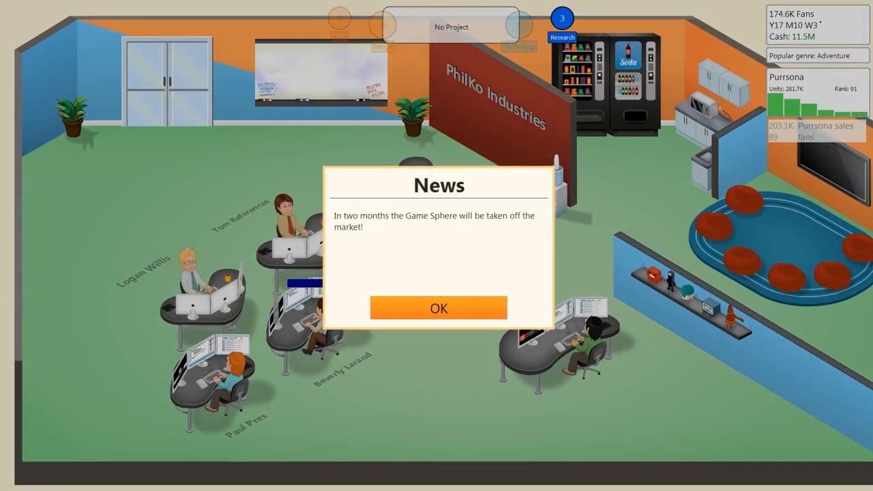
left_click(439, 309)
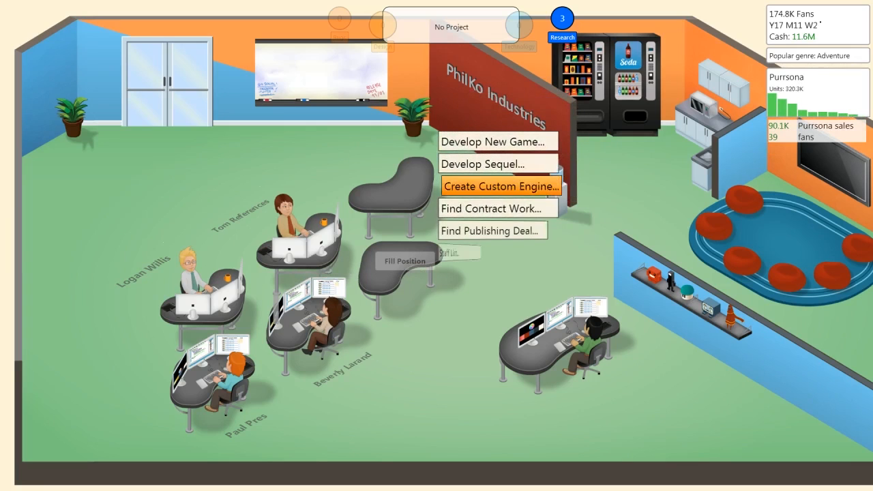
left_click(491, 208)
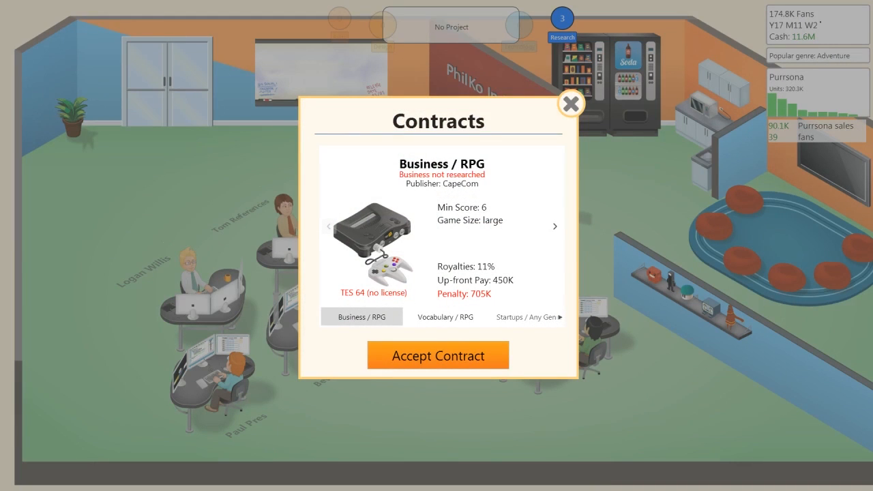
left_click(555, 226)
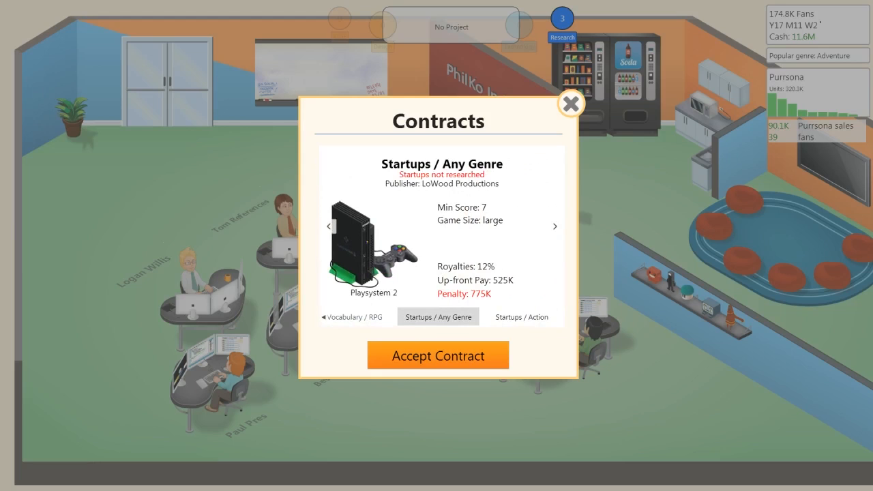
left_click(521, 316)
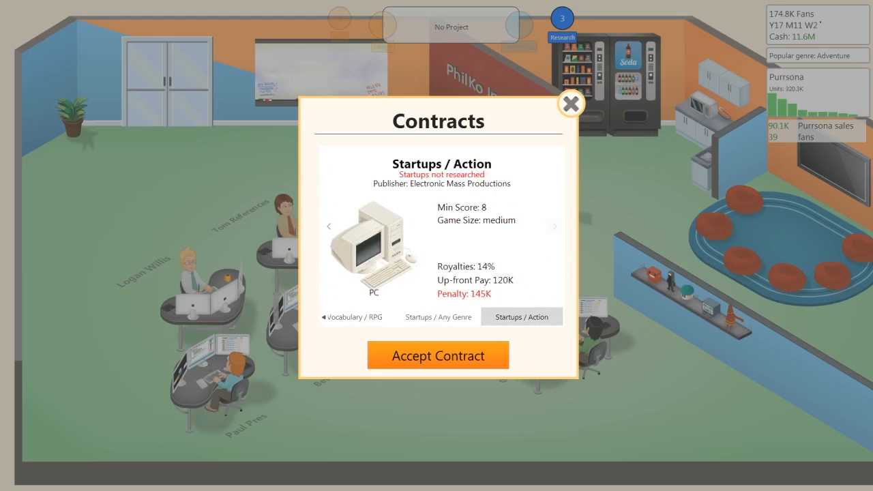
left_click(571, 104)
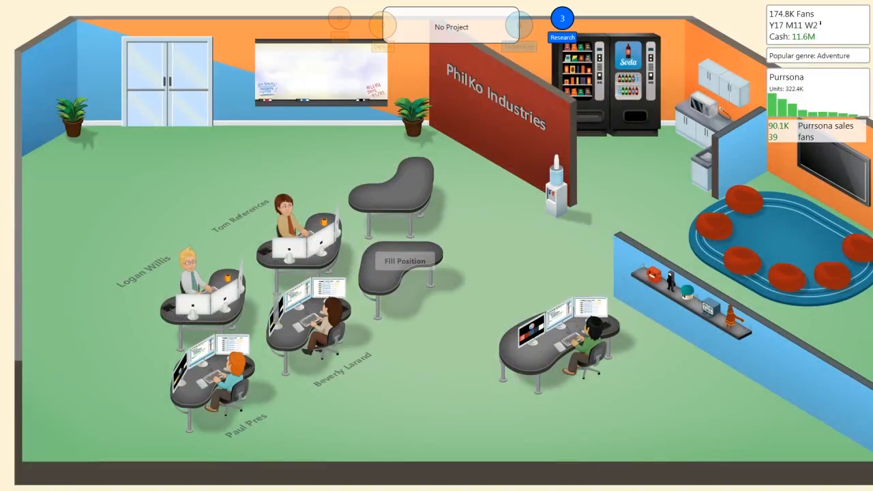
left_click(451, 27)
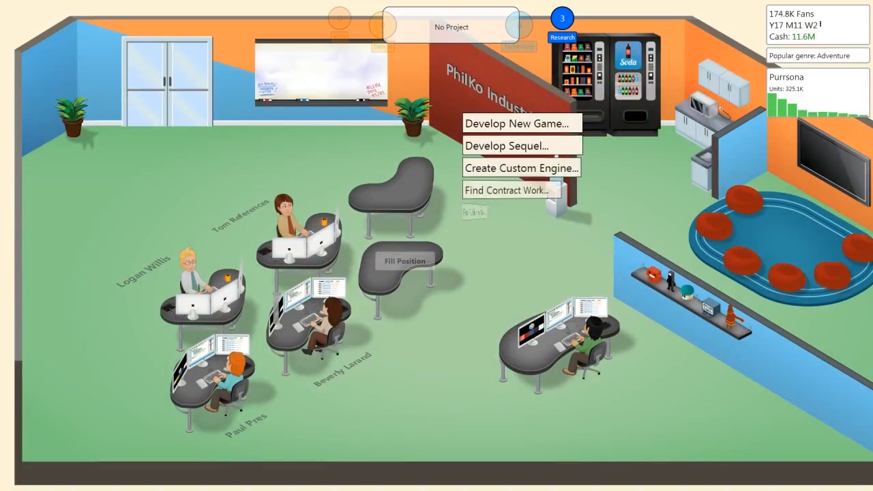
mouse_move(513, 144)
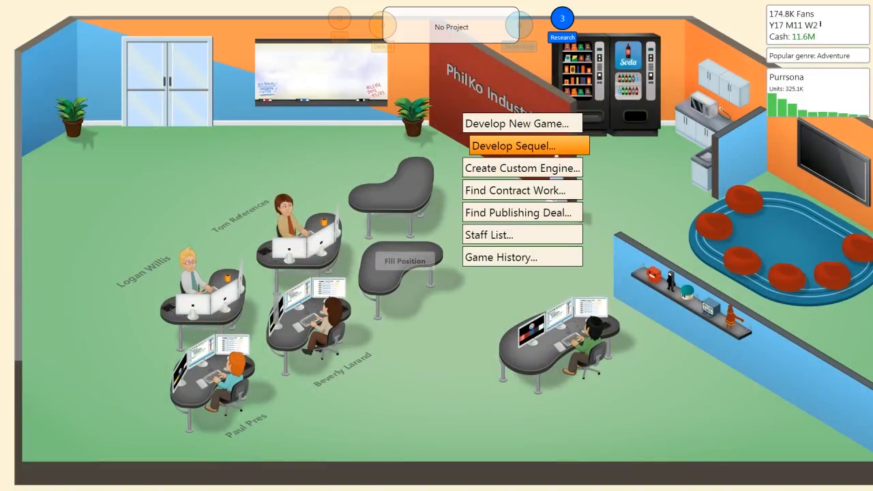
Start a sequel to Bark Souls and name it Bark Souls Online
left_click(513, 145)
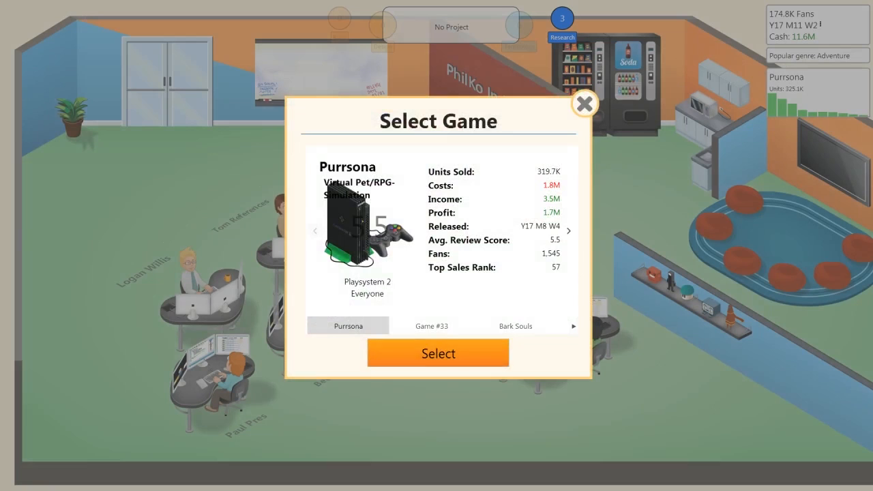
left_click(569, 231)
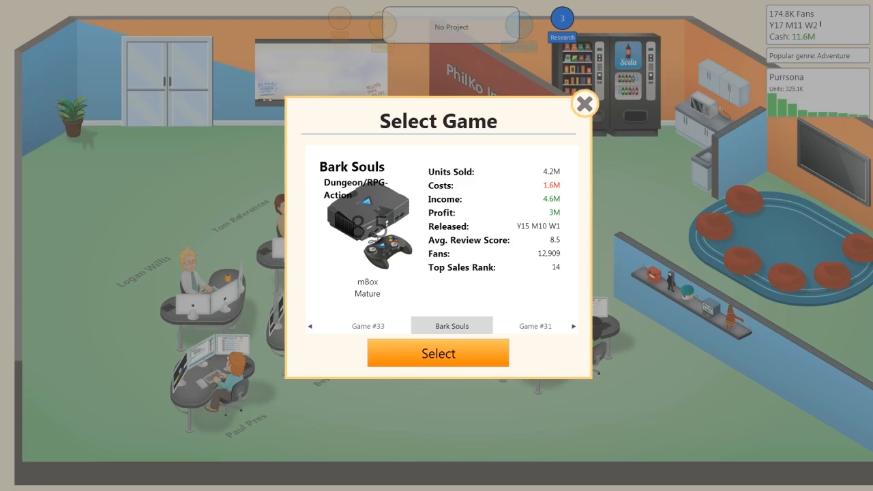
left_click(436, 353)
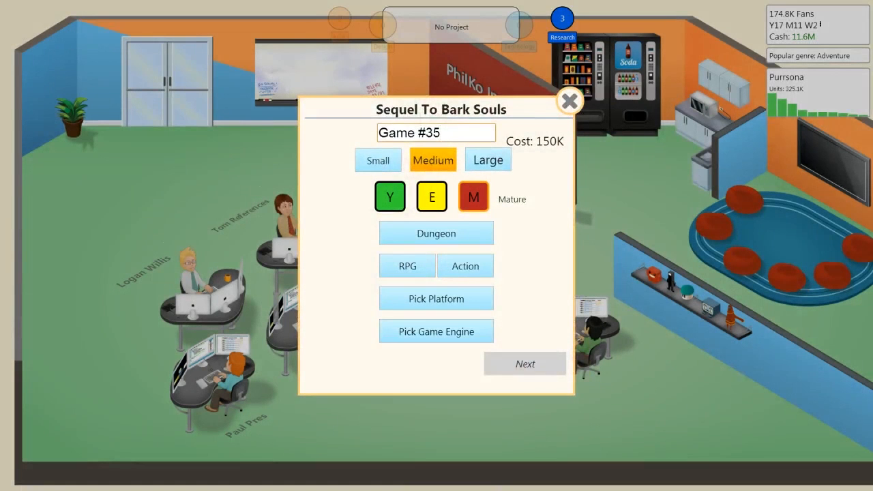
type("Bark Souls Online")
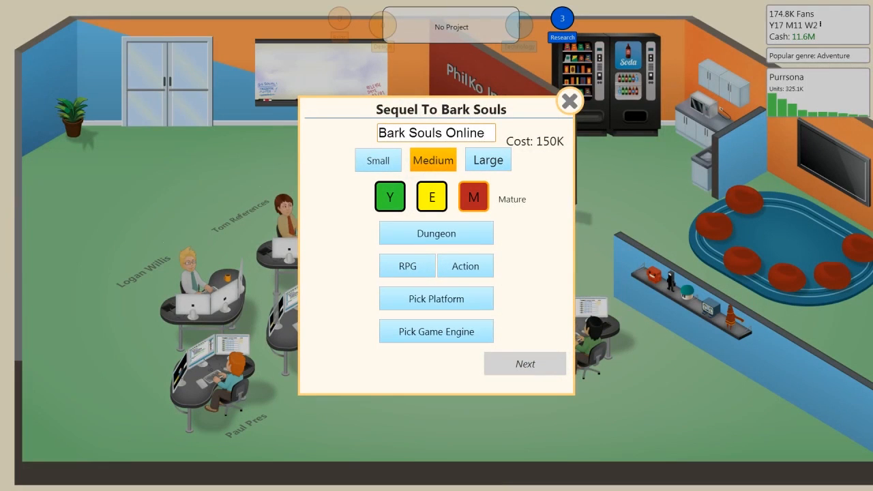
Set the platform to mBox with the Philbryo engine and start development
left_click(437, 298)
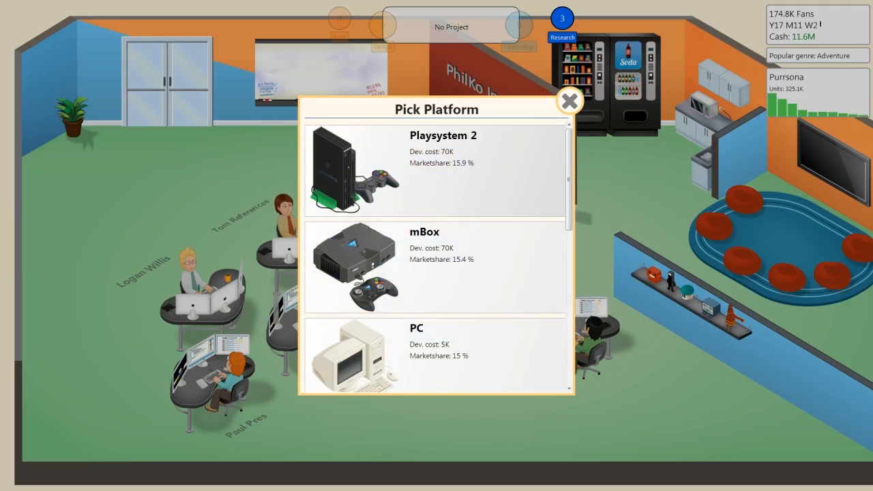
left_click(434, 268)
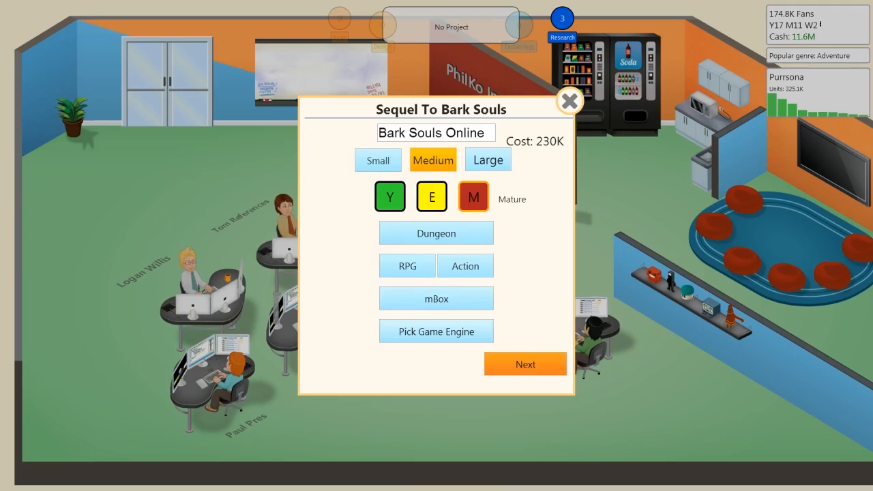
left_click(437, 331)
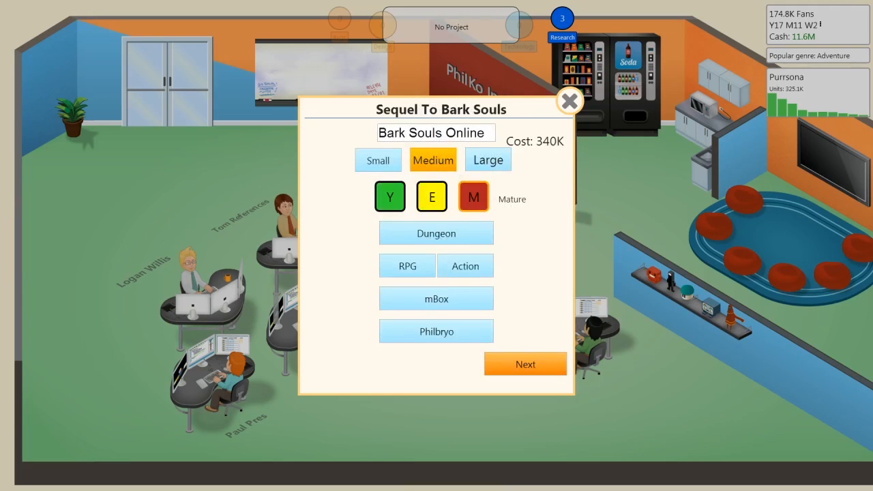
left_click(525, 363)
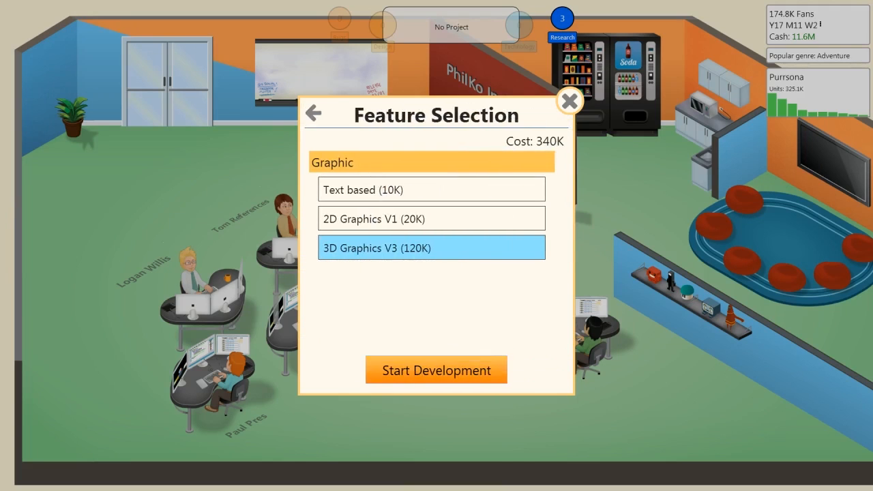
left_click(436, 370)
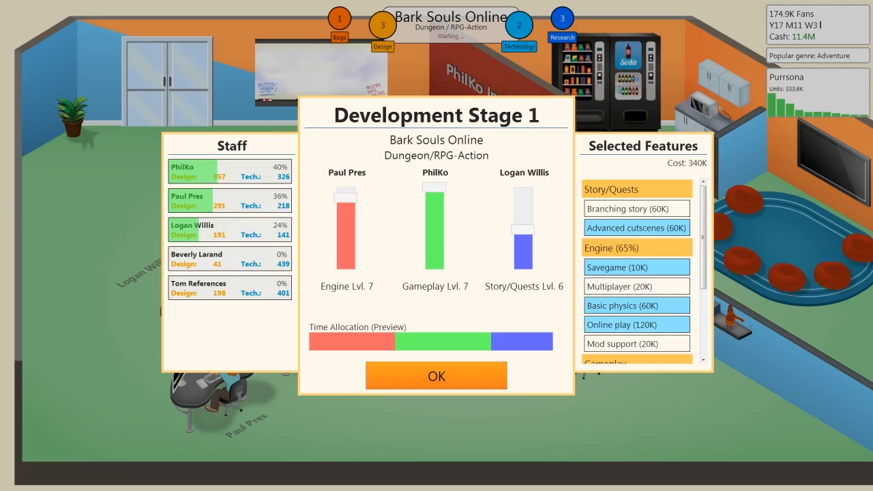
Keep Savegame, drop Basic physics, give Story/Quests more time and confirm Stage 1
scroll("down", 3)
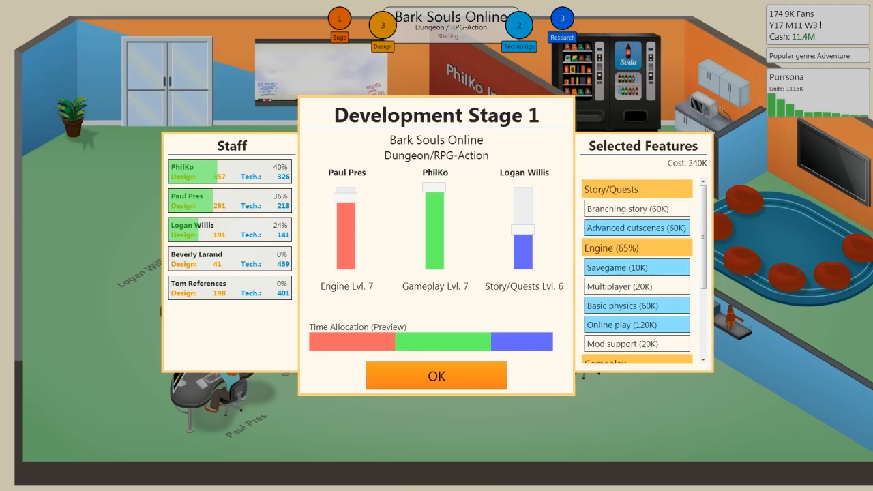
scroll("down", 3)
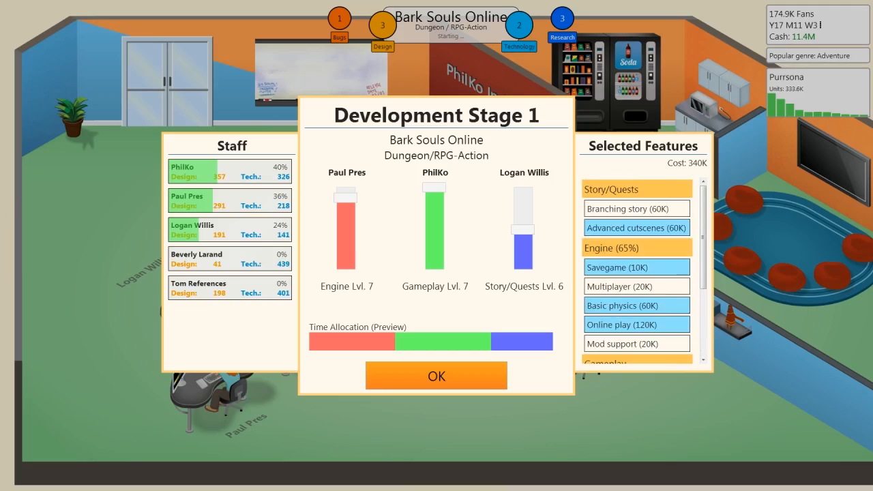
scroll("down", 3)
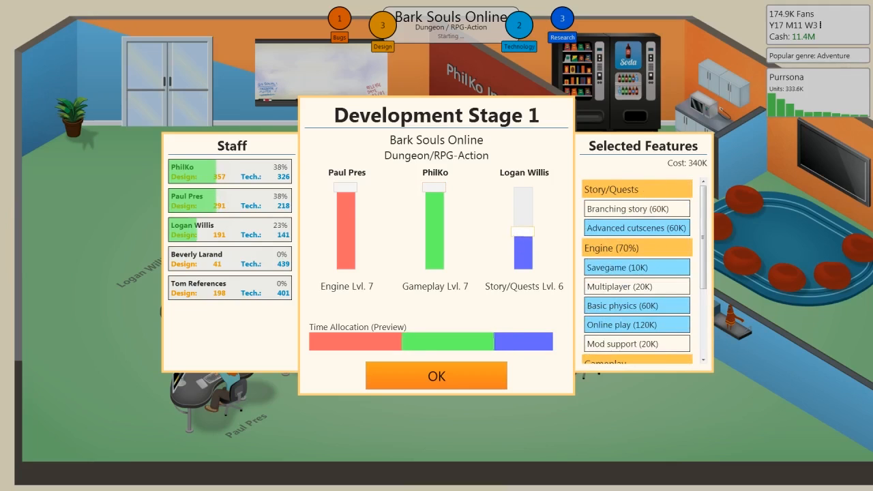
scroll("down", 3)
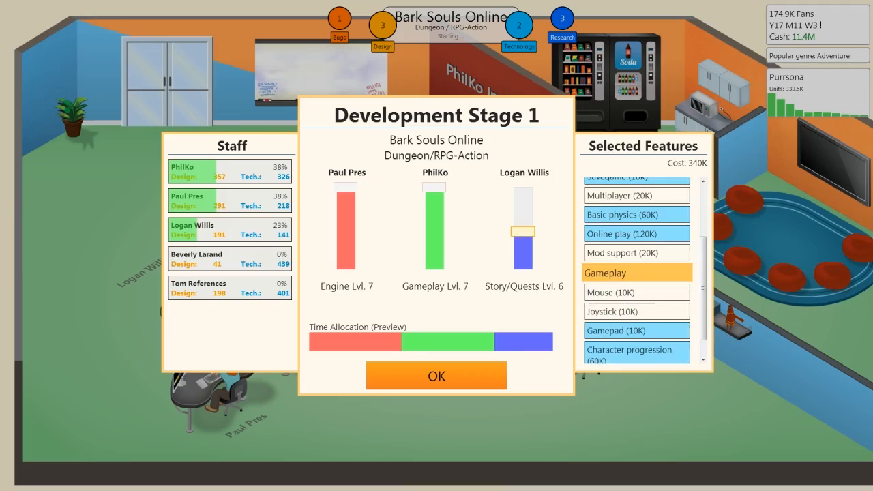
scroll("down", 3)
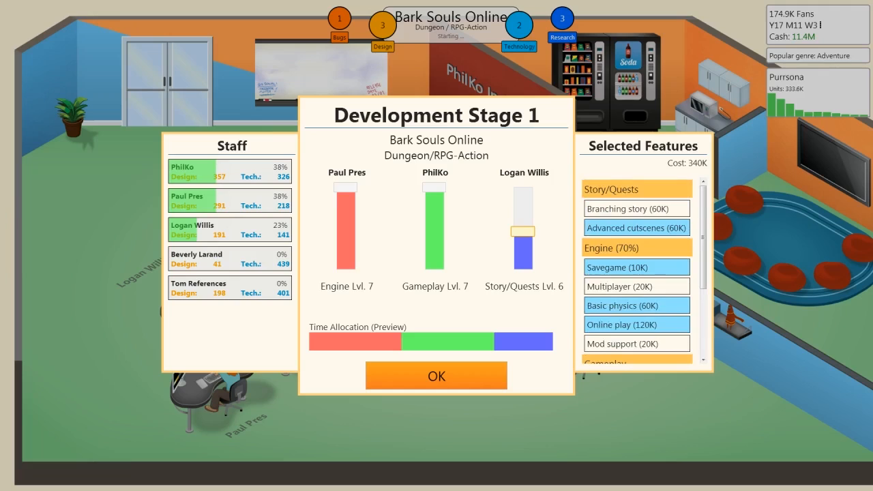
scroll("down", 3)
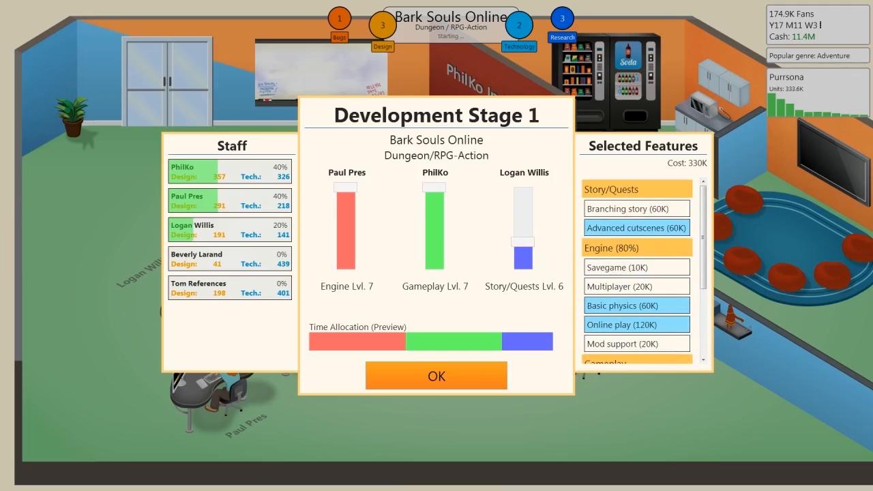
left_click(636, 266)
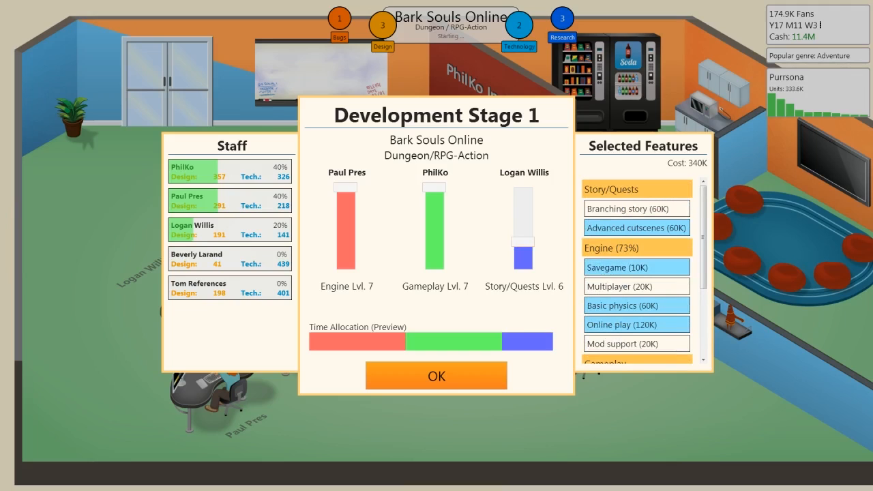
left_click(636, 306)
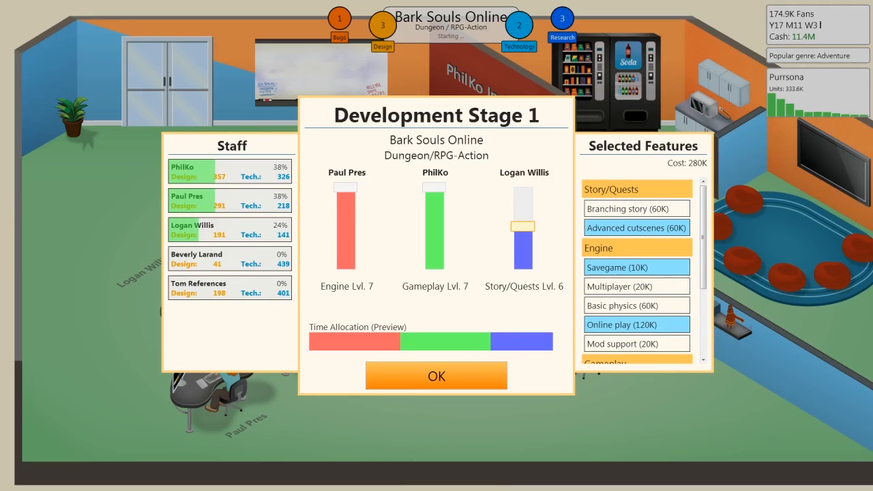
left_click(437, 376)
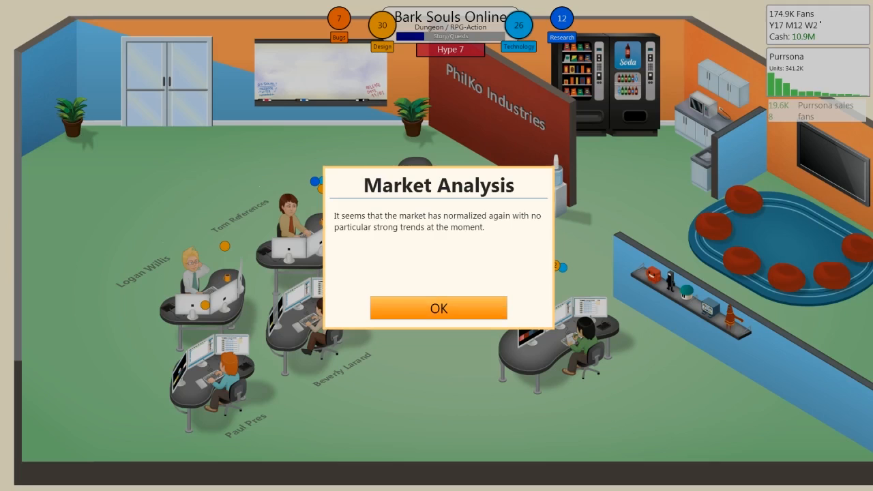
Dismiss the market analysis, Game Sphere news and Purrsona off-the-market notices
left_click(440, 308)
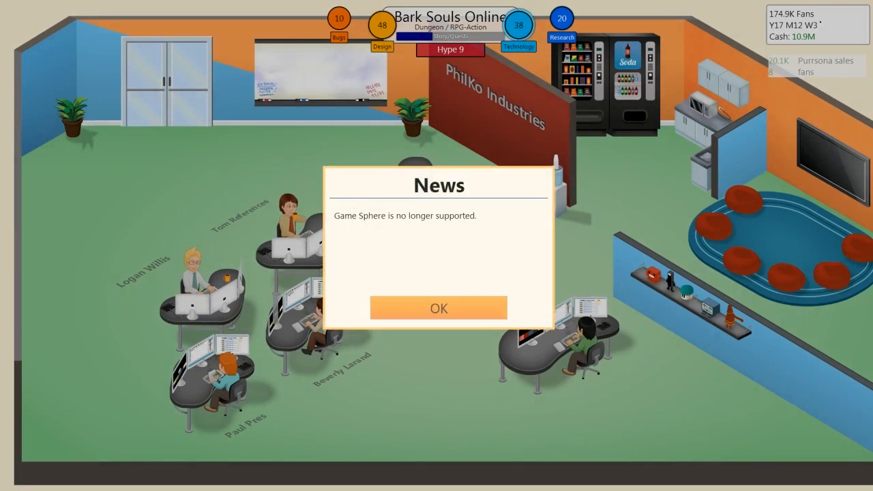
left_click(440, 309)
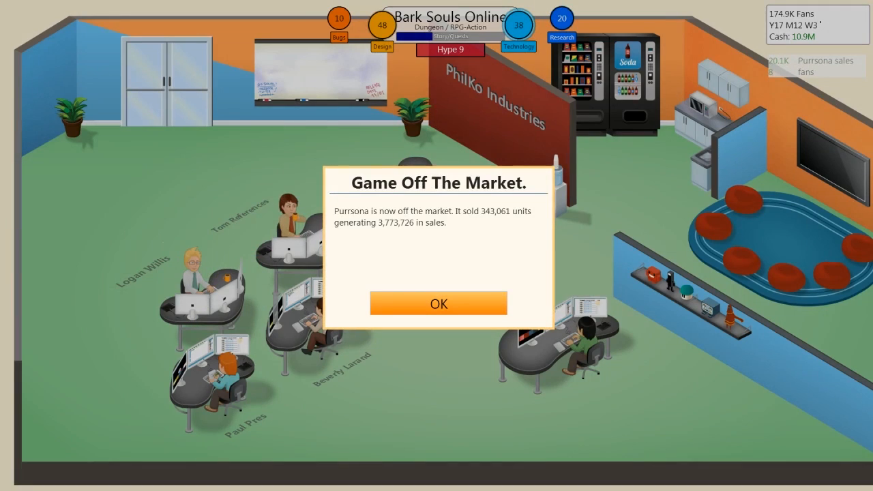
left_click(440, 303)
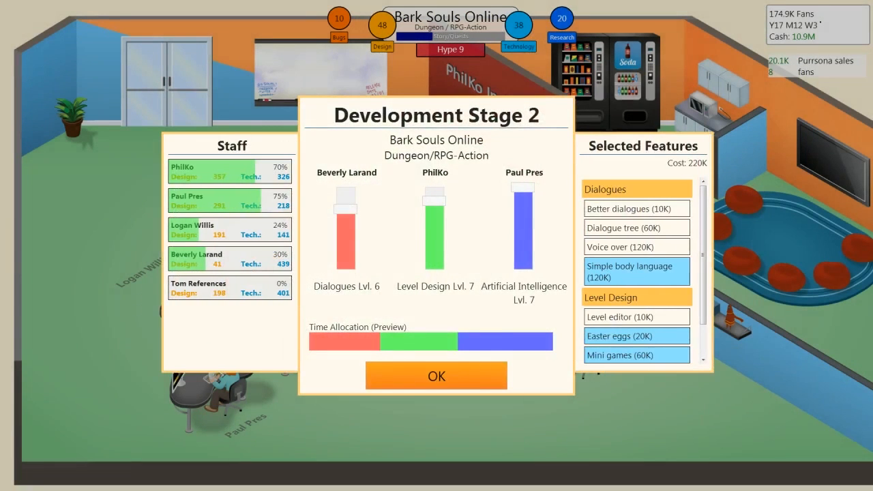
Add Voice over and Better dialogues, drop Simple body language and adjust the Stage 2 time split
left_click(636, 247)
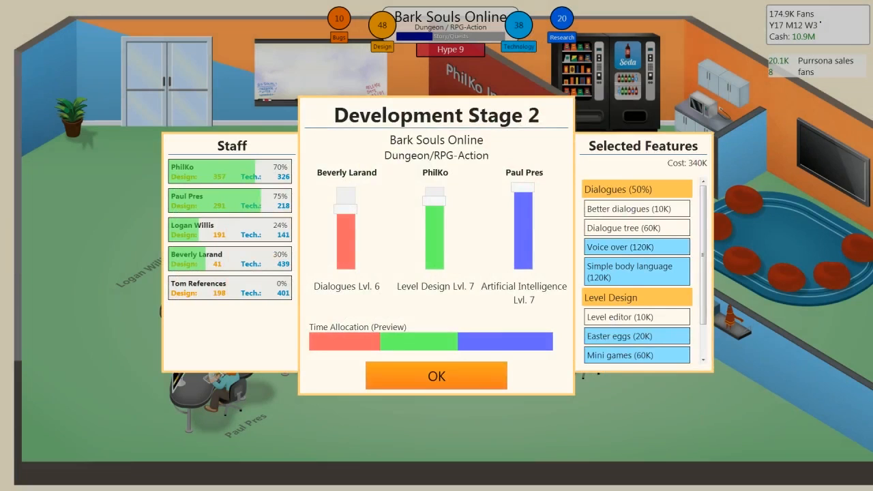
left_click(635, 271)
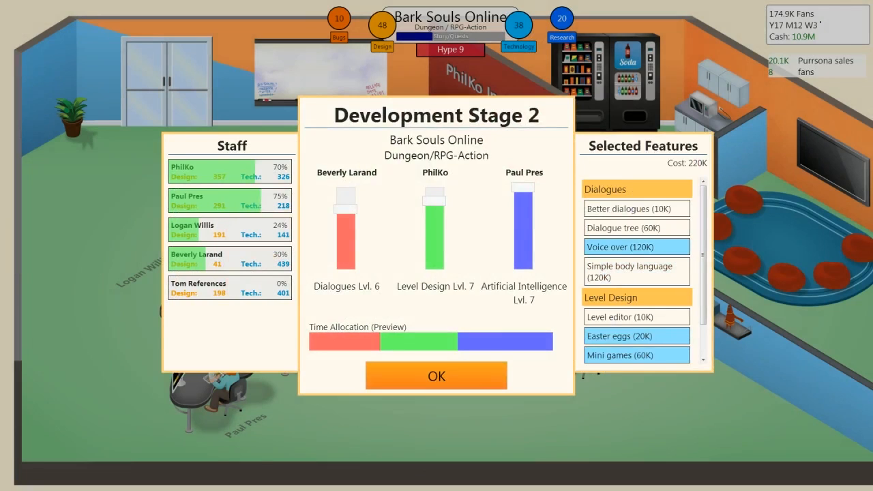
left_click(636, 209)
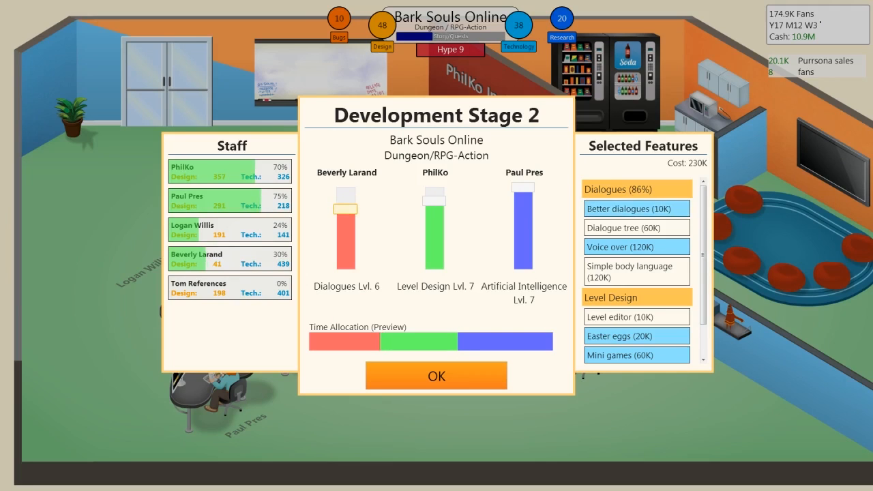
scroll("down", 3)
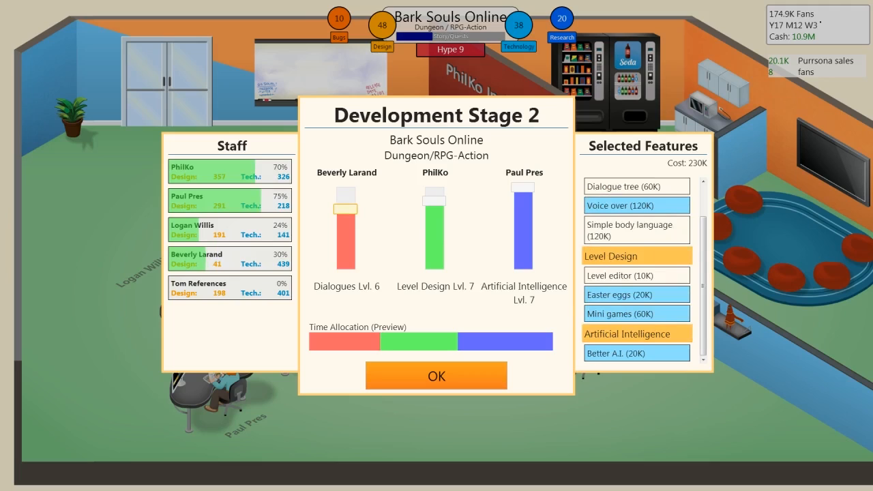
left_click(635, 314)
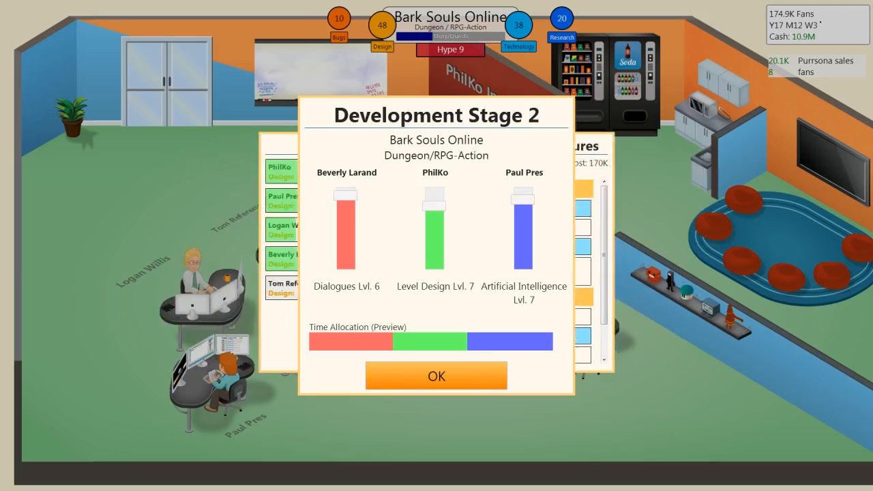
Buy the Magazines & Demos marketing campaign for Bark Souls Online
left_click(437, 377)
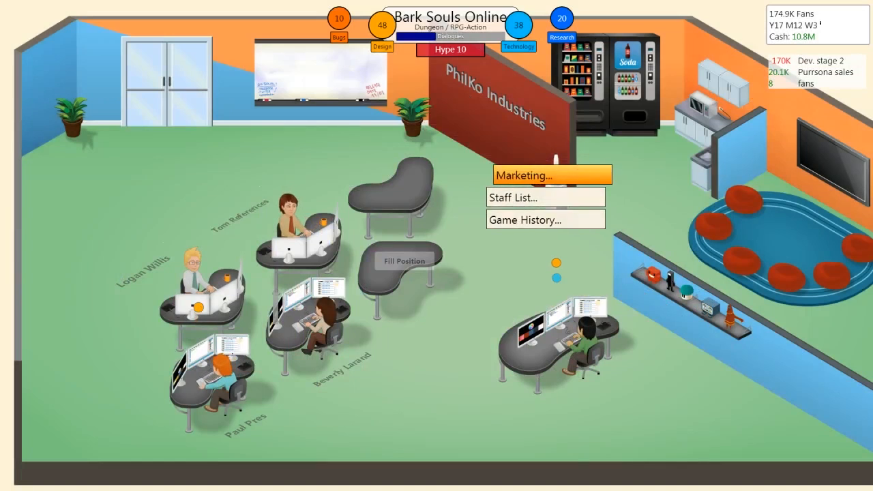
left_click(546, 174)
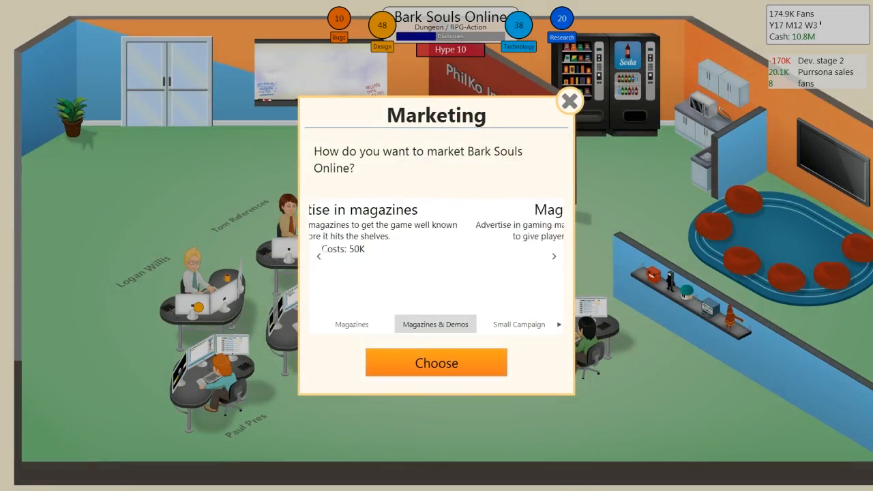
left_click(436, 362)
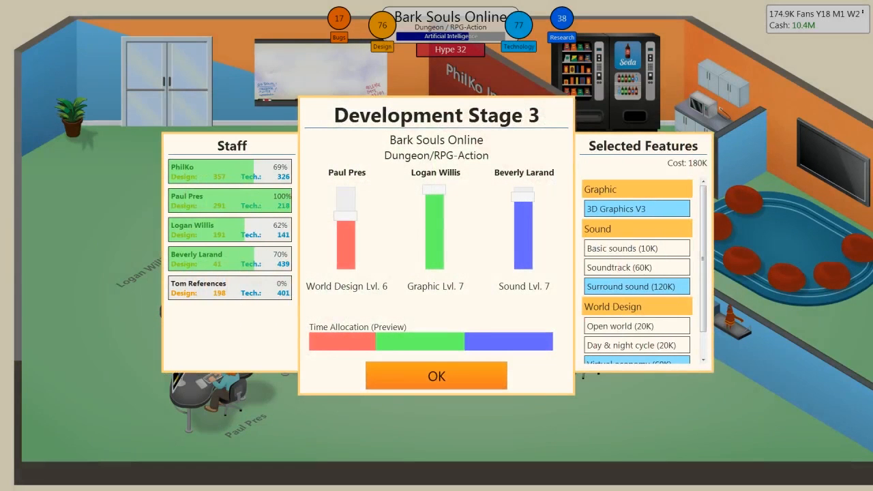
Add Open world, reduce sound development time and confirm Stage 3 for 220K
scroll("down", 3)
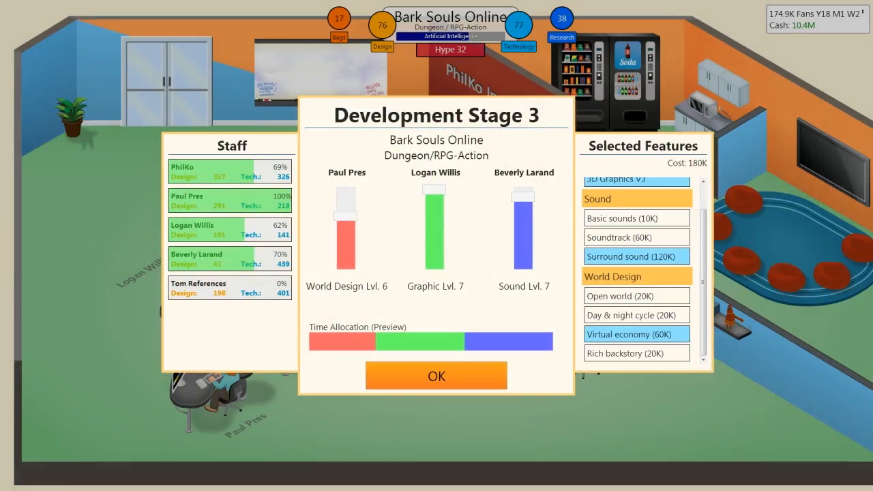
left_click(636, 316)
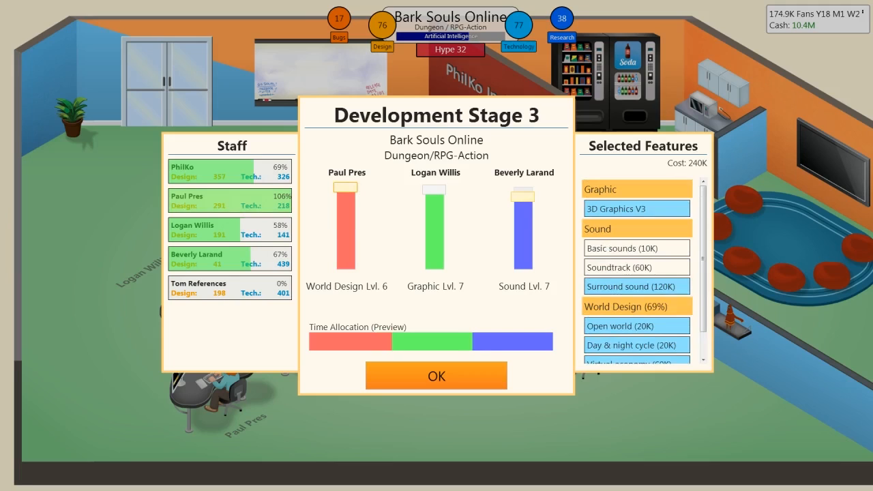
left_click_drag(521, 195, 521, 218)
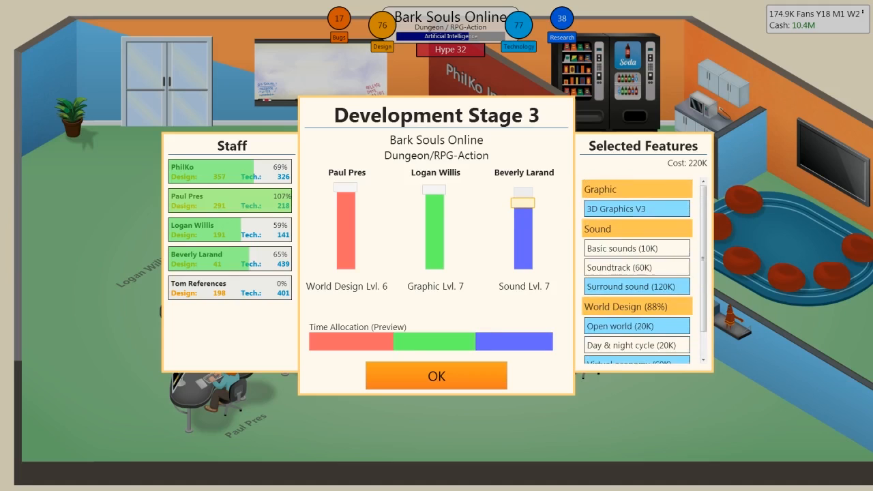
scroll("down", 3)
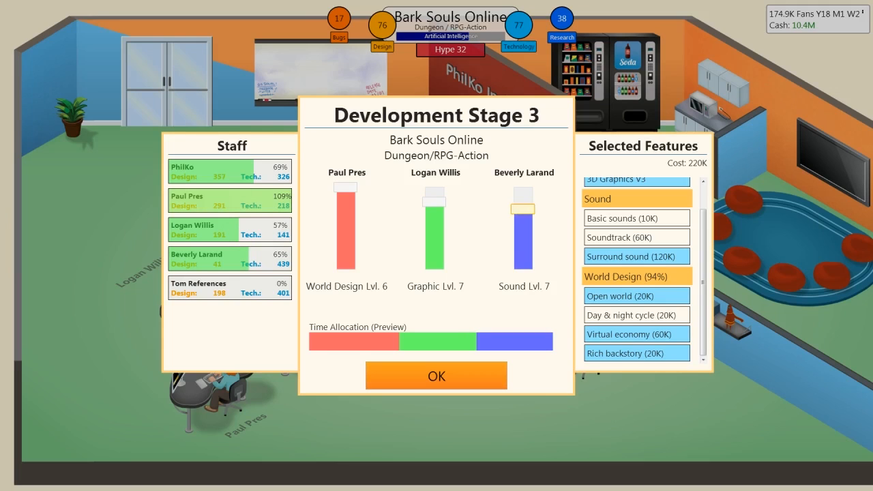
left_click(437, 377)
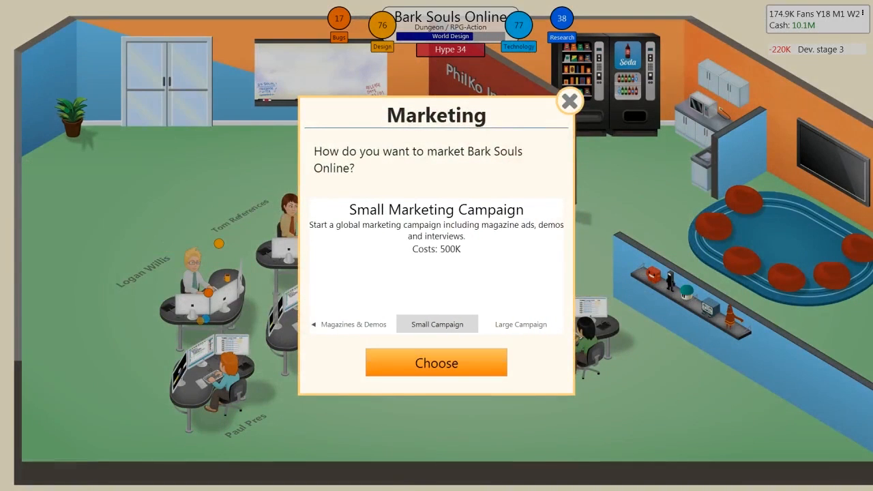
Compare the Large Campaign, then buy the Small marketing campaign for Bark Souls Online
left_click(521, 325)
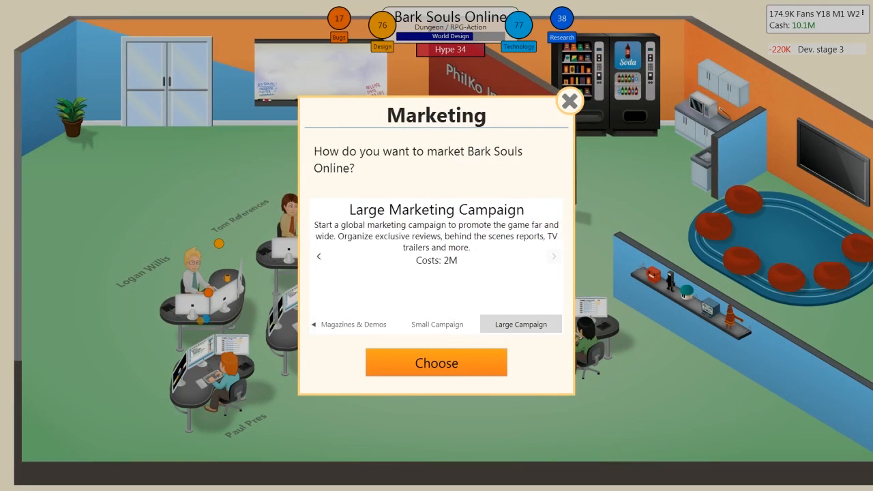
left_click(436, 325)
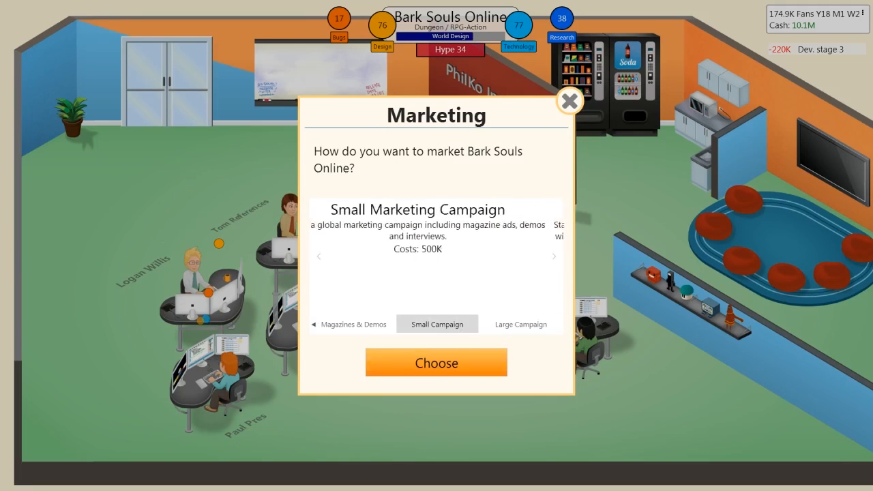
left_click(437, 362)
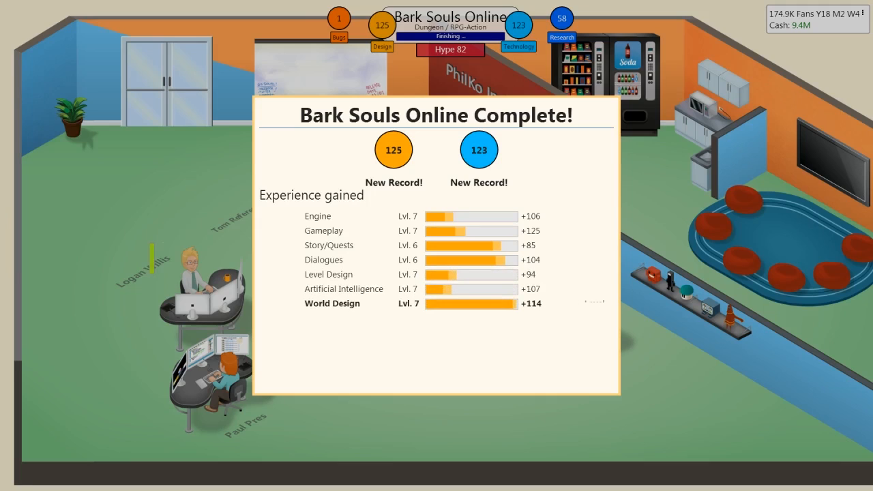
Release the finished Bark Souls Online to the market
scroll("down", 3)
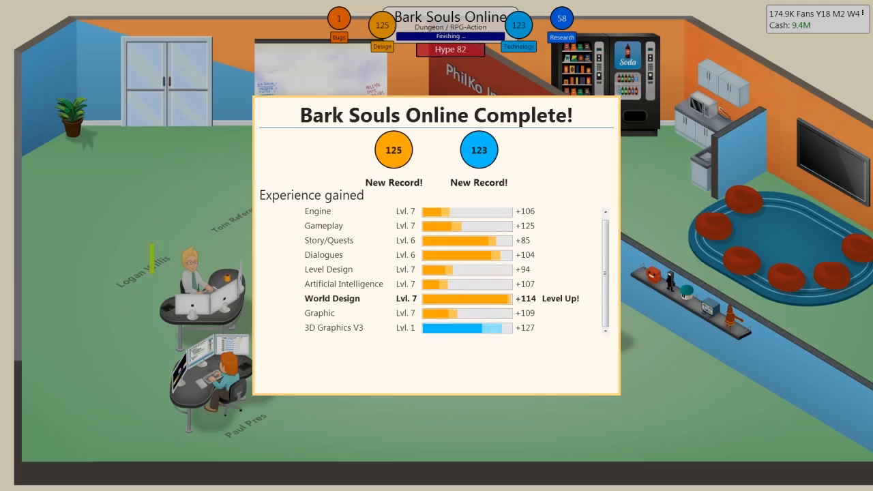
scroll("down", 3)
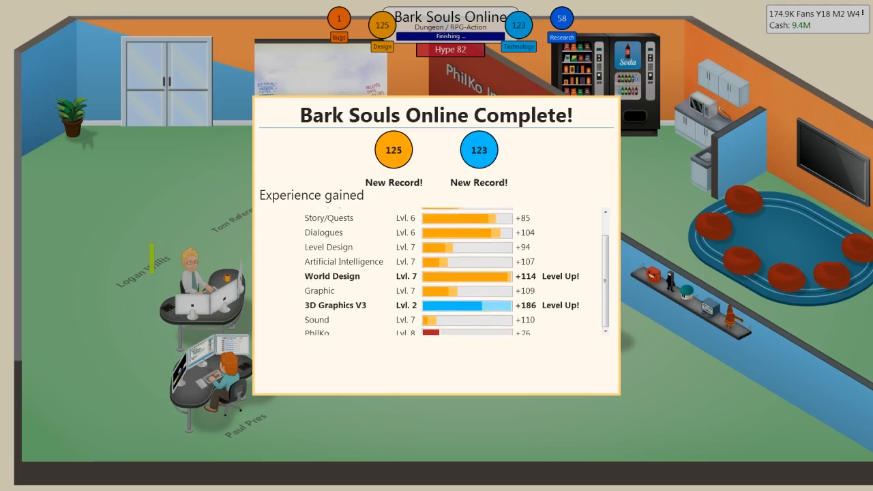
scroll("down", 3)
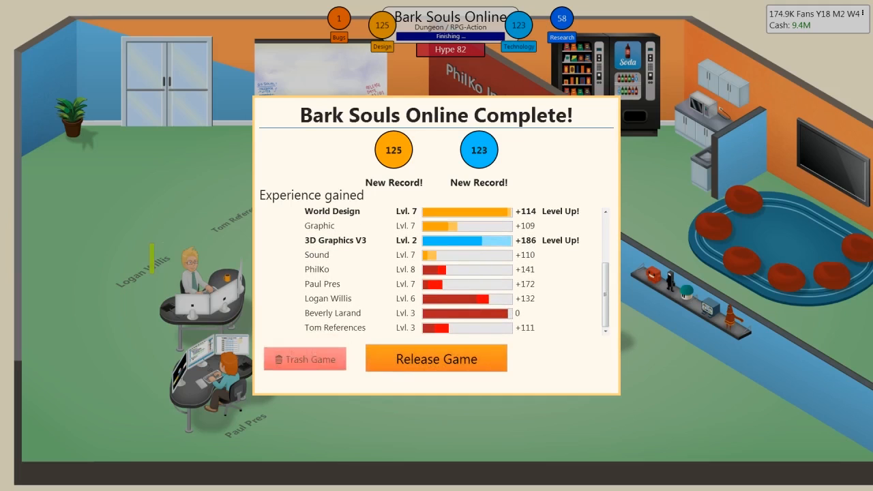
left_click(436, 358)
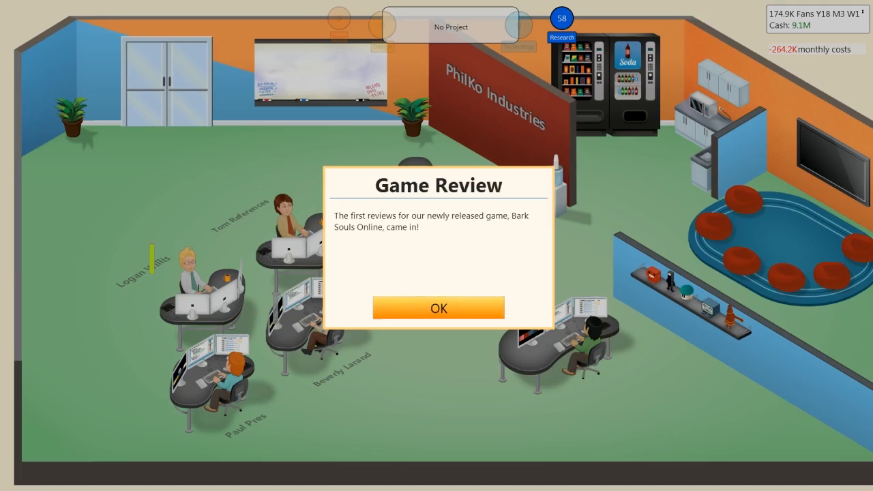
View Bark Souls Online's review scores (9, 10, 10, 9) and dismiss them
left_click(438, 308)
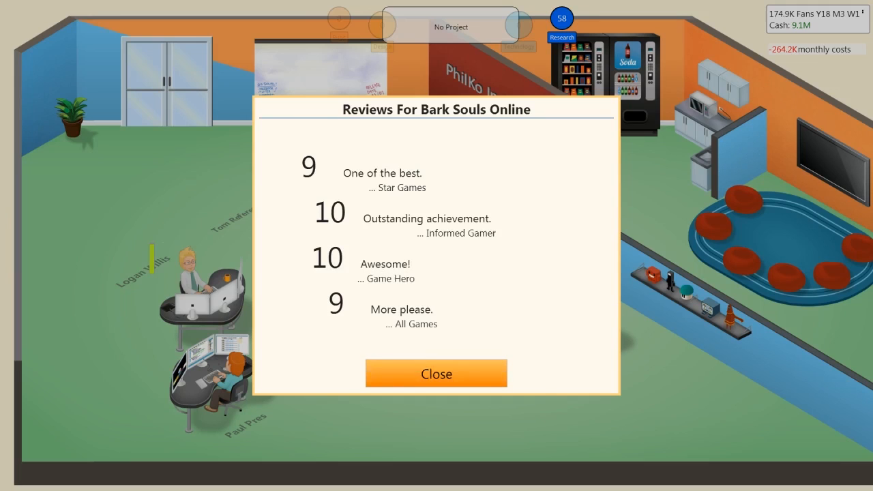
left_click(436, 374)
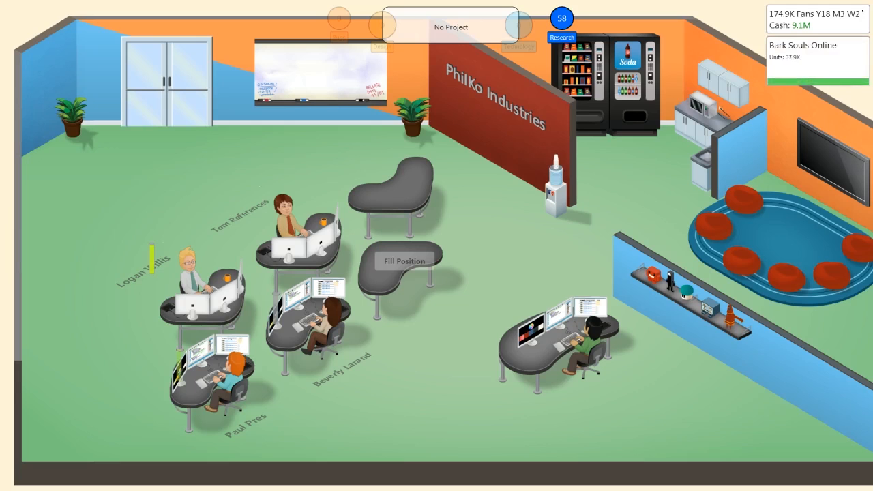
Start a staff member researching A.I. Companions
left_click(587, 334)
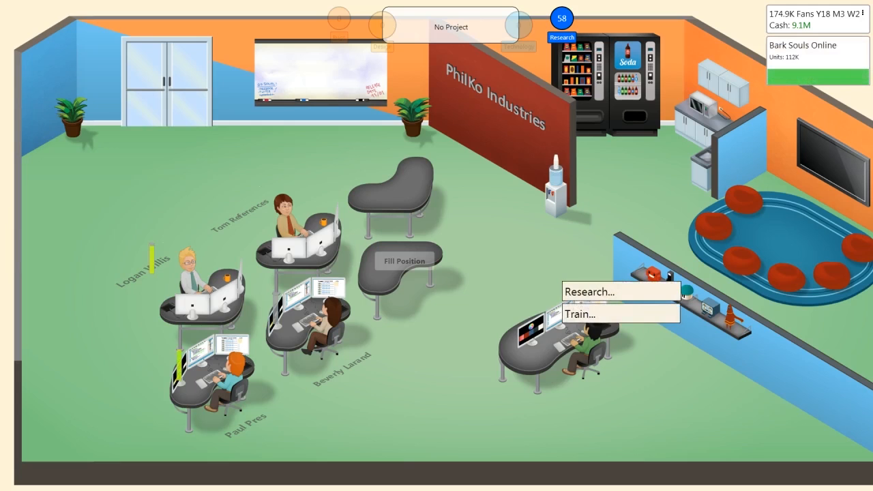
left_click(588, 292)
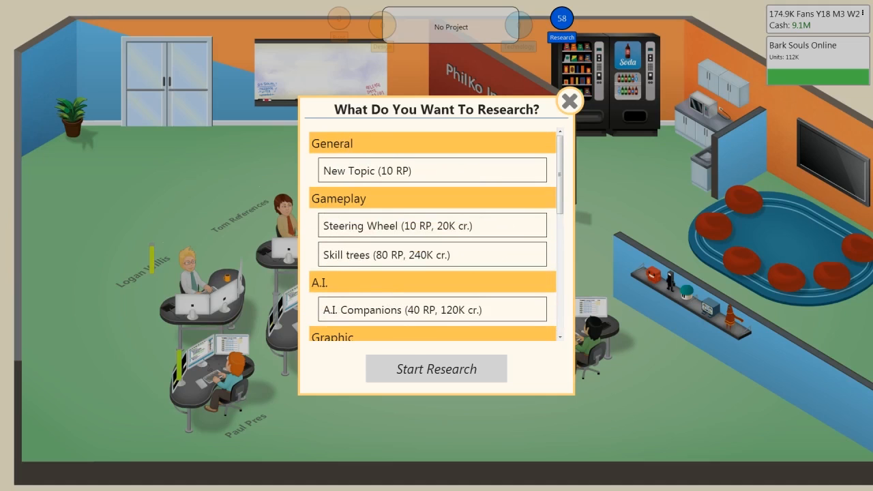
left_click(437, 368)
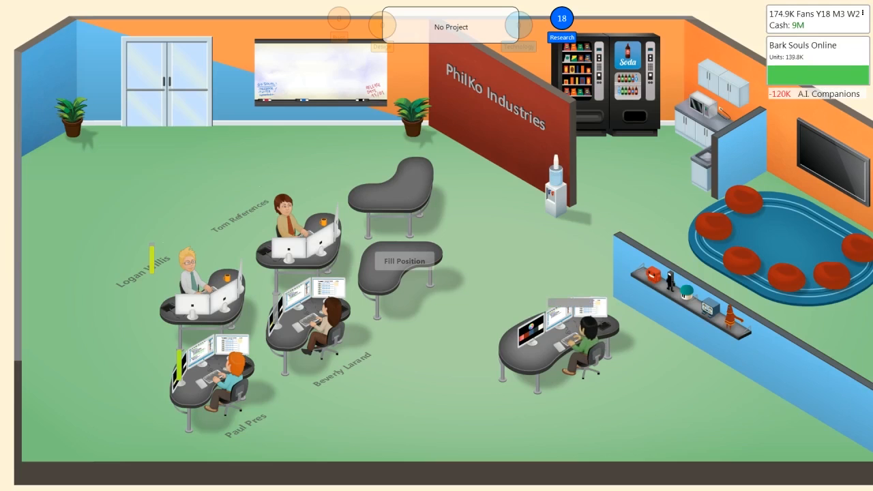
Start a second research on the Music topic
left_click(561, 20)
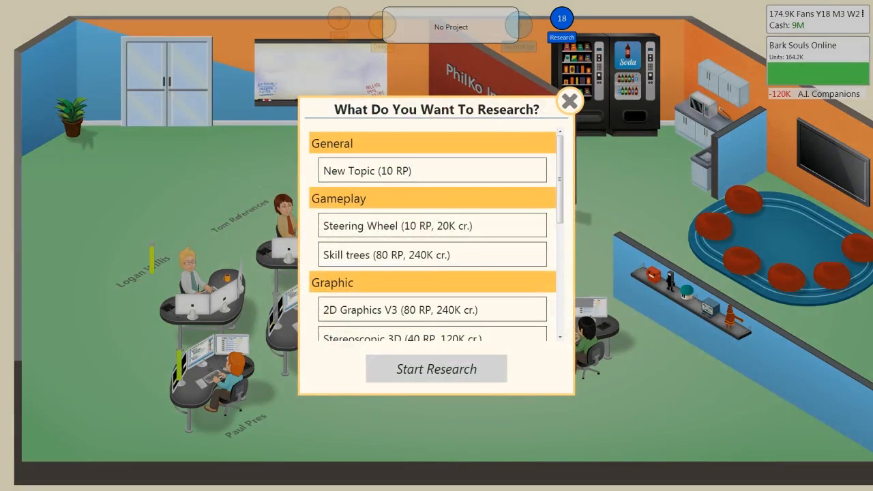
left_click(431, 171)
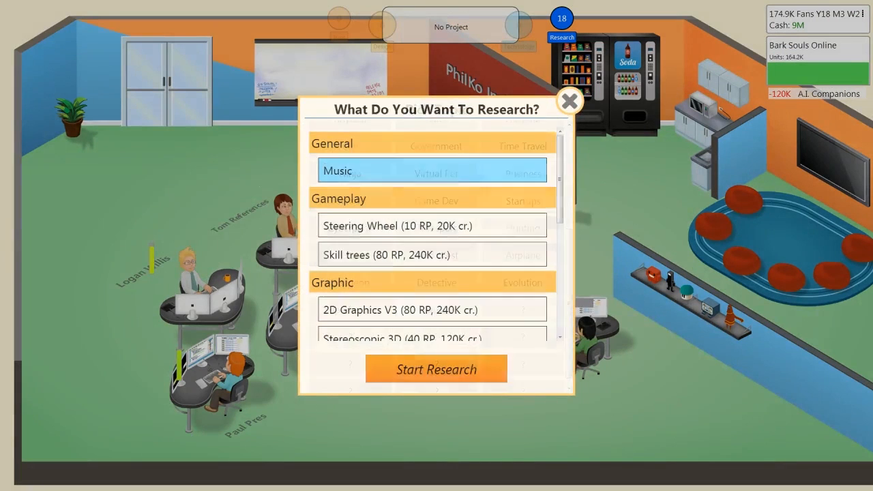
left_click(570, 100)
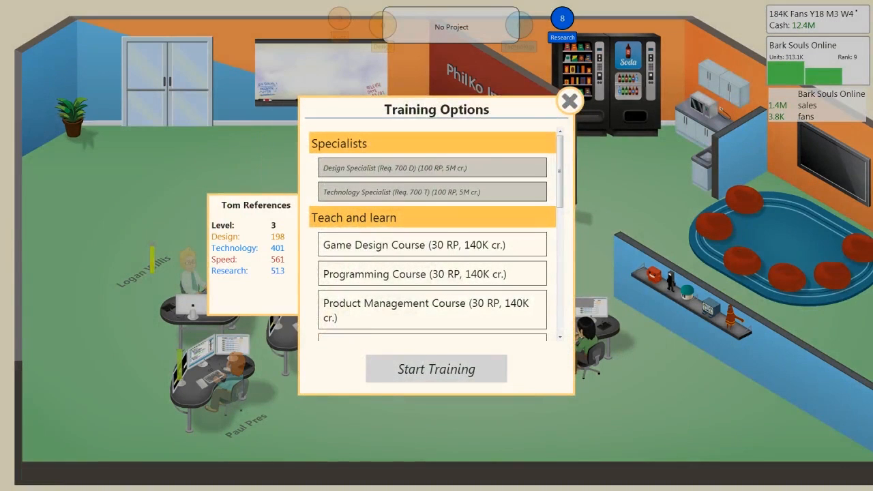
Dismiss the Bark Souls Online sales news and book the Small Booth for the convention
scroll("down", 3)
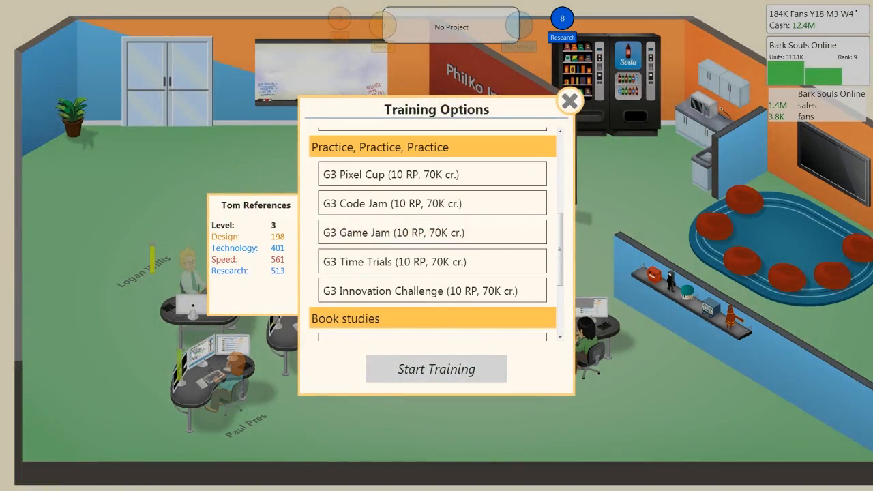
scroll("down", 3)
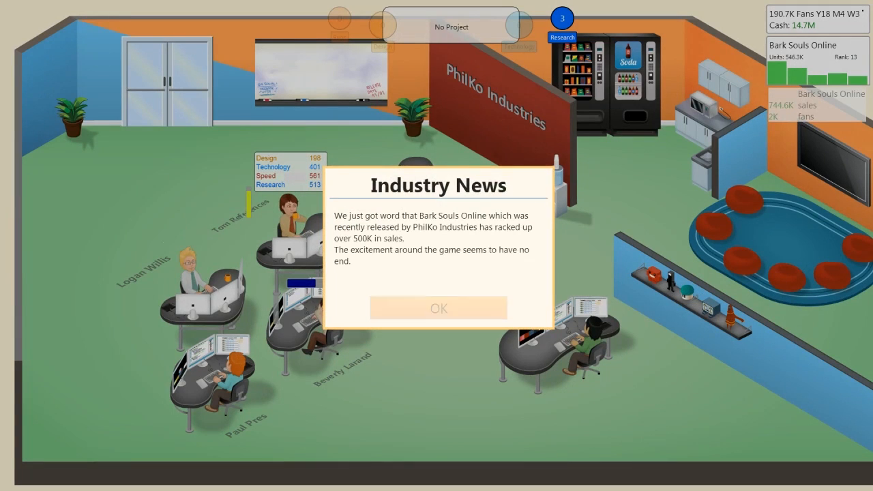
left_click(439, 308)
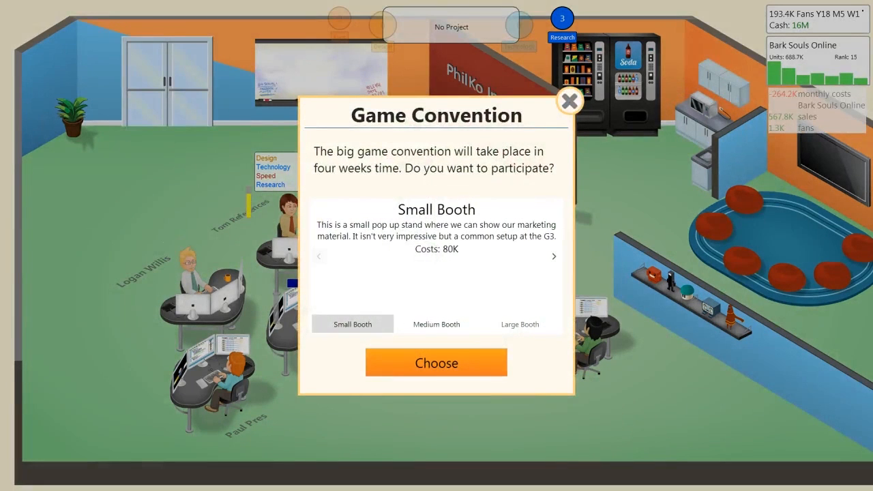
left_click(437, 363)
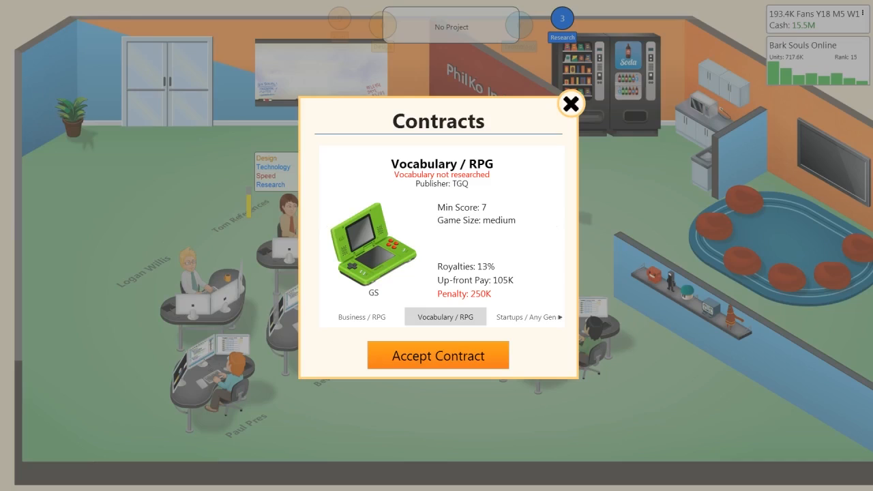
Decline the contract offers and begin a new game concept, choosing its size
left_click(570, 104)
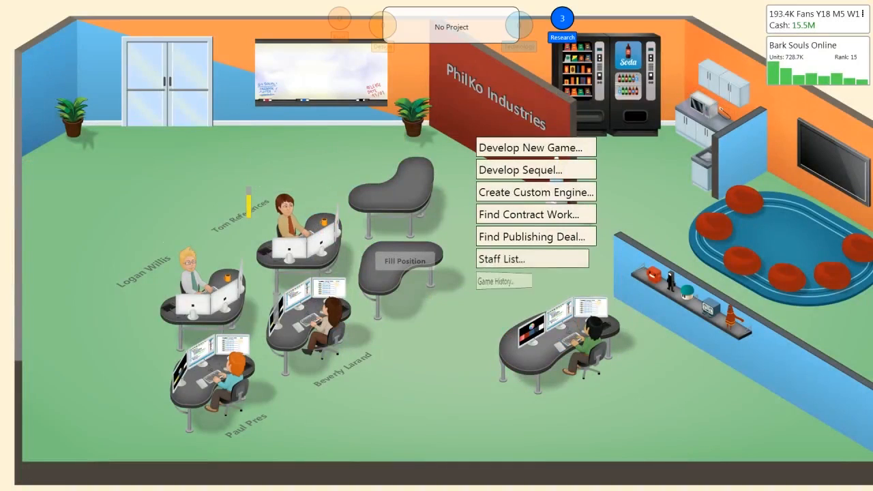
left_click(531, 147)
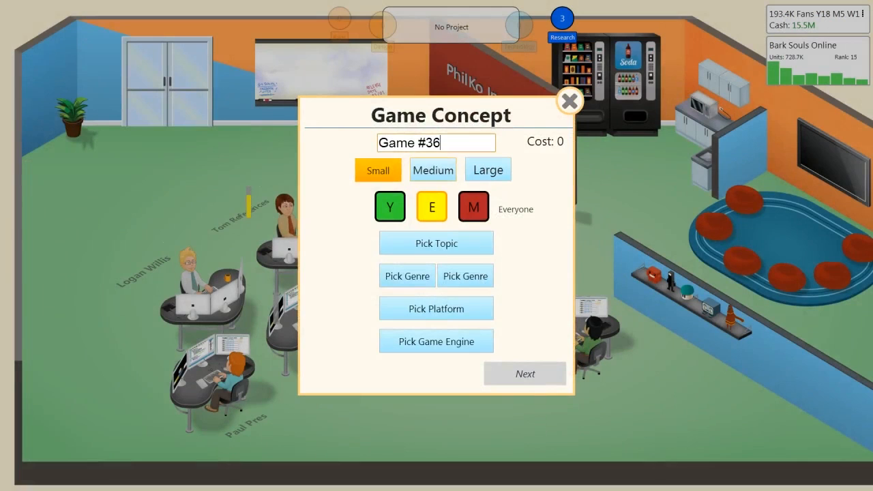
left_click(432, 169)
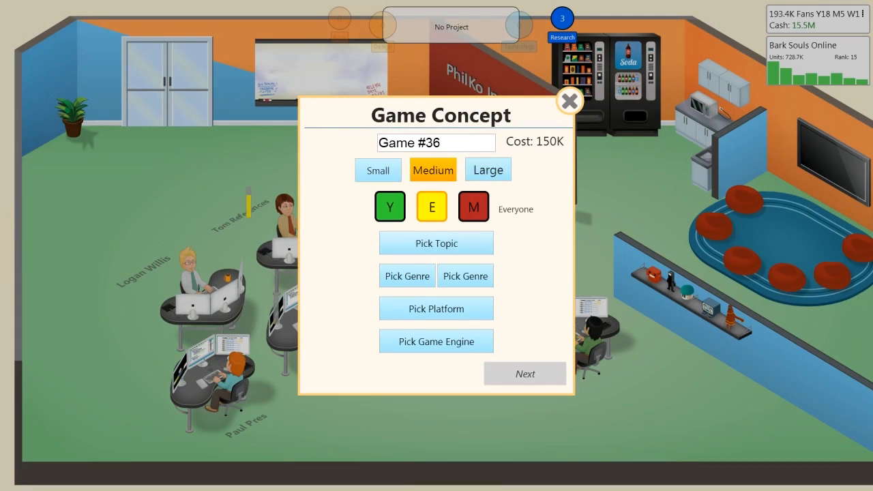
Set the concept to Superheroes, Action genre (dropping RPG) on the mBox platform
left_click(436, 243)
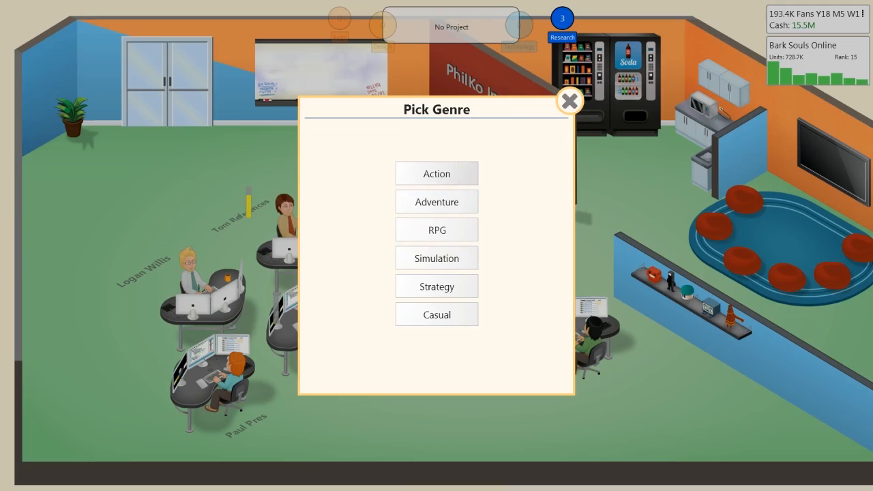
left_click(436, 173)
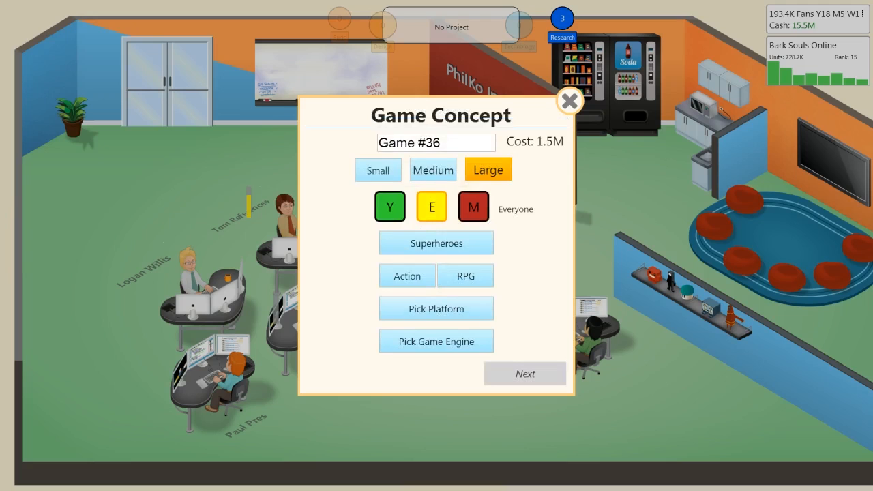
left_click(437, 308)
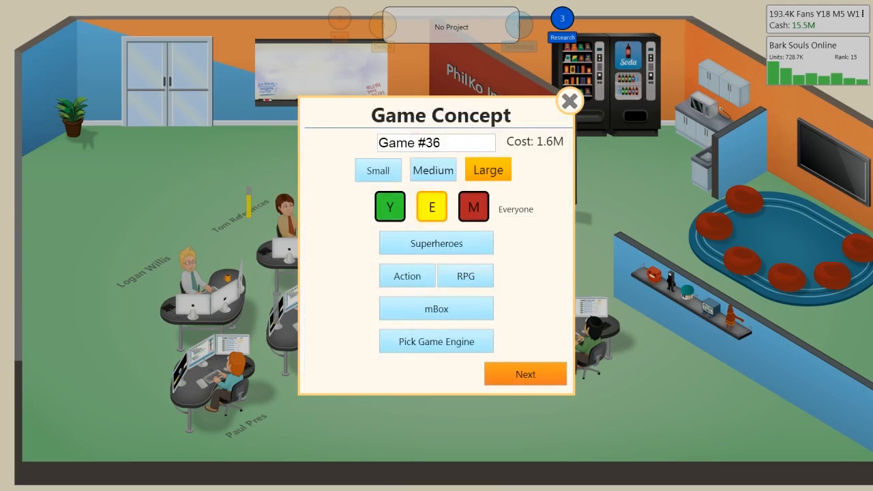
left_click(465, 275)
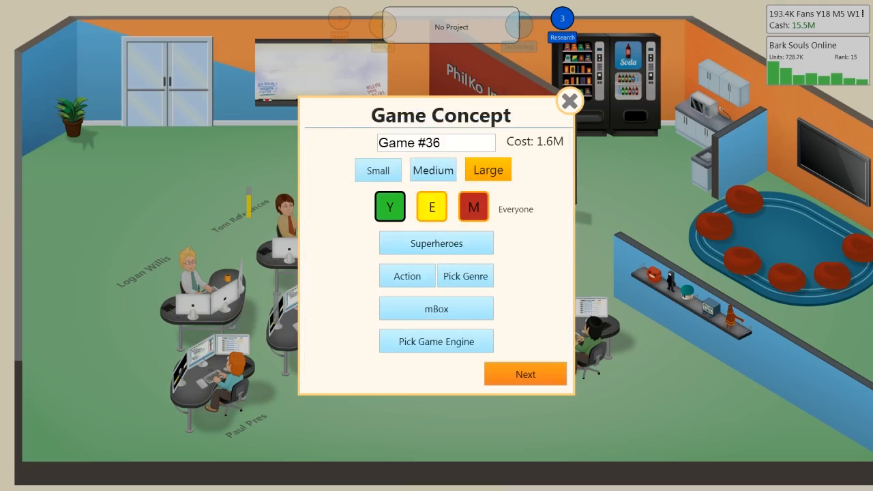
left_click(472, 206)
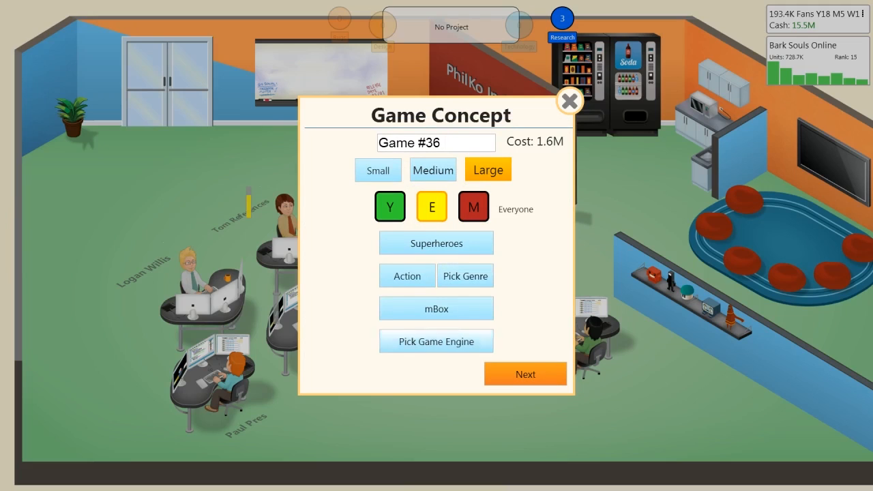
Assign the Philbryo engine and name the game 'Ironic Man 3'
left_click(437, 341)
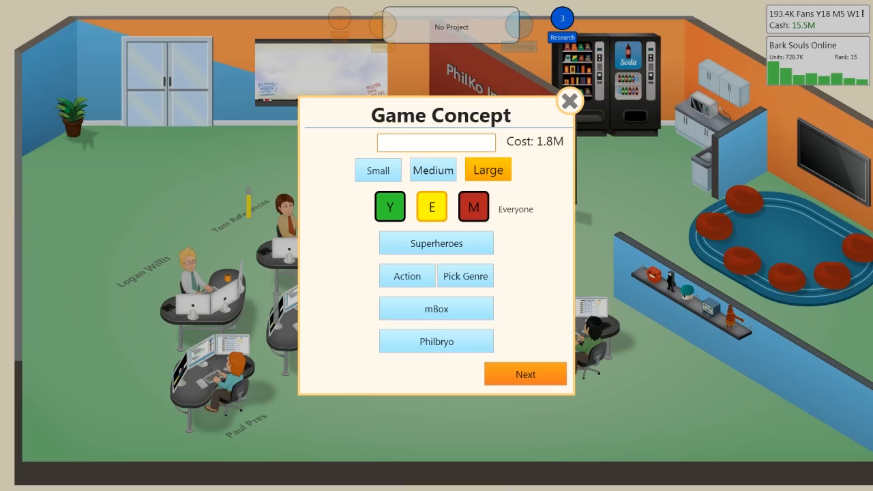
left_click(436, 143)
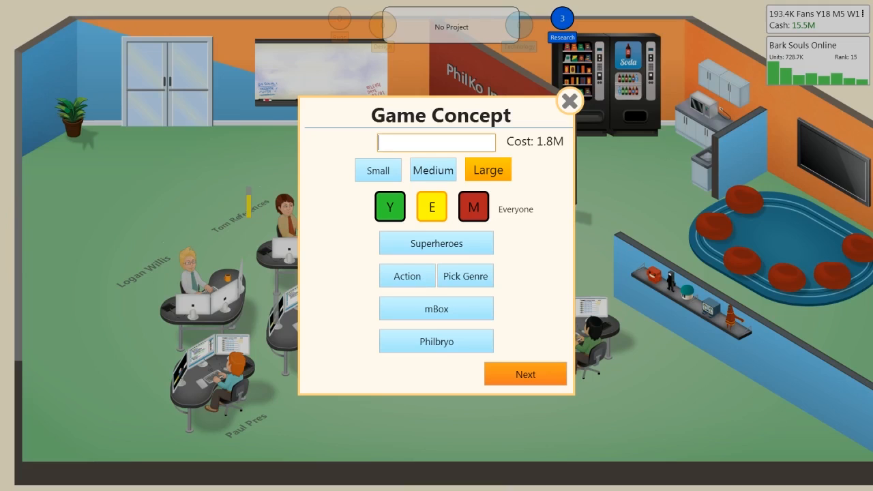
left_click(436, 143)
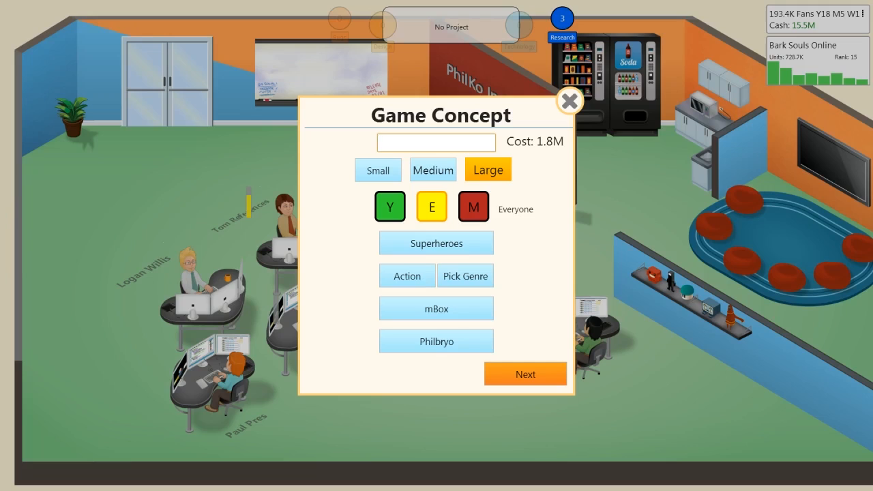
left_click(437, 143)
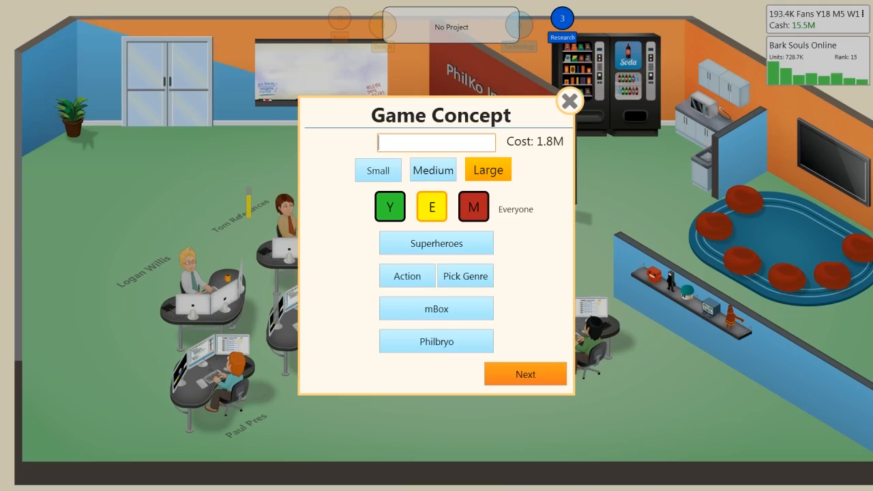
left_click(437, 143)
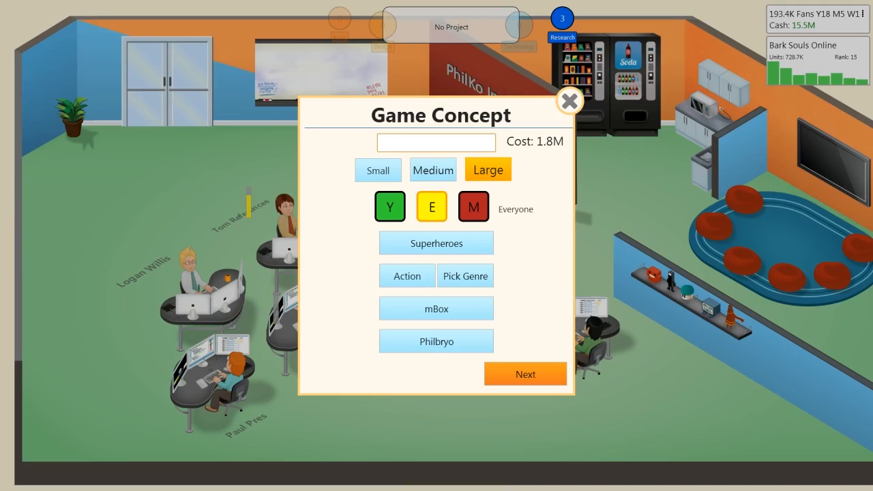
type("Ironic Man 3")
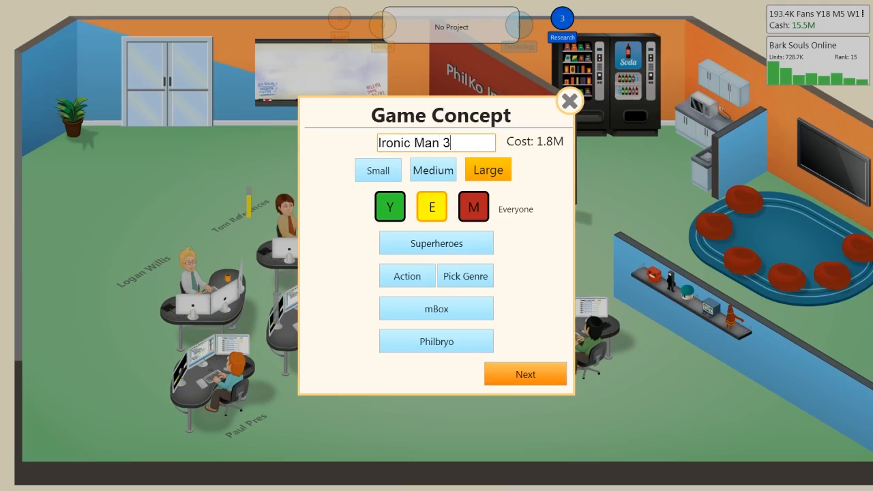
Choose 3D Graphics V3 and set Stage 1 time focus with Story/Quests at full, features at 330K
left_click(525, 374)
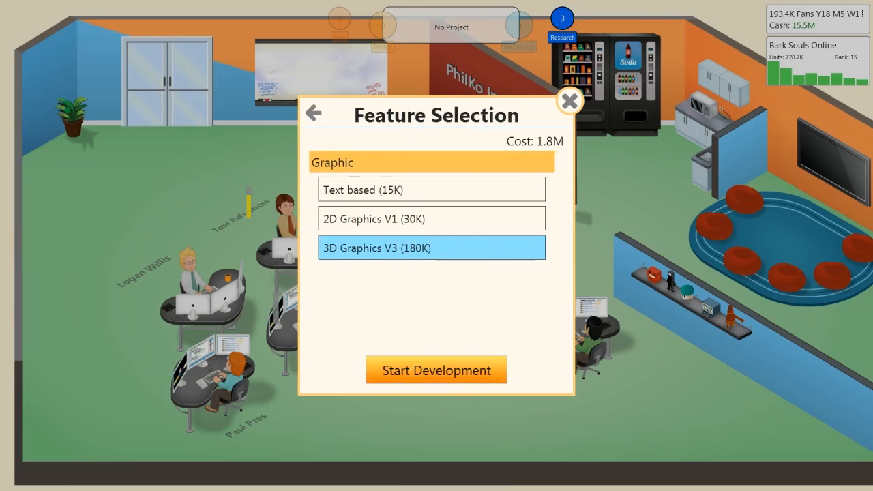
left_click(436, 369)
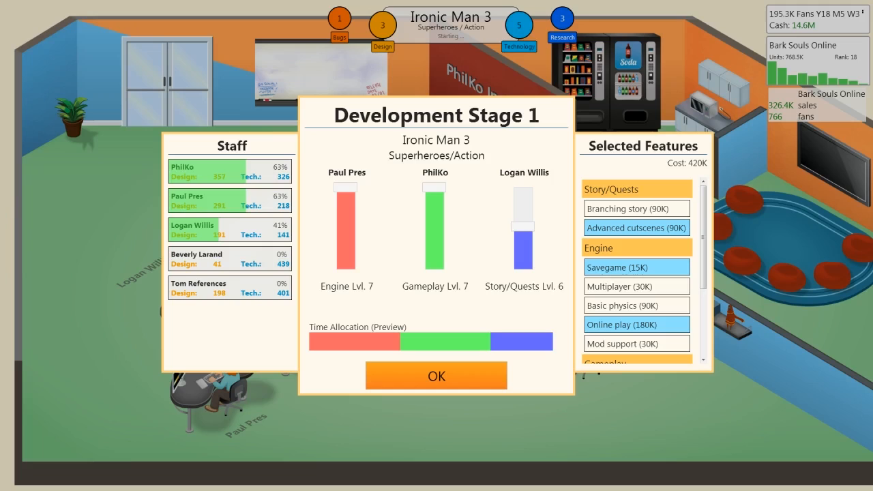
scroll("down", 3)
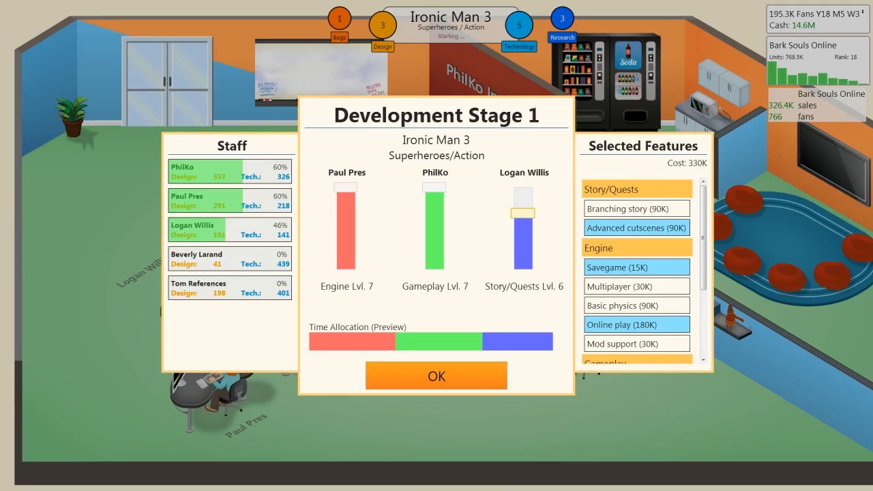
scroll("down", 3)
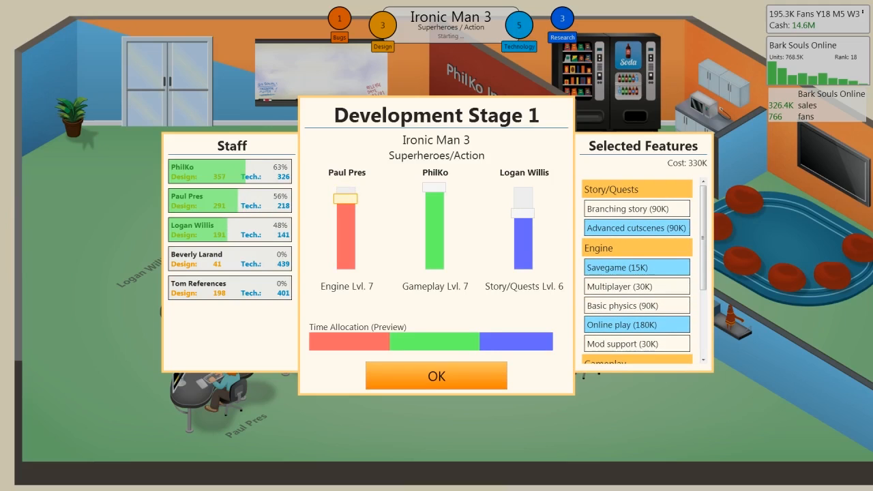
Confirm Stage 1 and dismiss the G3 convention results of 388,857 booth visitors
left_click(436, 376)
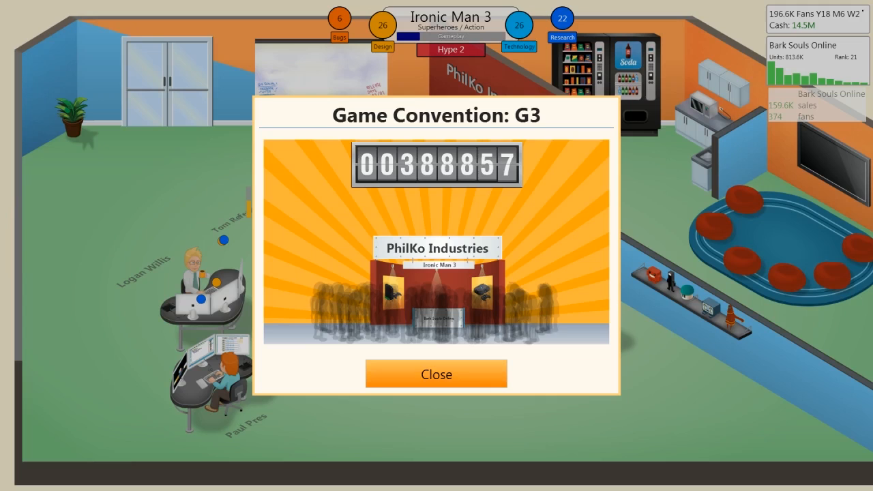
left_click(436, 374)
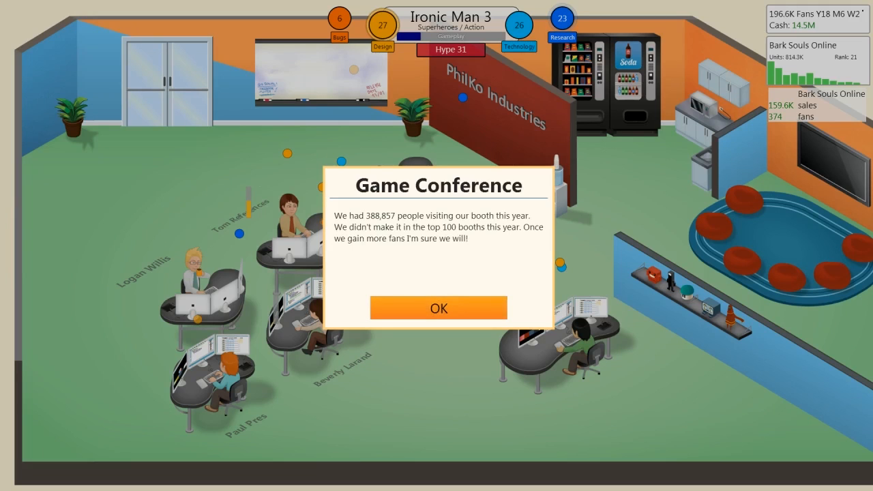
left_click(439, 308)
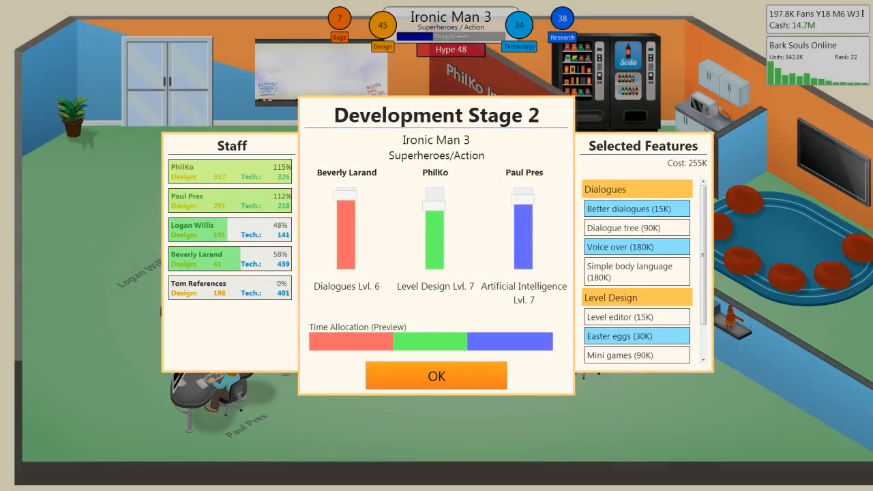
Assign Logan Willis to Level Design and Beverly Larand to Artificial Intelligence in Stage 2
scroll("down", 3)
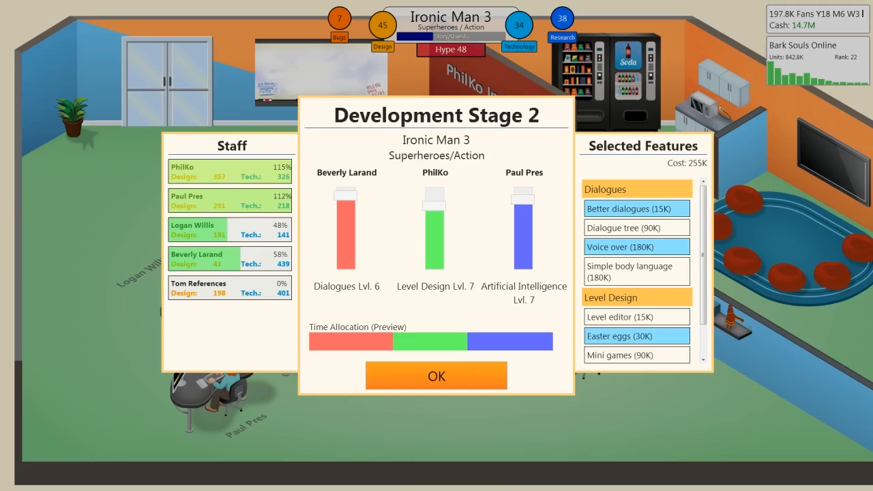
scroll("down", 3)
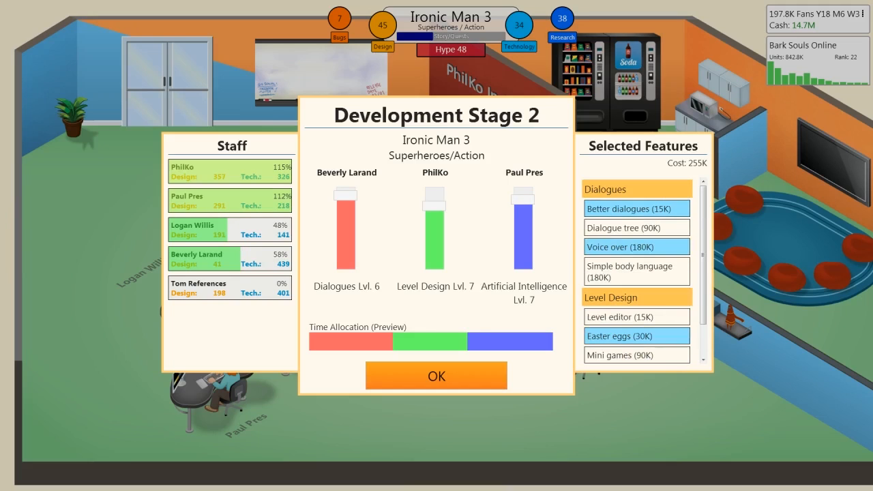
scroll("down", 3)
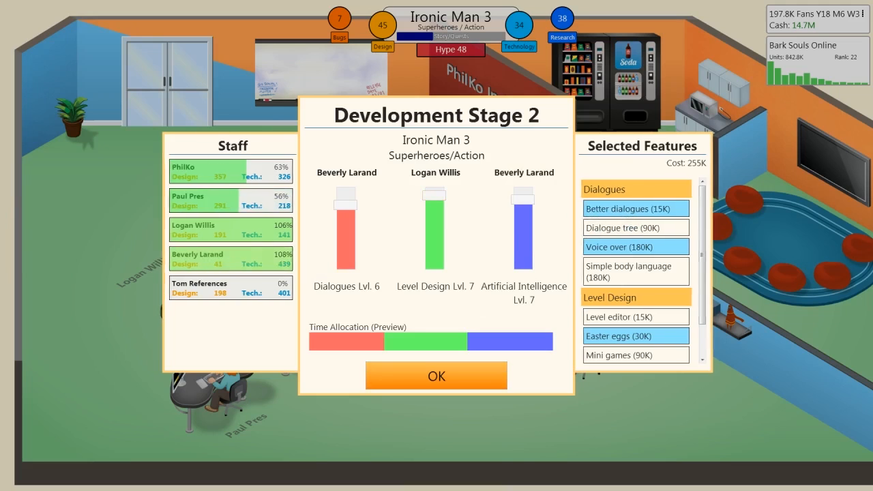
Confirm the Stage 2 staffing and bring up Ironic Man 3's marketing options with the 50K magazine advert
left_click(436, 377)
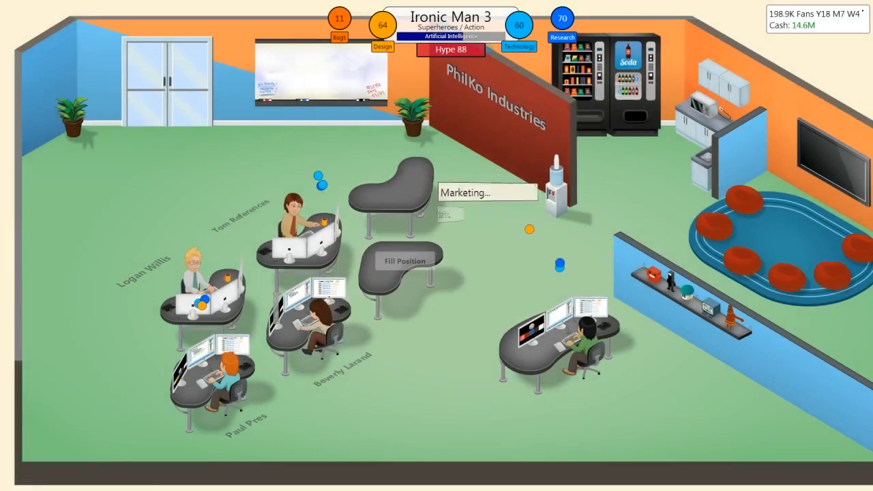
left_click(487, 192)
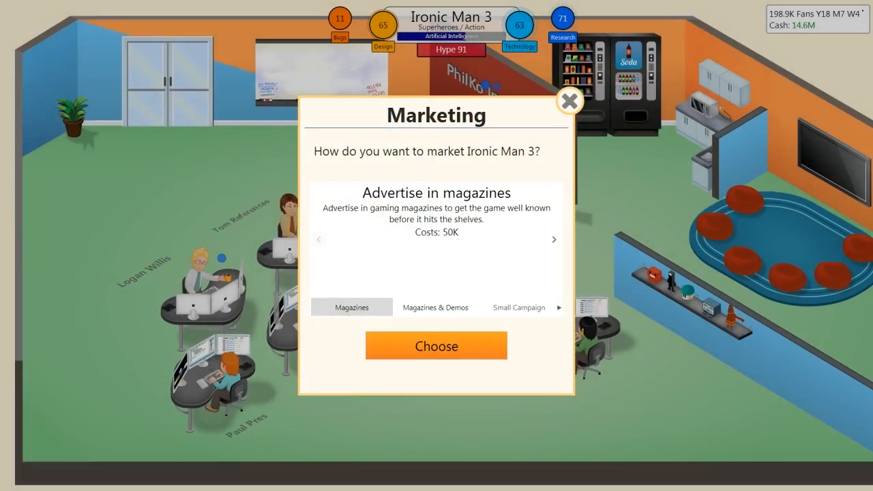
left_click(437, 346)
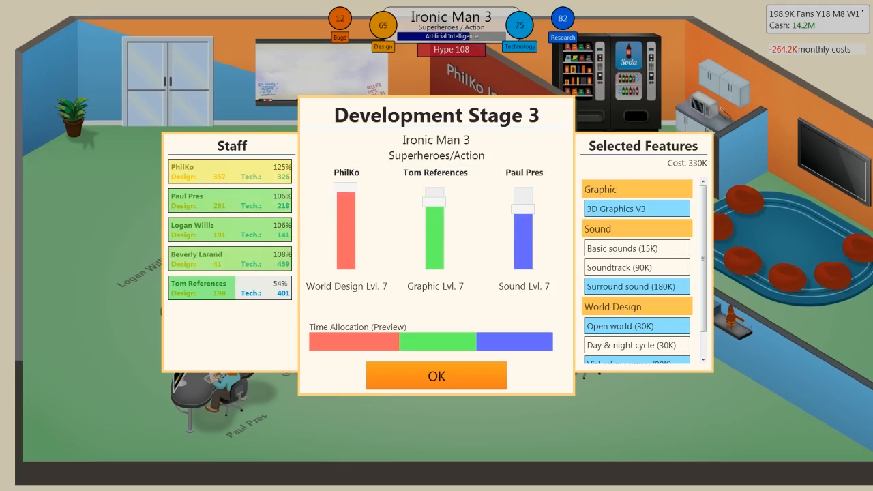
Scroll through Ironic Man 3's Stage 3 selected features list, totalling 330K
scroll("down", 3)
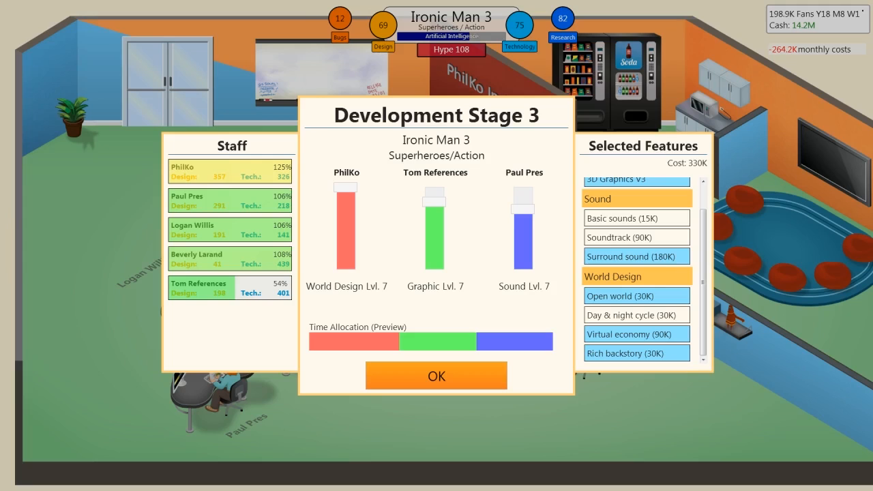
Drop Rich backstory and Open world, add Soundtrack and shift time toward Sound; cost 360K
left_click(636, 297)
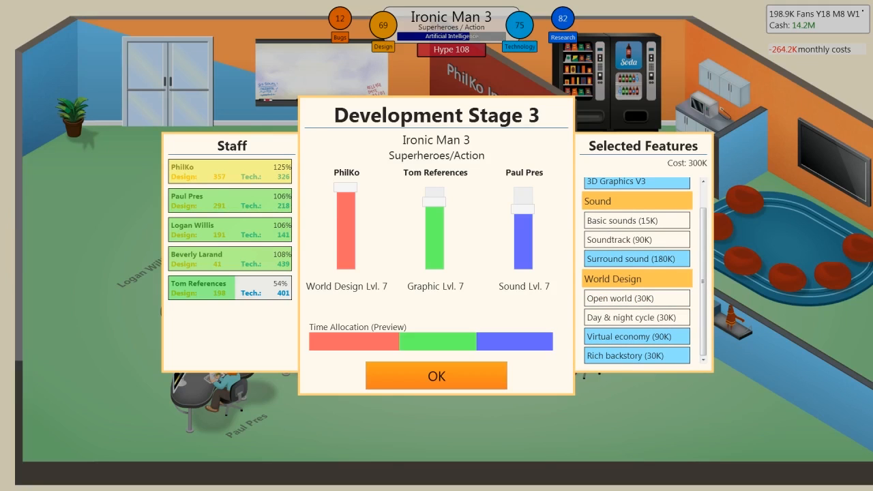
left_click(636, 354)
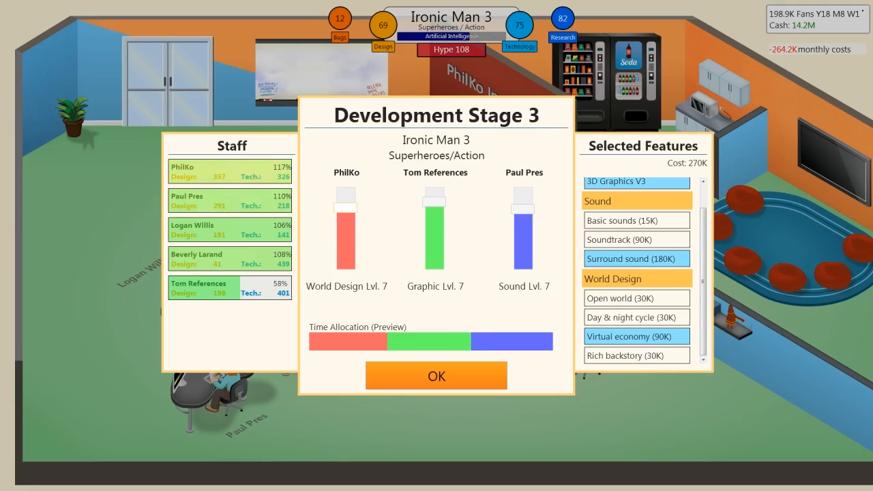
left_click(345, 207)
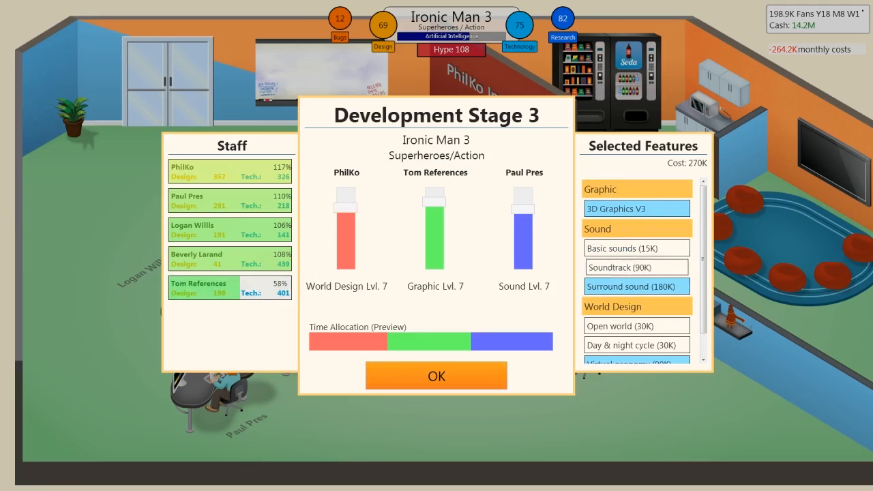
left_click(635, 266)
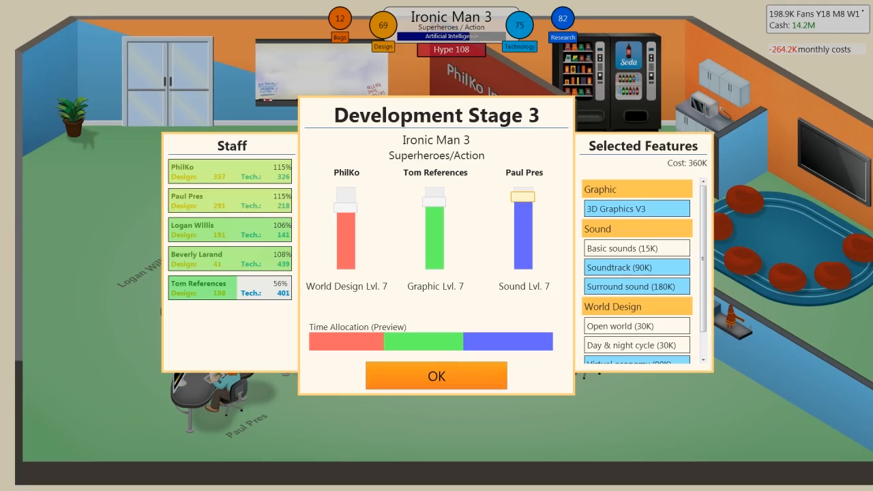
Confirm the Stage 3 plan and buy the 2M large marketing campaign for Ironic Man 3
left_click(437, 376)
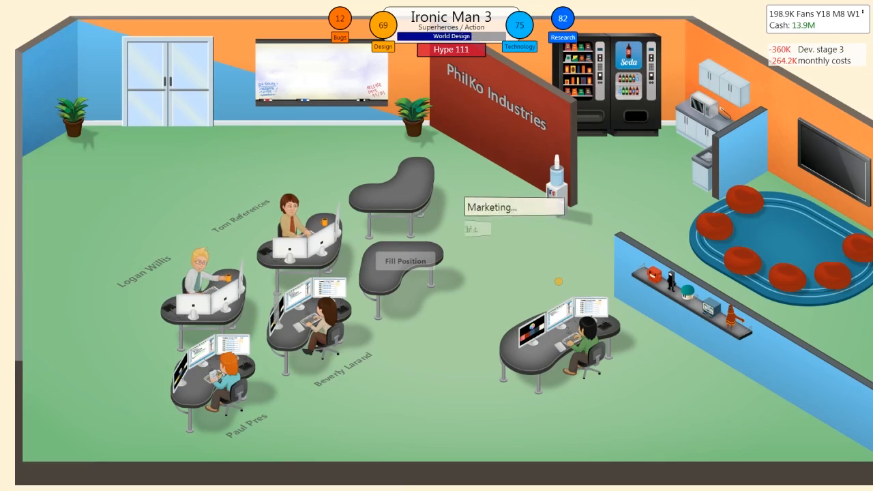
left_click(512, 207)
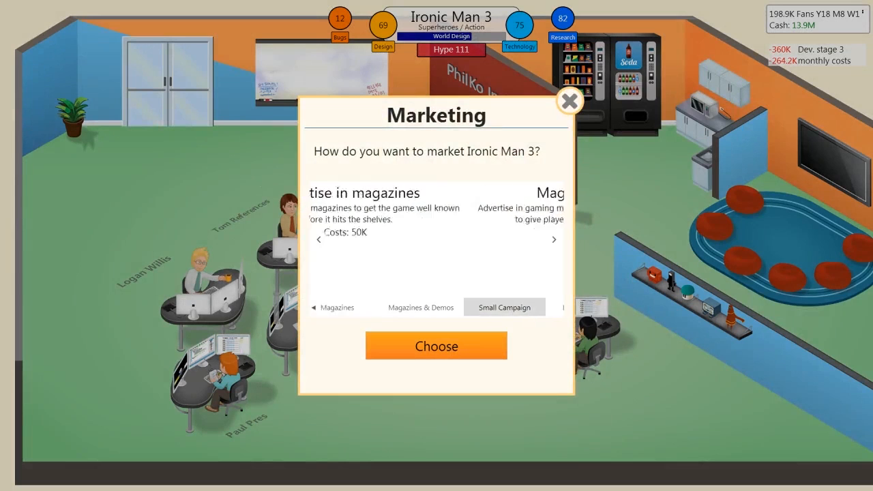
left_click(554, 240)
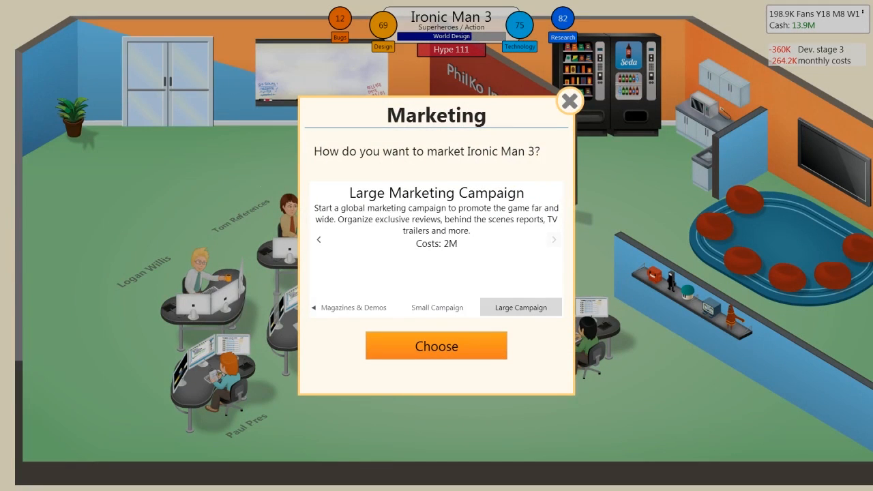
left_click(436, 347)
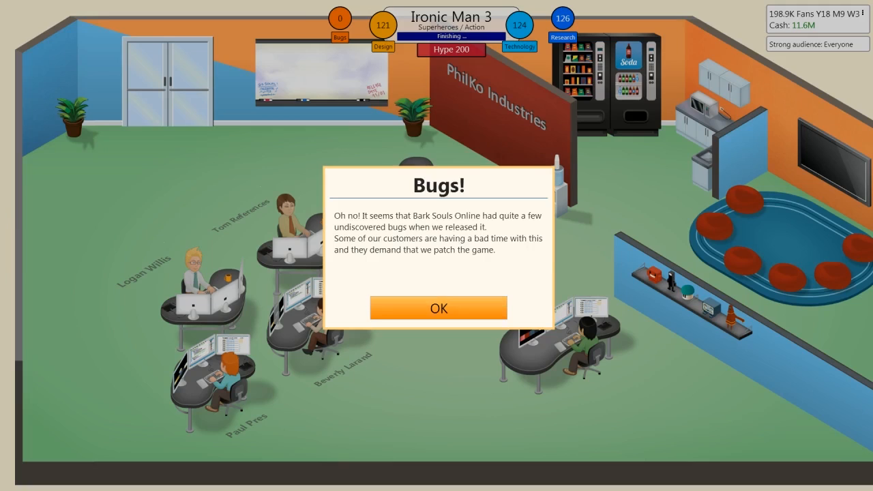
Dismiss the Bark Souls Online bugs warning to reach the Ironic Man 3 Complete screen
left_click(438, 309)
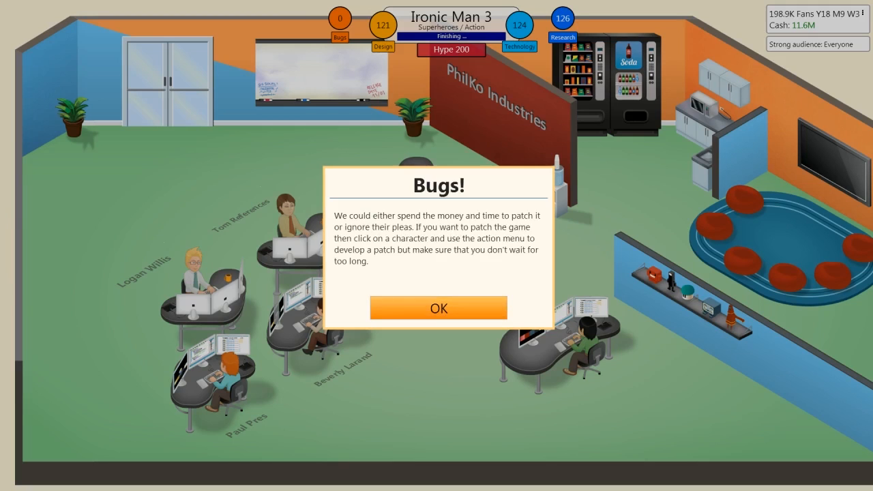
left_click(439, 308)
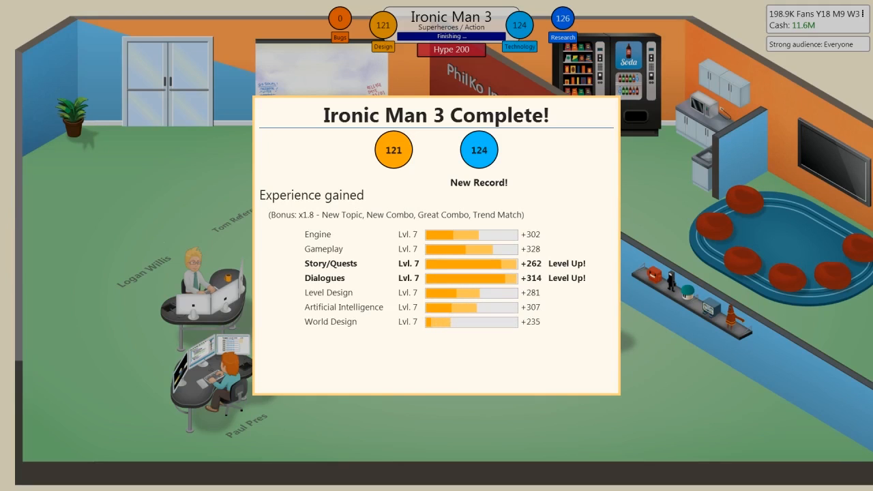
Release Ironic Man 3 to the market and bring up its reviews of 7, 6, 6 and 6
scroll("down", 3)
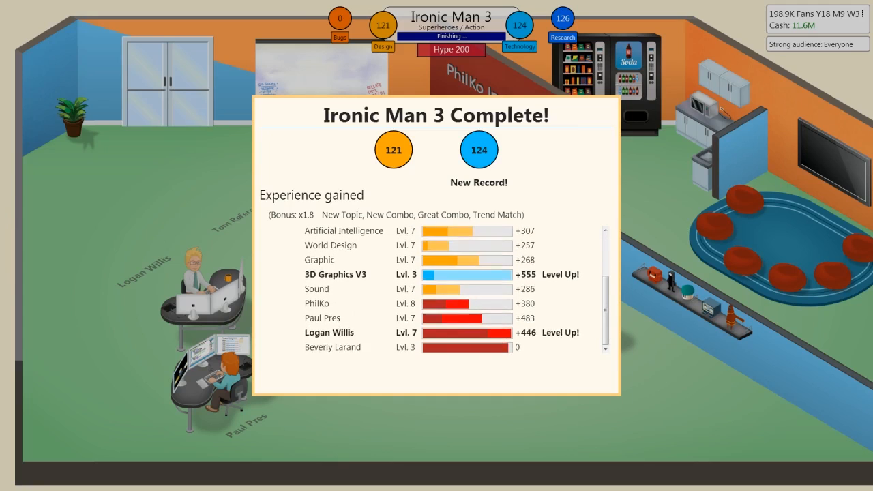
scroll("down", 3)
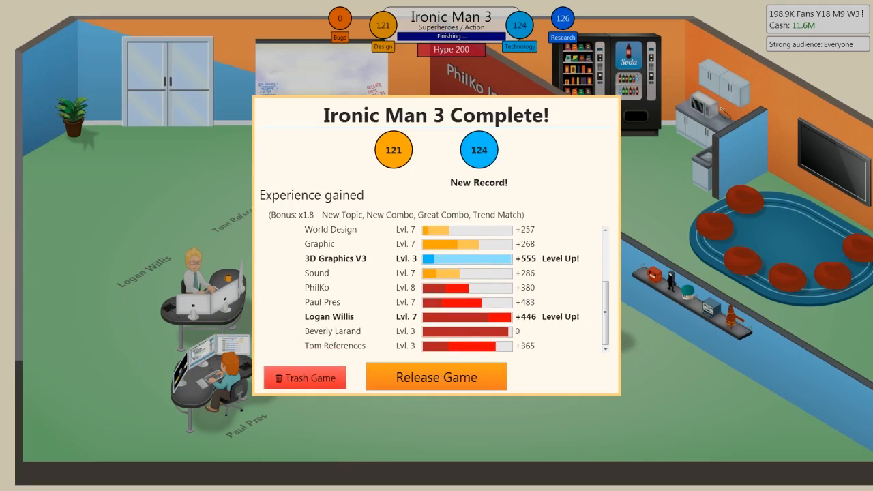
left_click(437, 376)
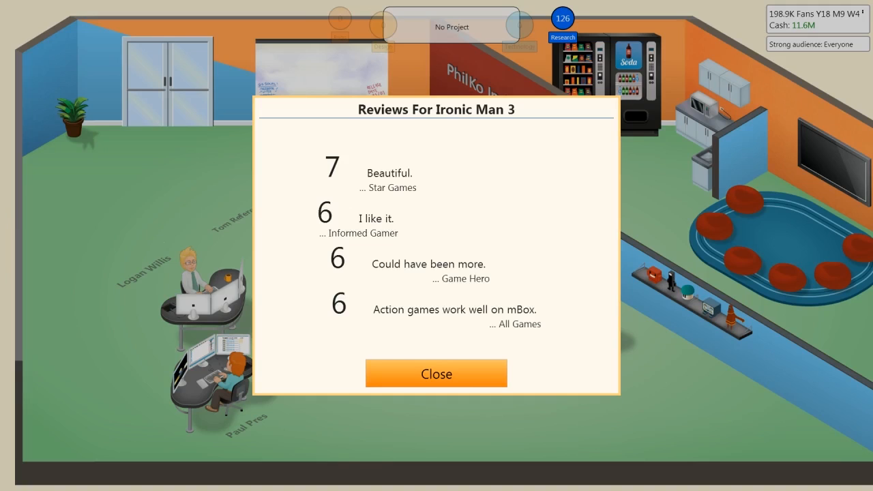
Close the Ironic Man 3 reviews and dismiss the next-generation consoles industry news
left_click(437, 373)
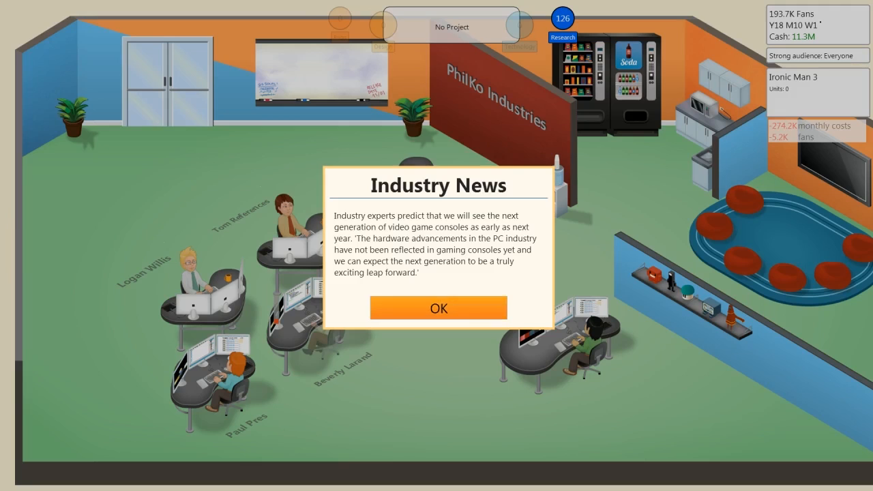
left_click(440, 308)
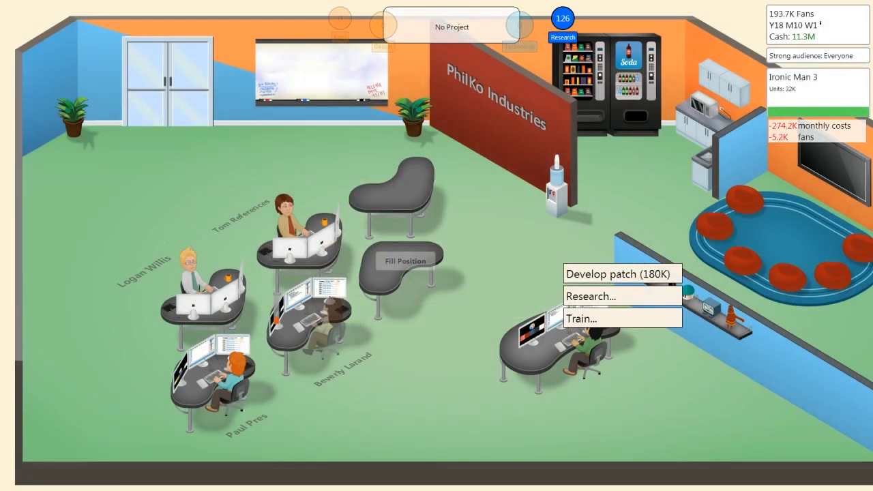
Start Skill trees research for 240K and bring the research list back up, scrolled down
left_click(611, 273)
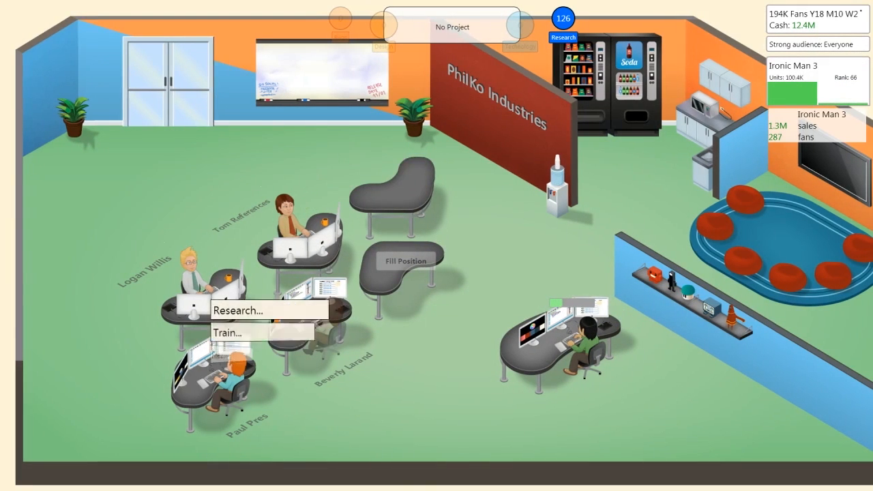
left_click(237, 311)
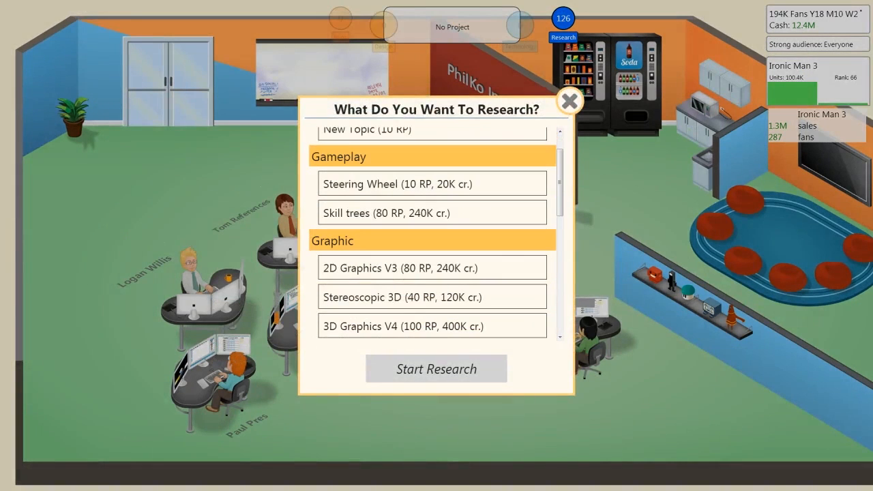
left_click(569, 101)
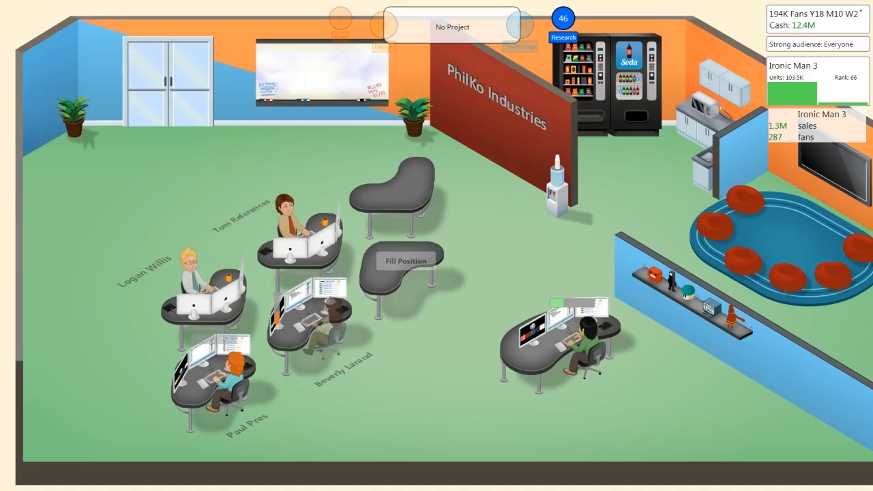
left_click(562, 19)
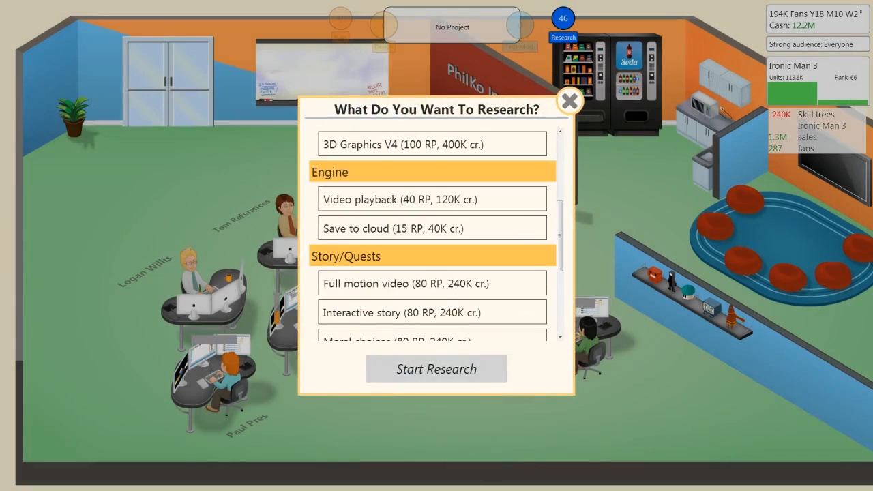
scroll("down", 3)
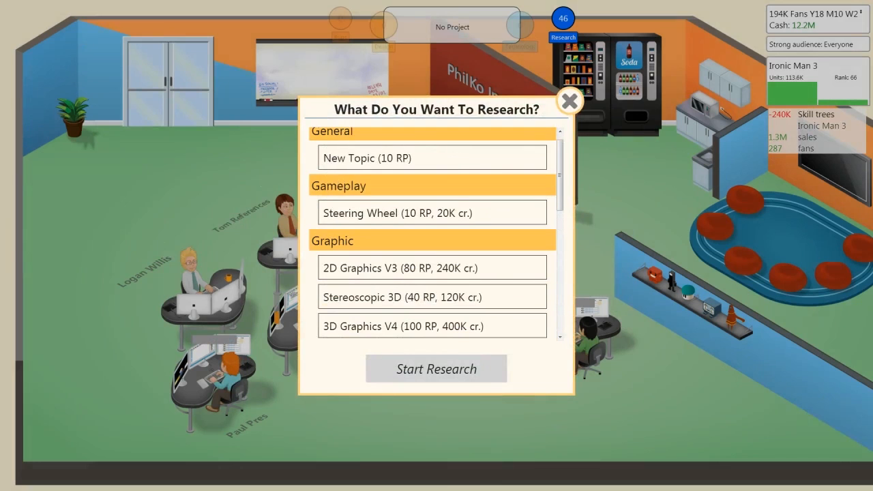
scroll("down", 3)
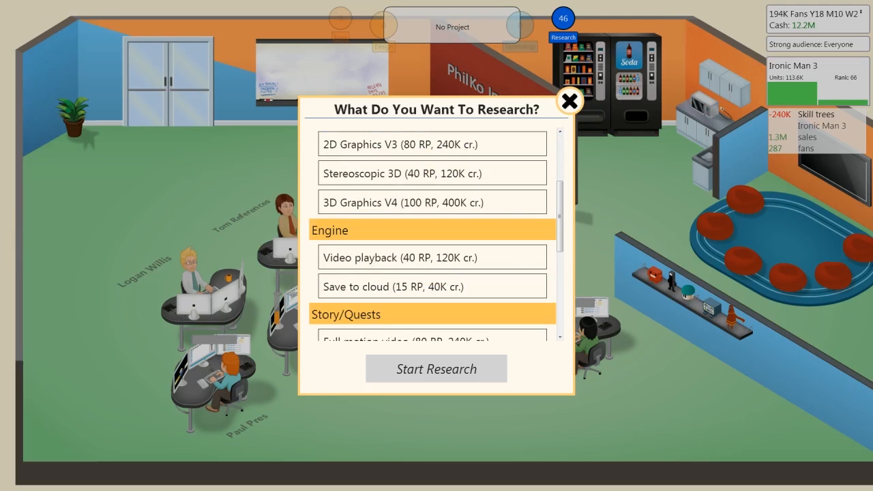
Take the Movies contract via Find Contract Work and dismiss the news story while it completes
left_click(570, 101)
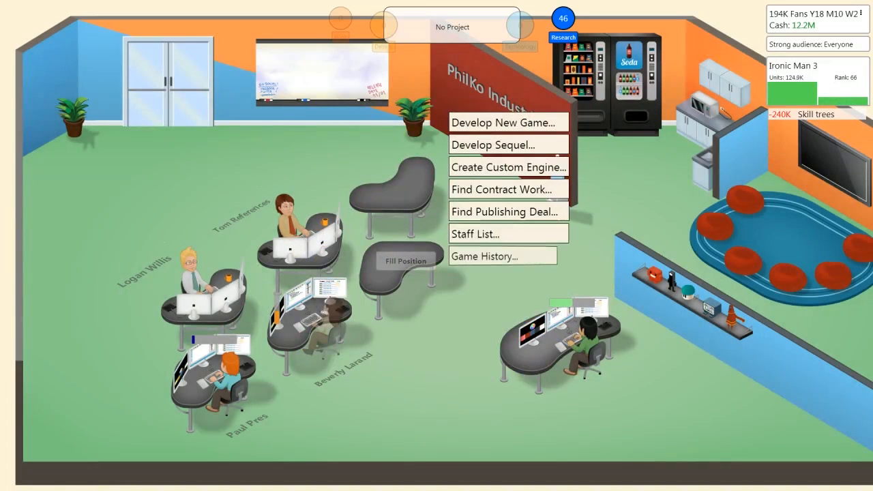
mouse_move(507, 212)
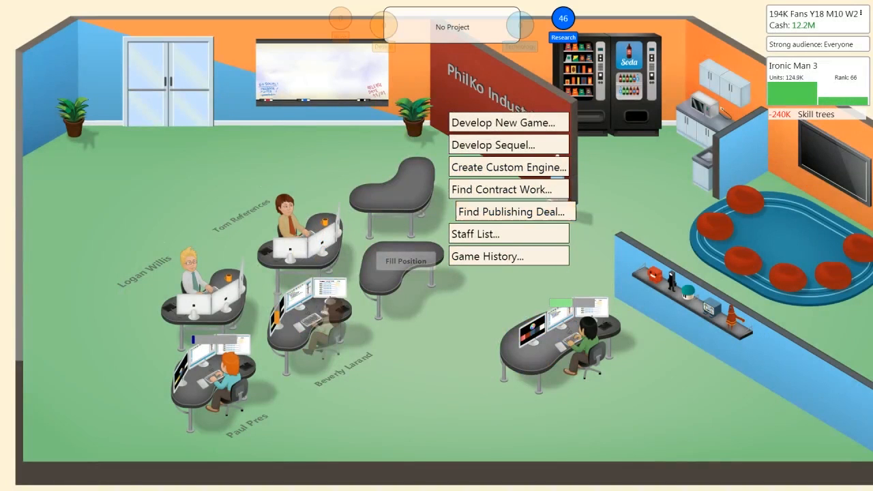
mouse_move(507, 189)
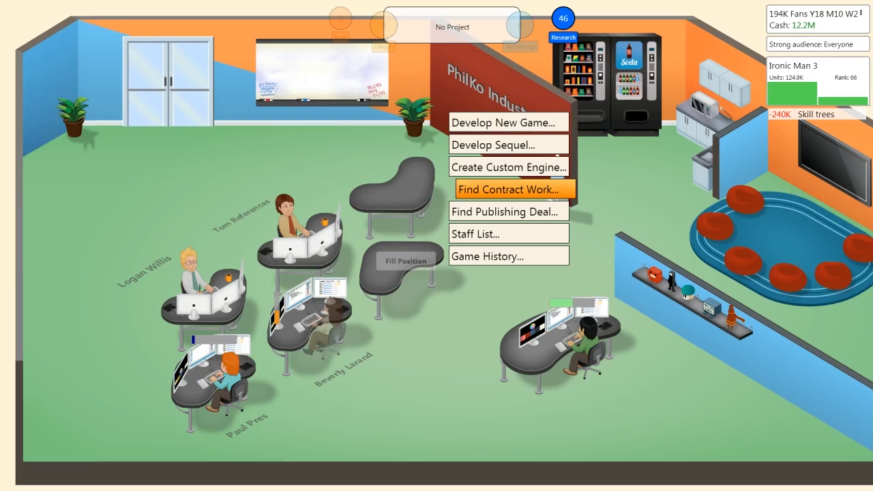
left_click(508, 188)
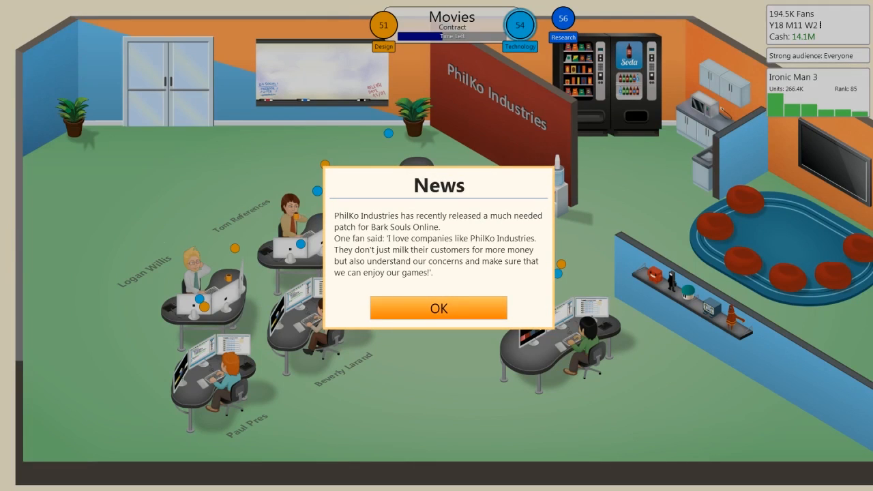
left_click(440, 308)
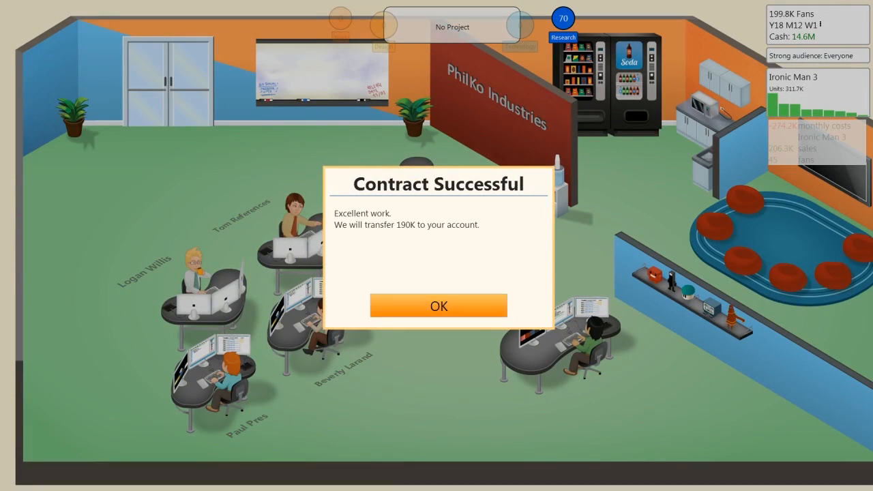
Dismiss the 190K contract success notice and start Moral choices research for 240K
left_click(439, 306)
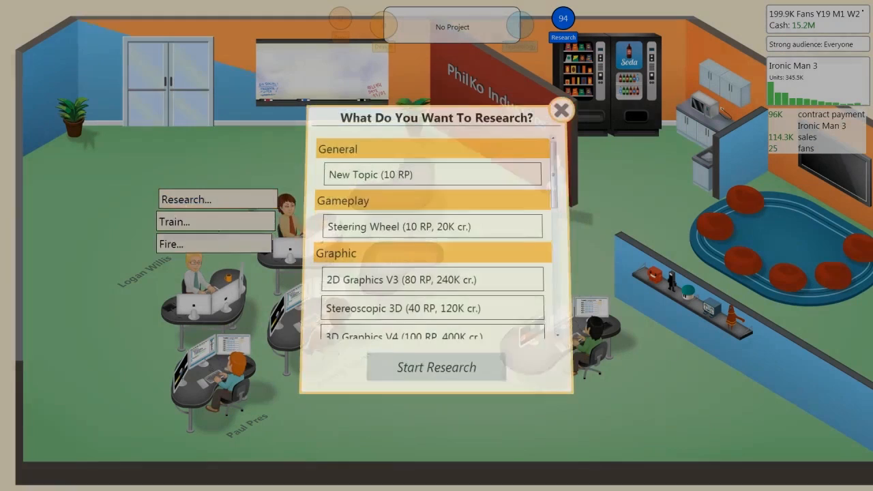
scroll("down", 3)
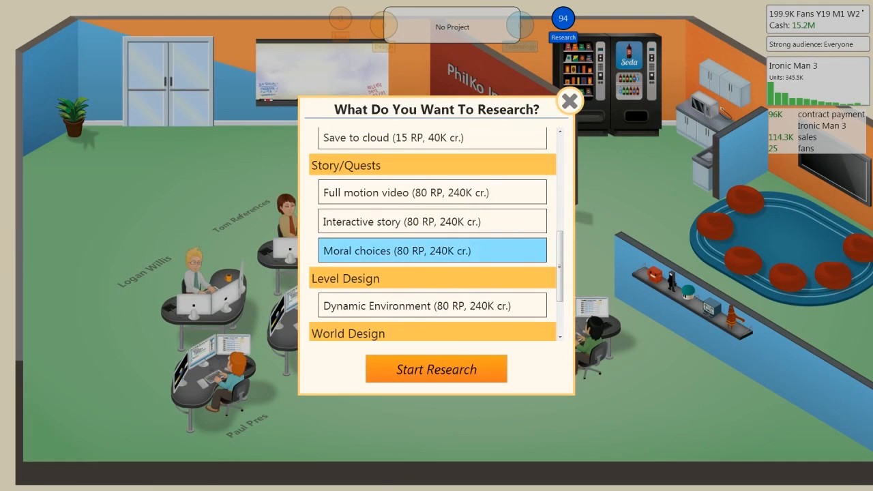
left_click(437, 368)
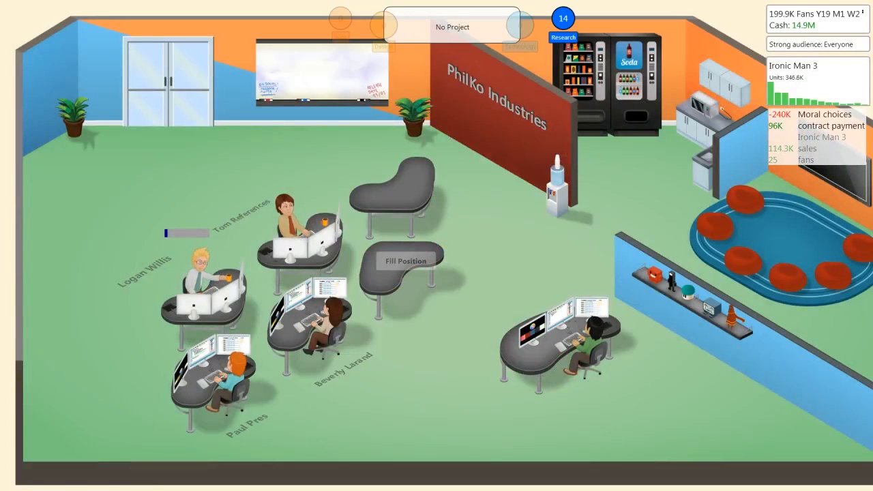
Find contract work, OK the 53K success notice and accept the Accounting Software contract
left_click(453, 27)
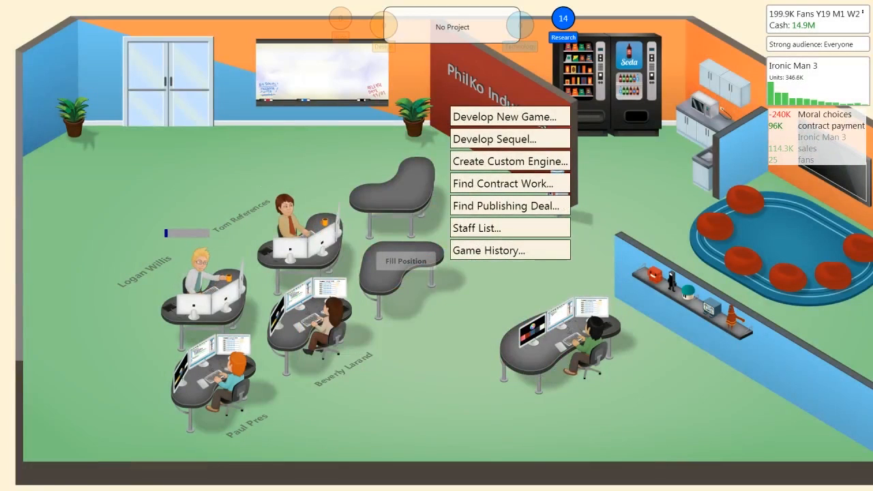
mouse_move(510, 183)
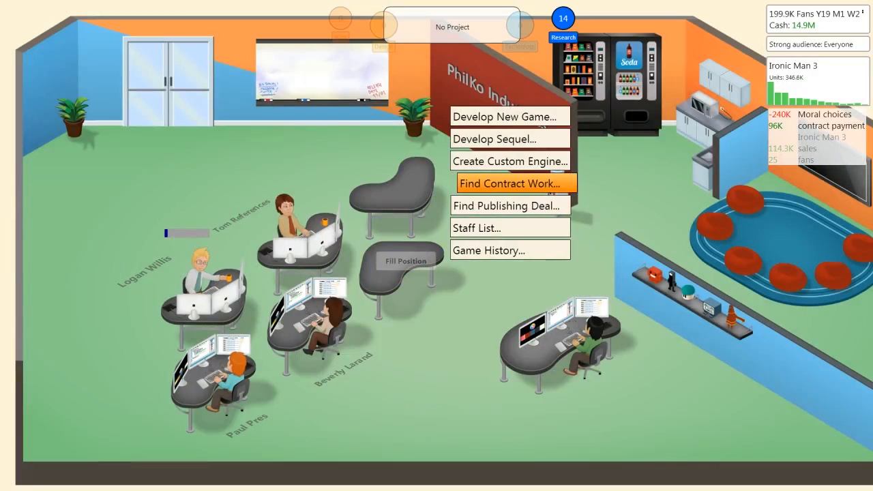
left_click(510, 183)
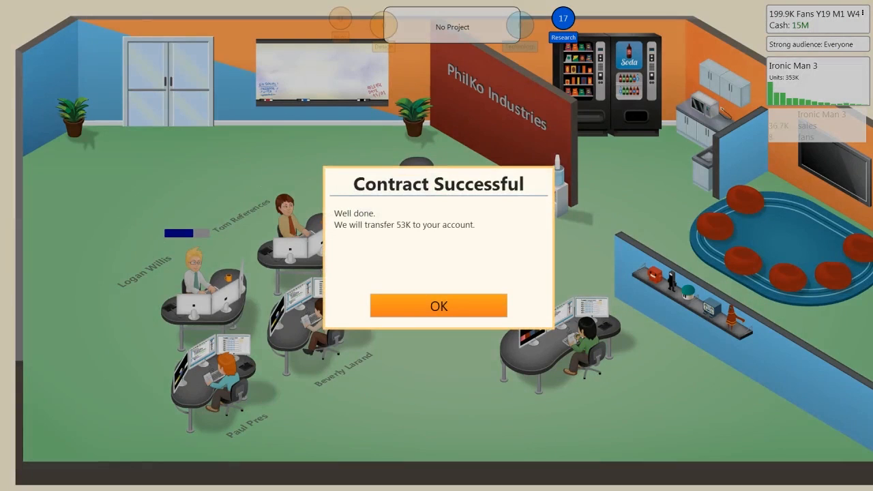
left_click(439, 305)
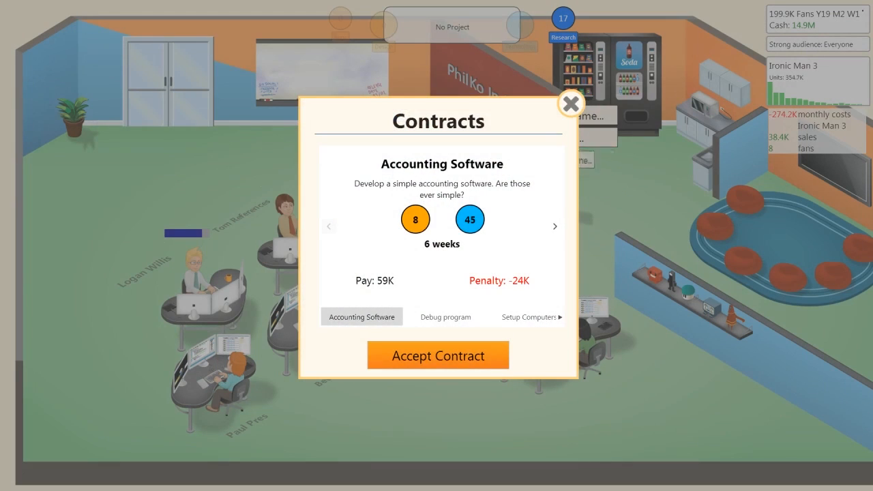
left_click(438, 354)
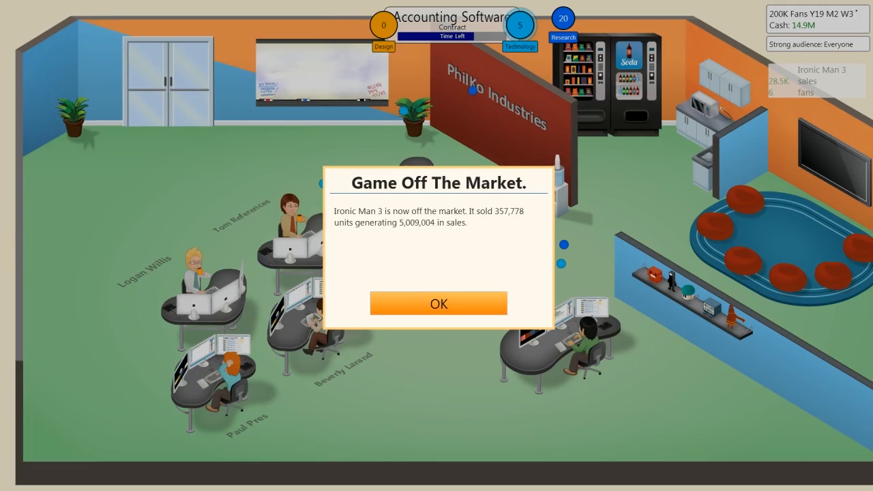
Dismiss the Game Off The Market notice and review the released game history
left_click(439, 303)
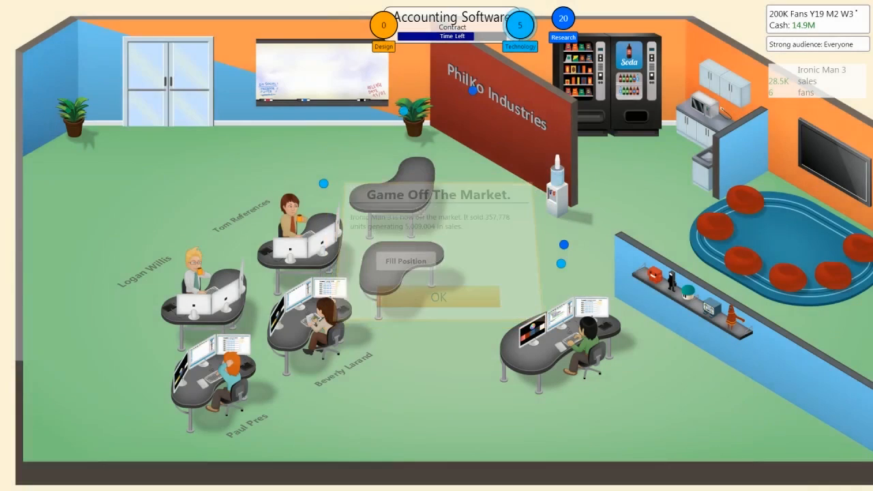
left_click(439, 298)
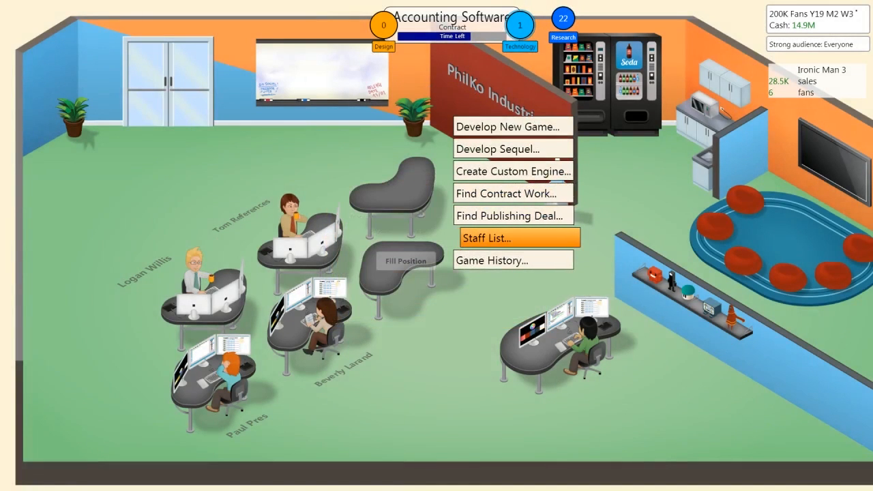
mouse_move(497, 259)
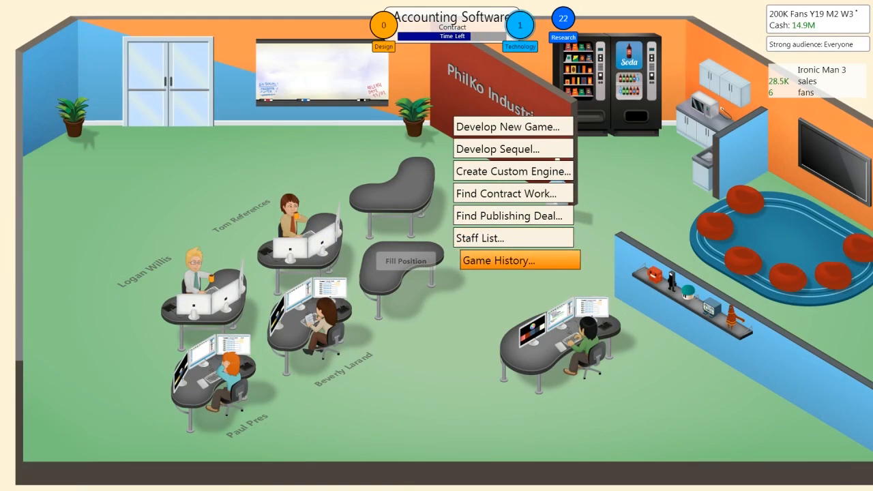
left_click(500, 260)
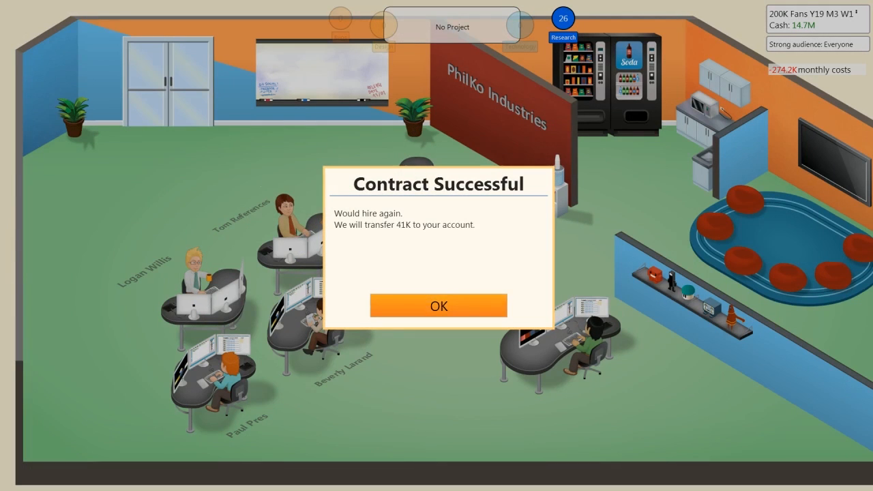
Acknowledge the 41K contract success and glance at the research options without choosing
left_click(440, 306)
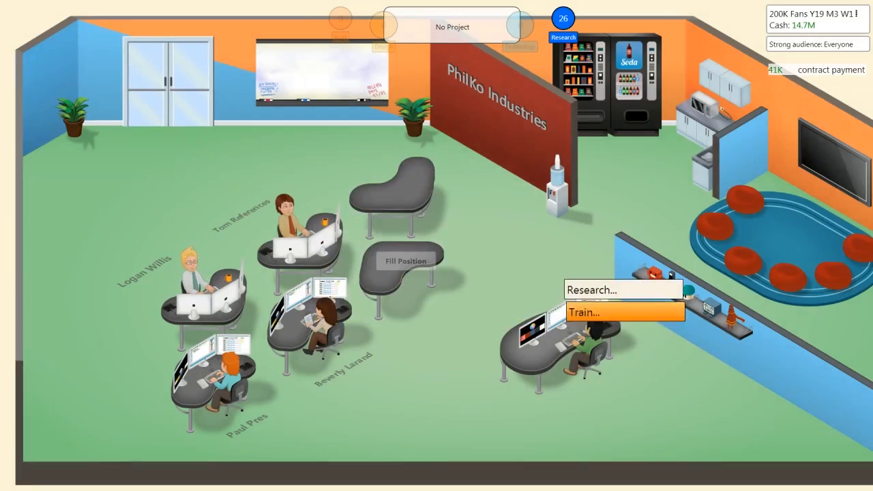
left_click(593, 289)
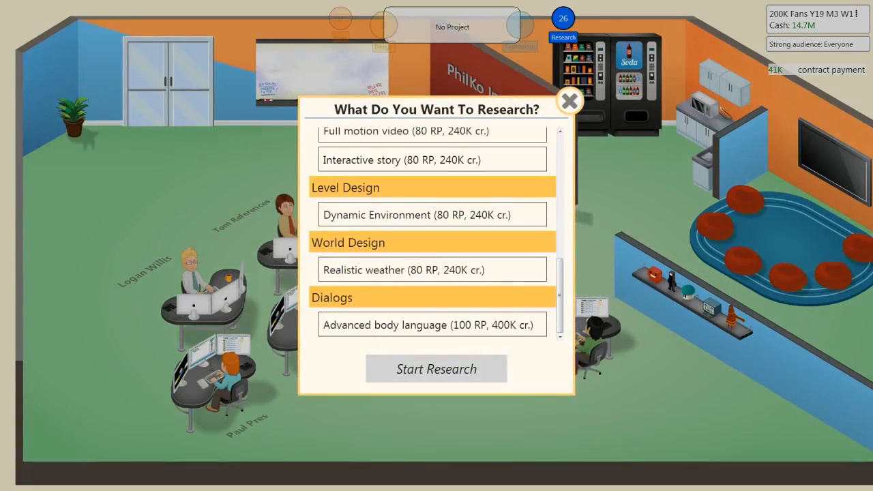
left_click(570, 101)
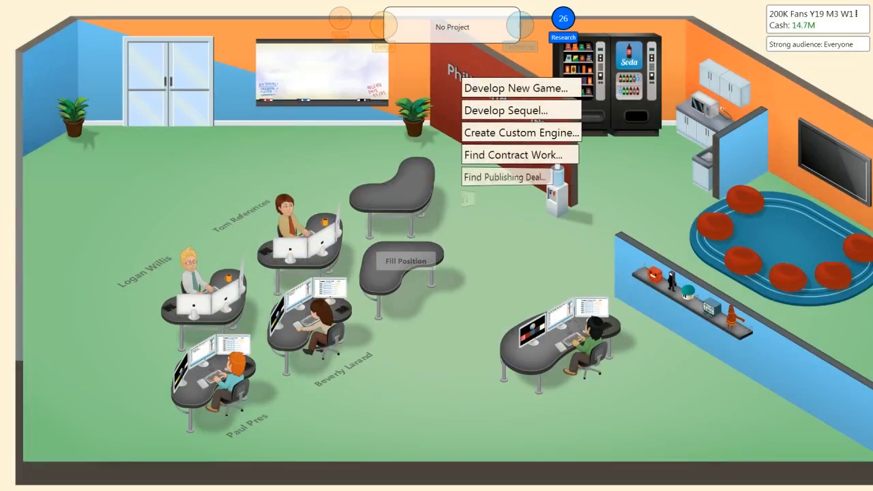
Accept the Setup Computers contract and dismiss the Market Analysis notice
left_click(513, 155)
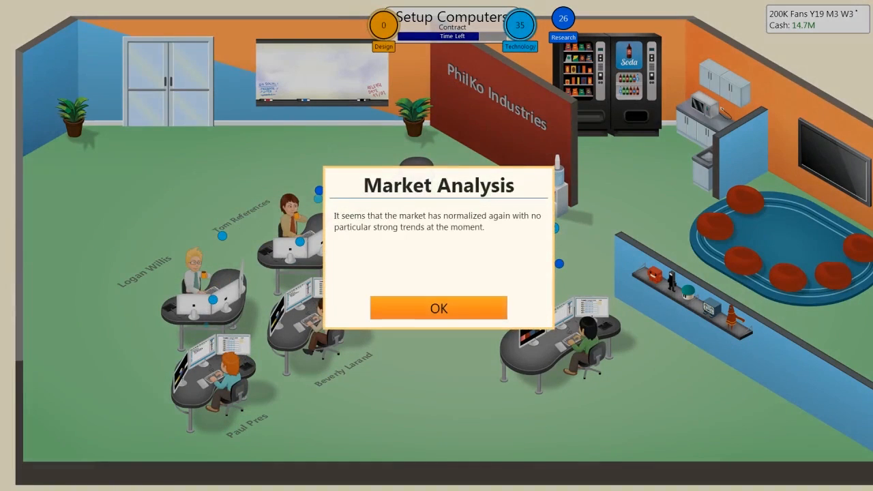
left_click(439, 309)
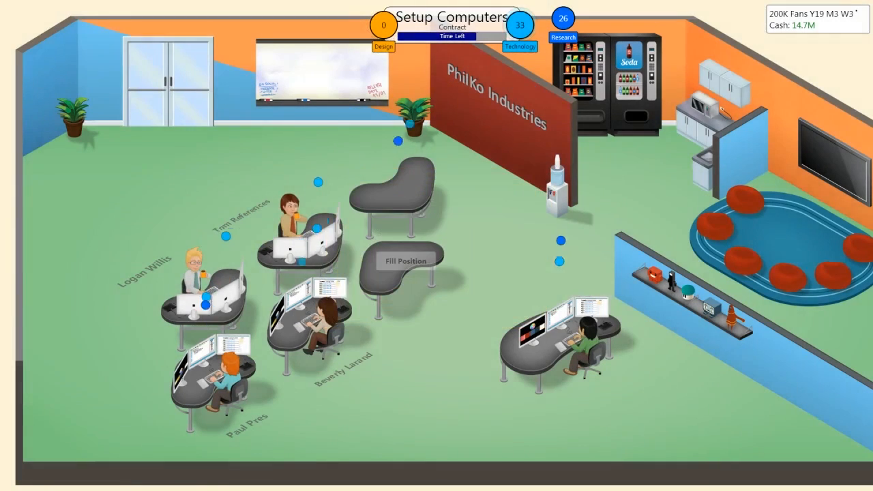